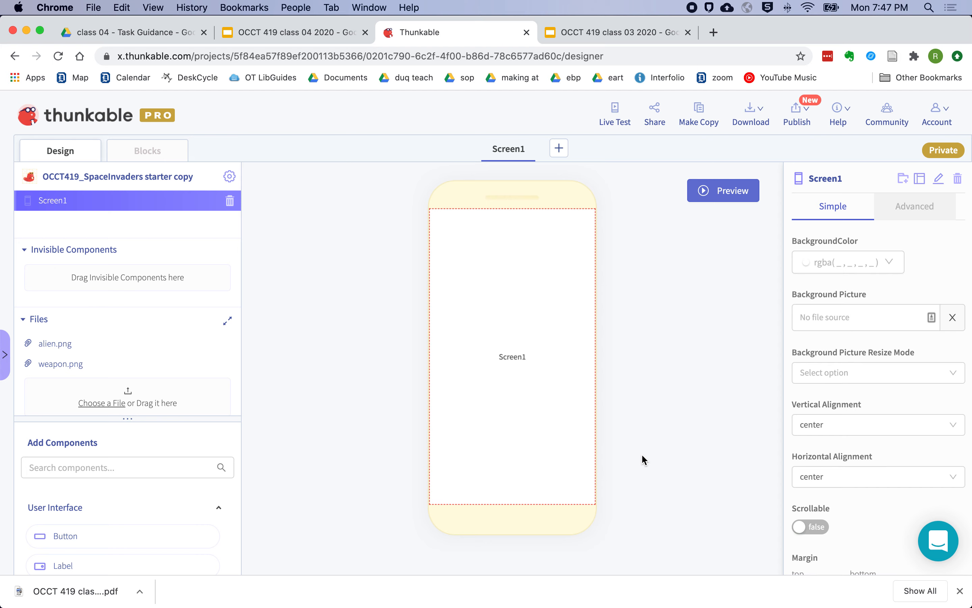
{"action": "mouse_move", "coordinate": [188, 344]}
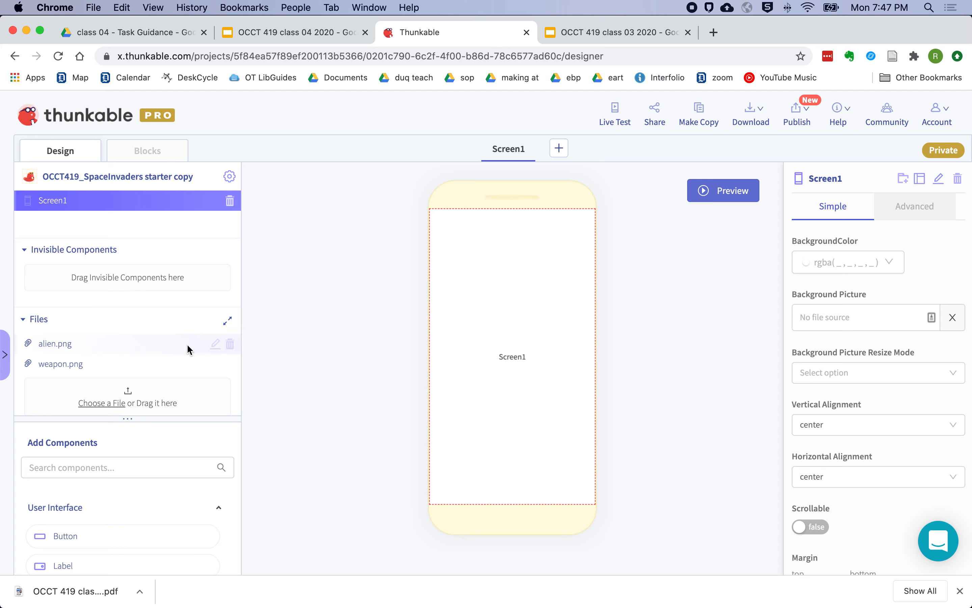
{"action": "mouse_move", "coordinate": [187, 352]}
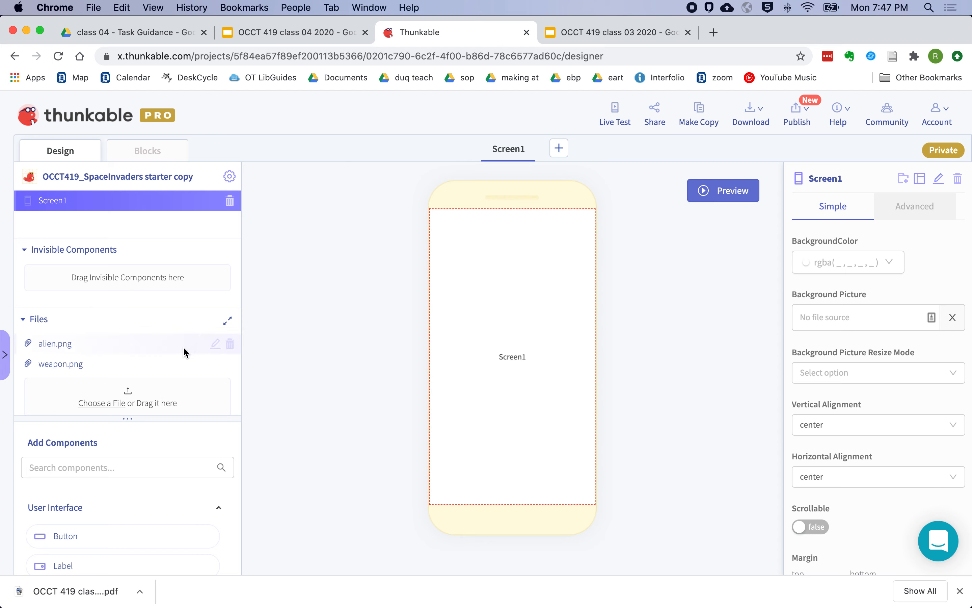
{"action": "mouse_move", "coordinate": [52, 347]}
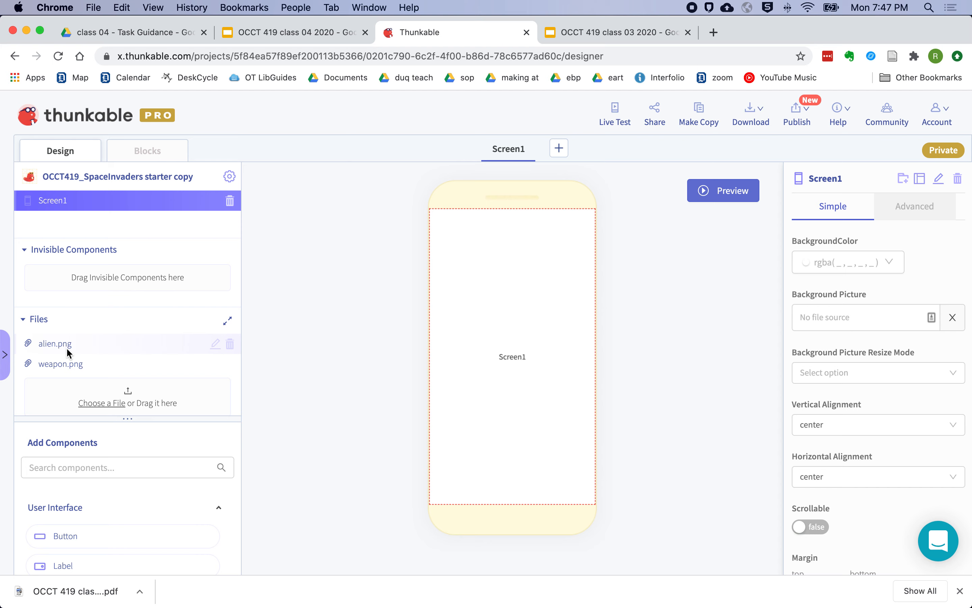
Search 'canv' in Add Components and place a Canvas on Screen1
{"action": "scroll", "scroll_direction": "down", "scroll_amount": 3}
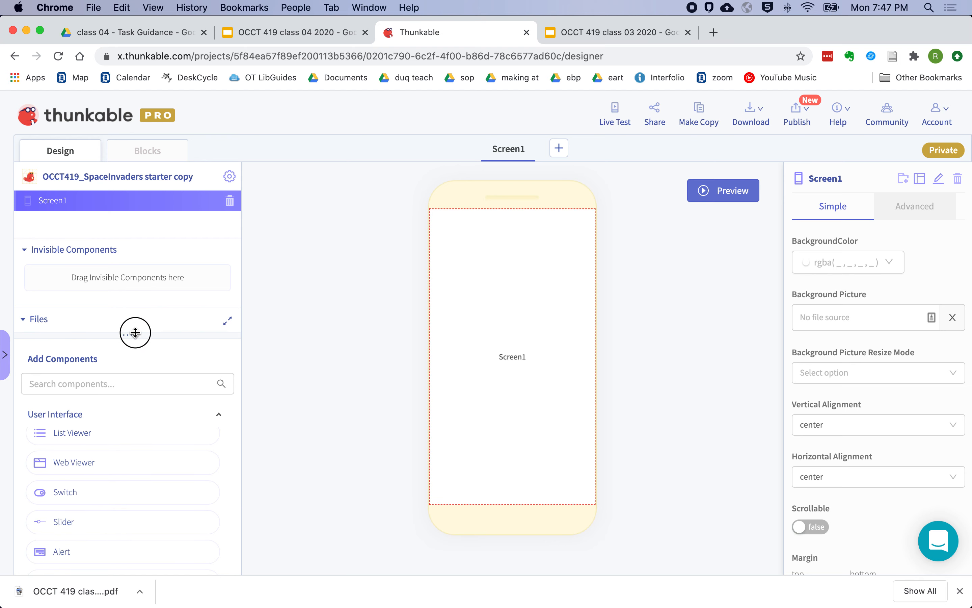
{"action": "scroll", "scroll_direction": "down", "scroll_amount": 3}
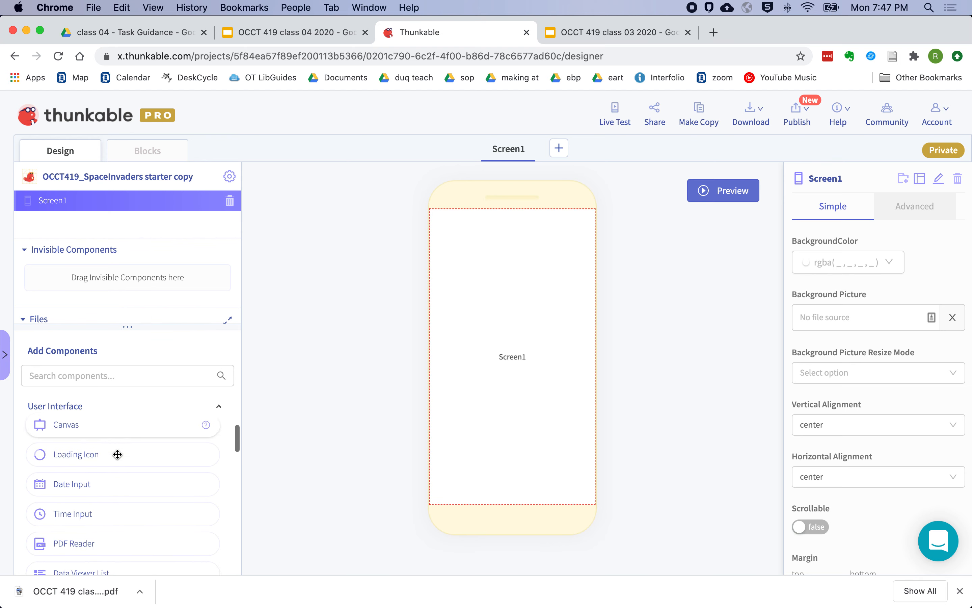
{"action": "type", "text": "c"}
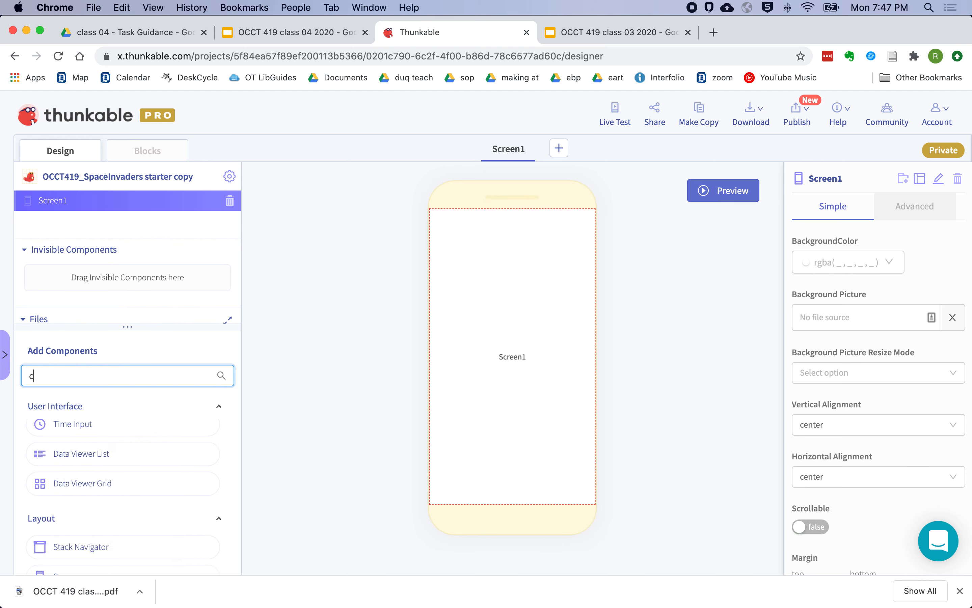
{"action": "type", "text": "anv"}
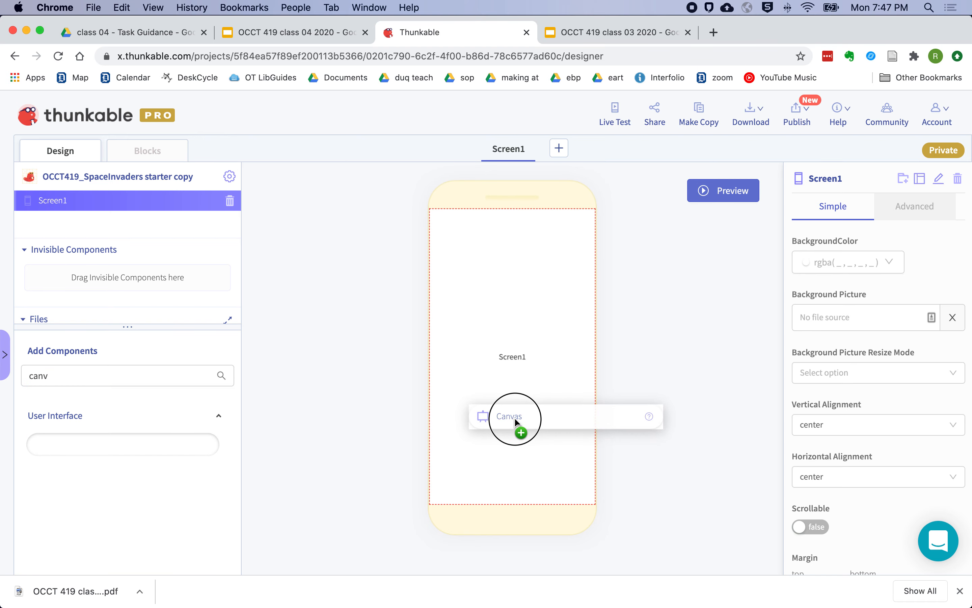
{"action": "left_click", "coordinate": [509, 416]}
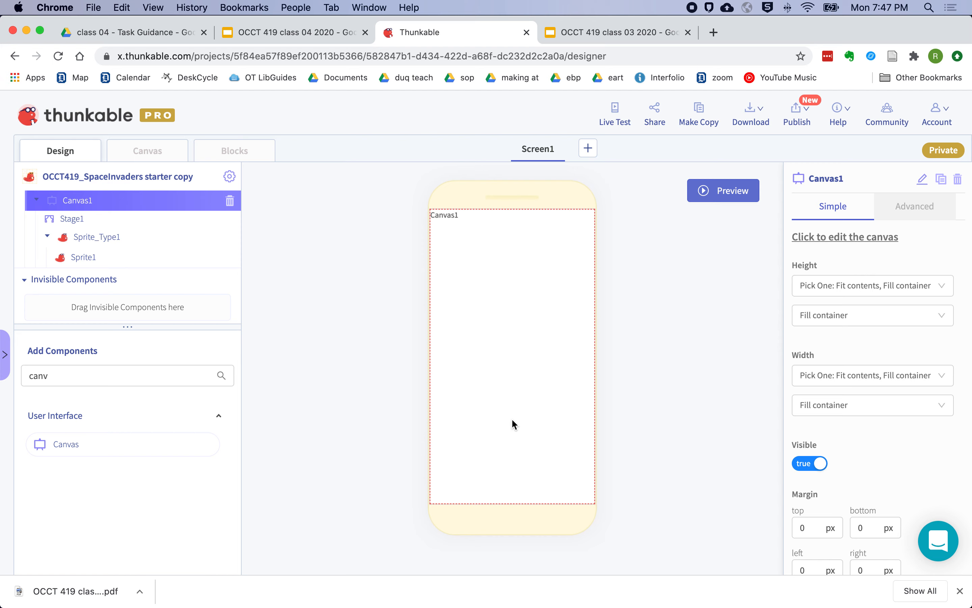
{"action": "mouse_move", "coordinate": [93, 241]}
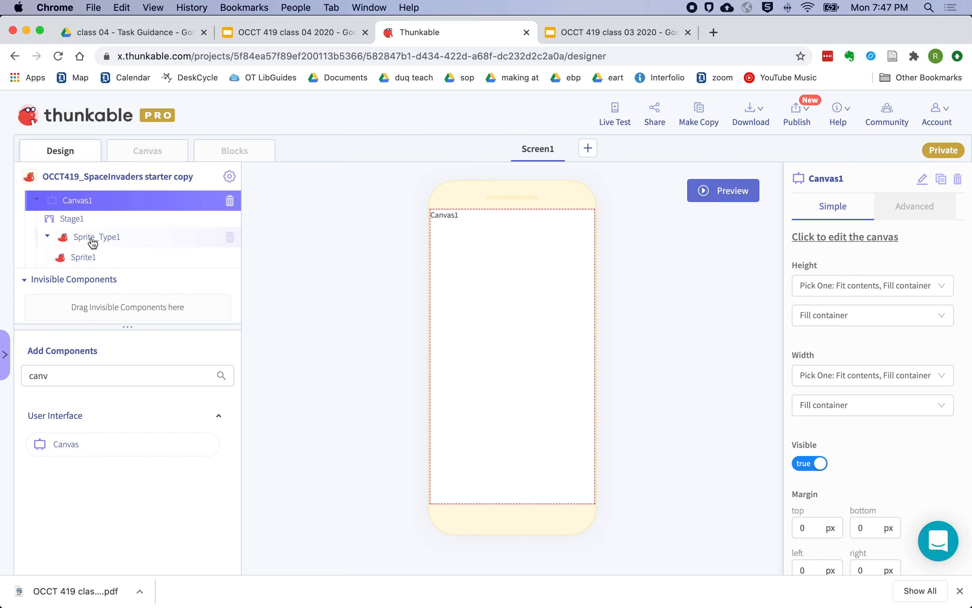
{"action": "mouse_move", "coordinate": [79, 241]}
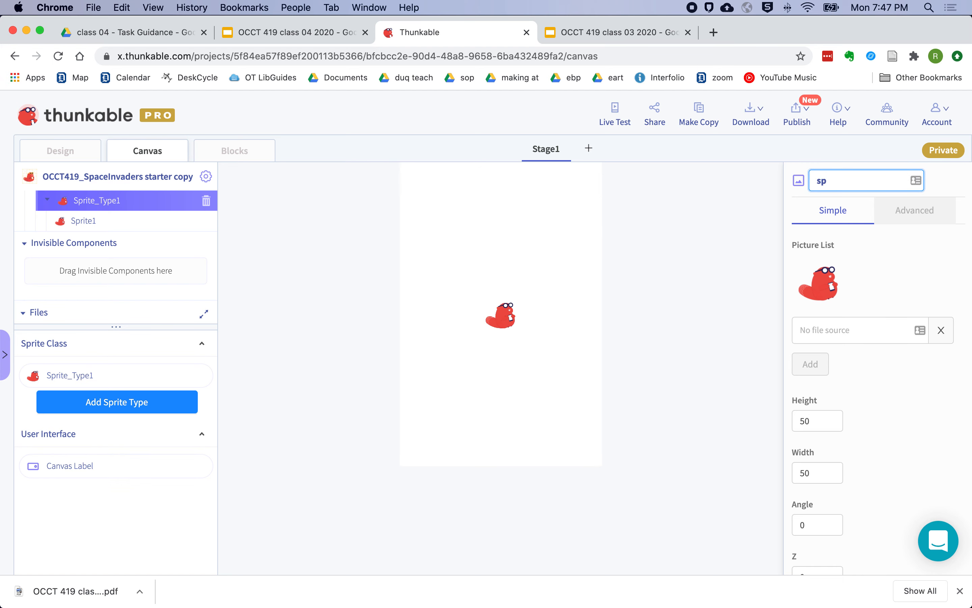
Rename the default Sprite_Type1 to sptyAliens in the canvas editor
{"action": "type", "text": "r"}
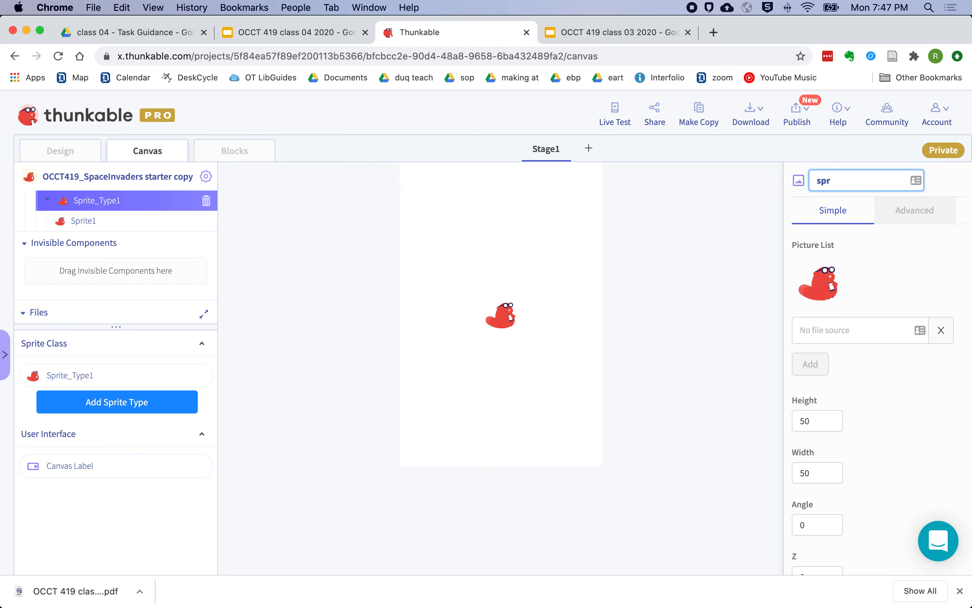
{"action": "type", "text": "spty"}
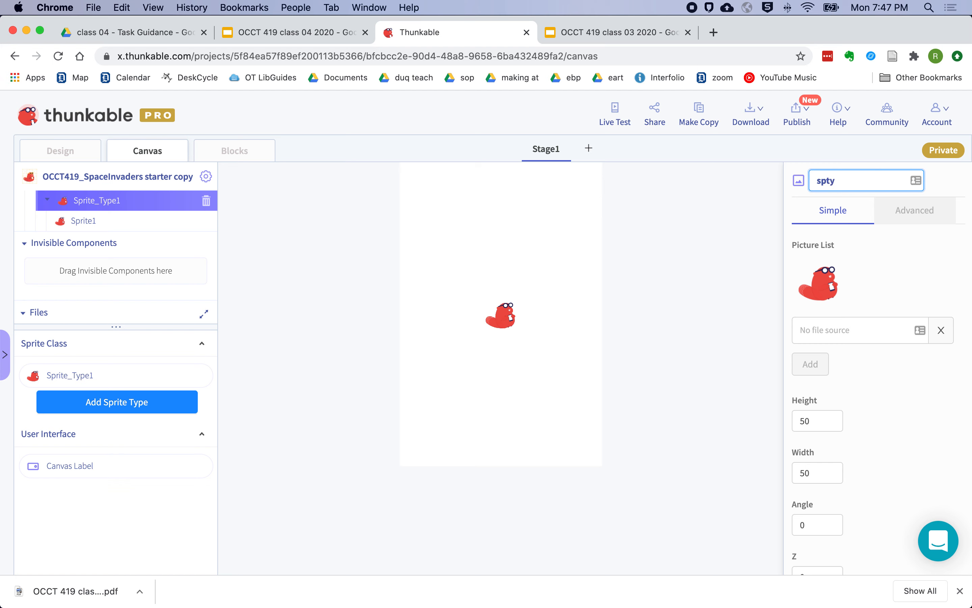
{"action": "type", "text": "Aliea"}
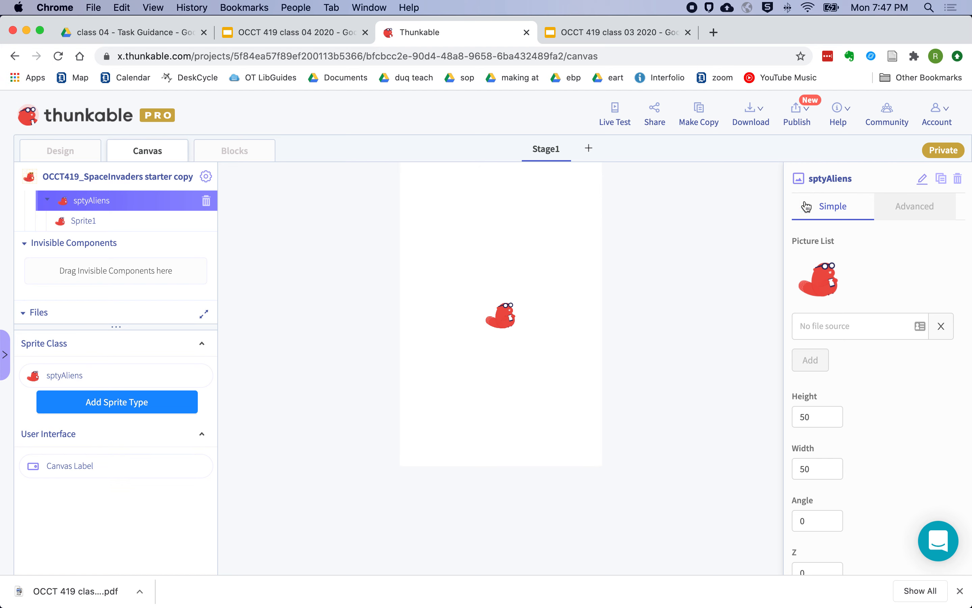
{"action": "mouse_move", "coordinate": [779, 338]}
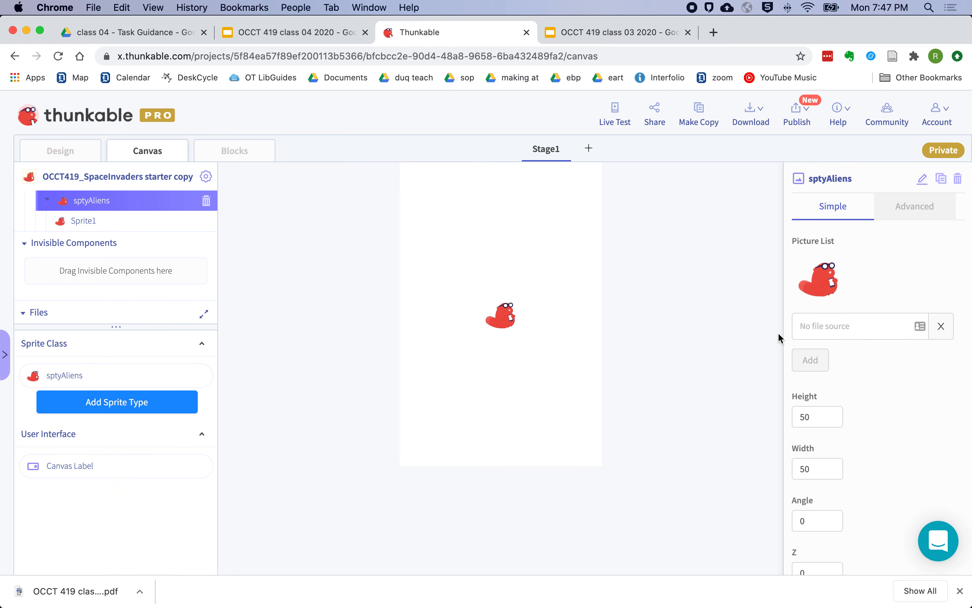
Make alien.png the sprite type's only picture, removing the default red character
{"action": "left_click", "coordinate": [859, 325]}
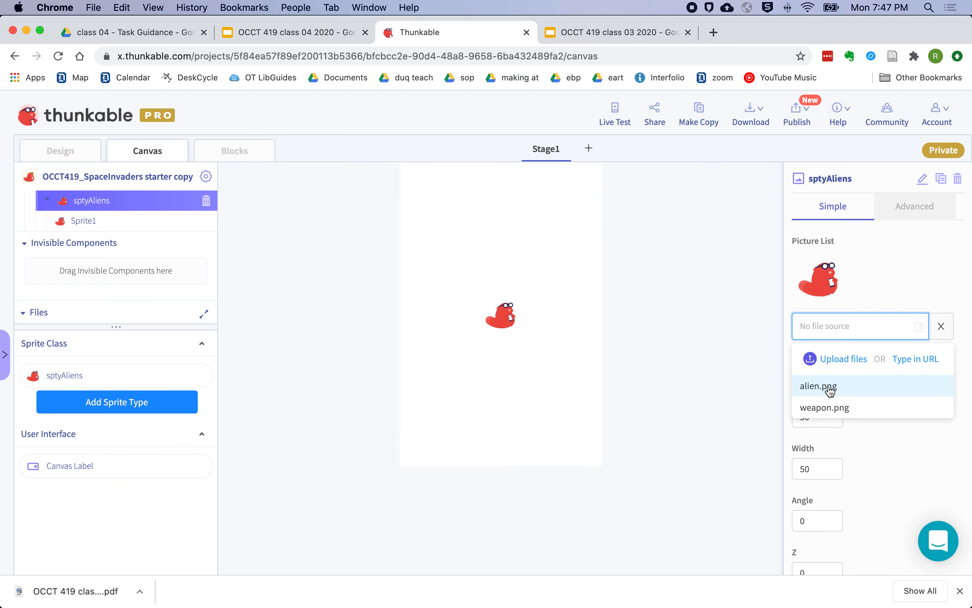
{"action": "left_click", "coordinate": [817, 386]}
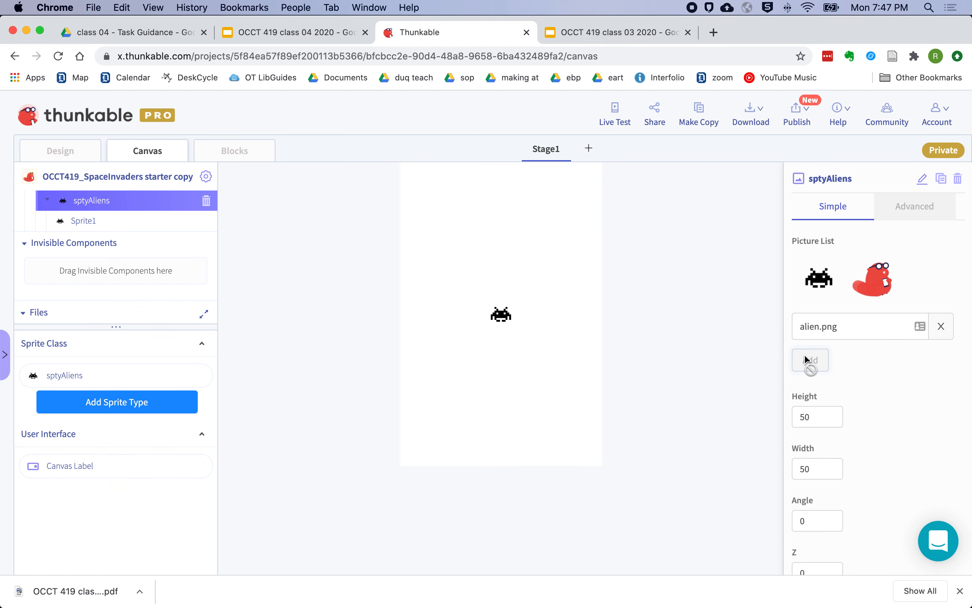
{"action": "mouse_move", "coordinate": [892, 259]}
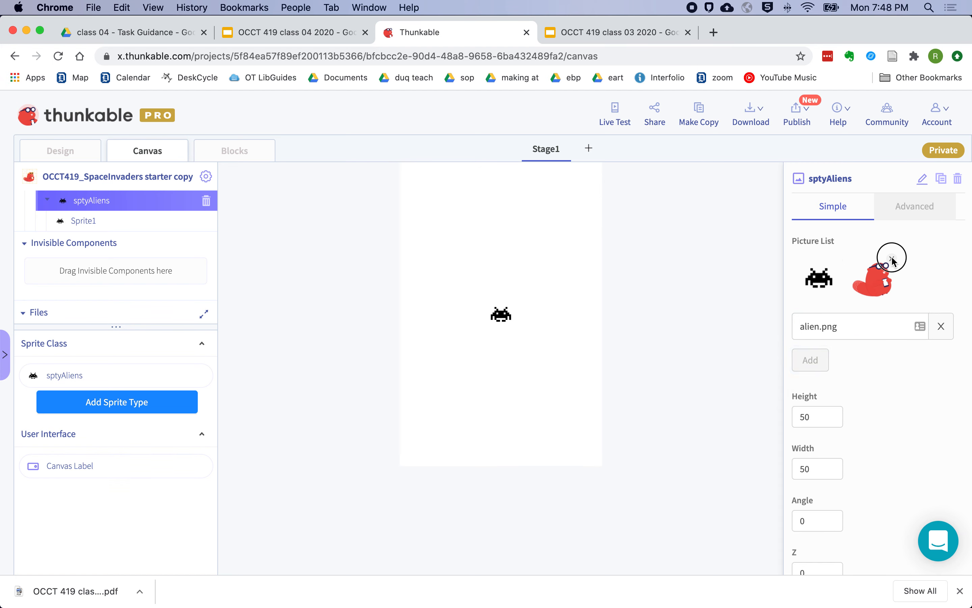
{"action": "left_click", "coordinate": [892, 257]}
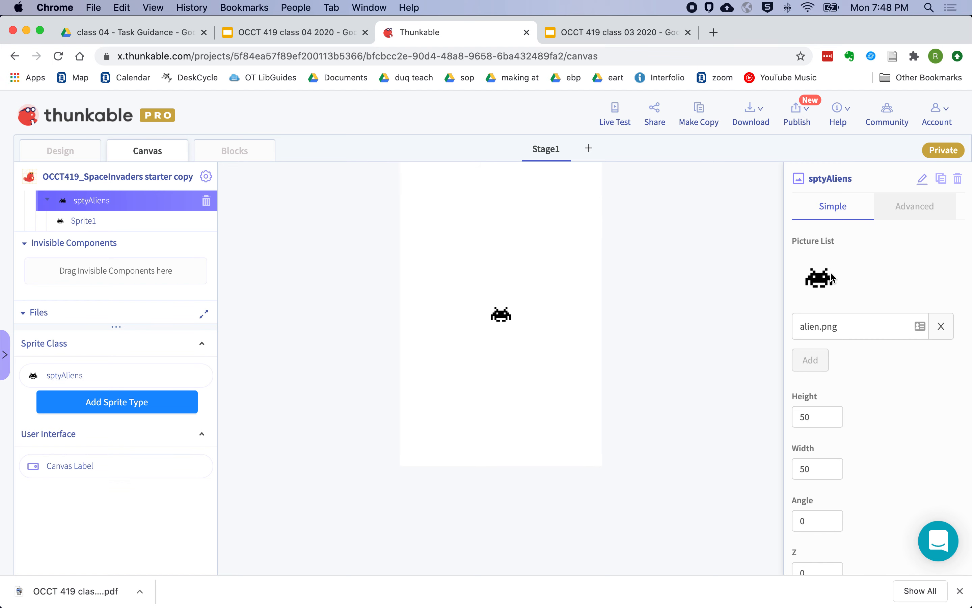
{"action": "mouse_move", "coordinate": [818, 282]}
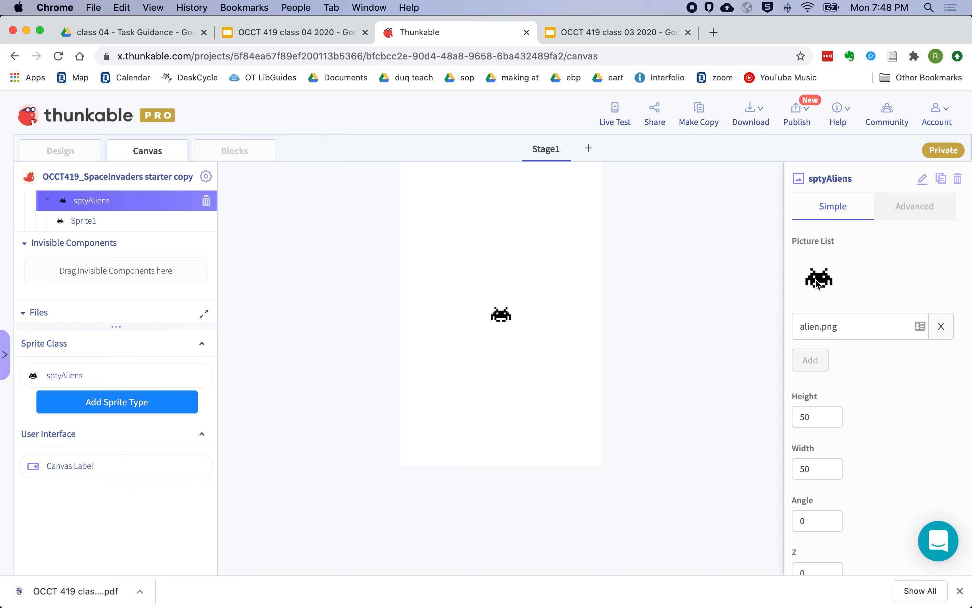
Select the stage sprite and rename it spAlien1
{"action": "left_click", "coordinate": [84, 221]}
{"action": "type", "text": "a"}
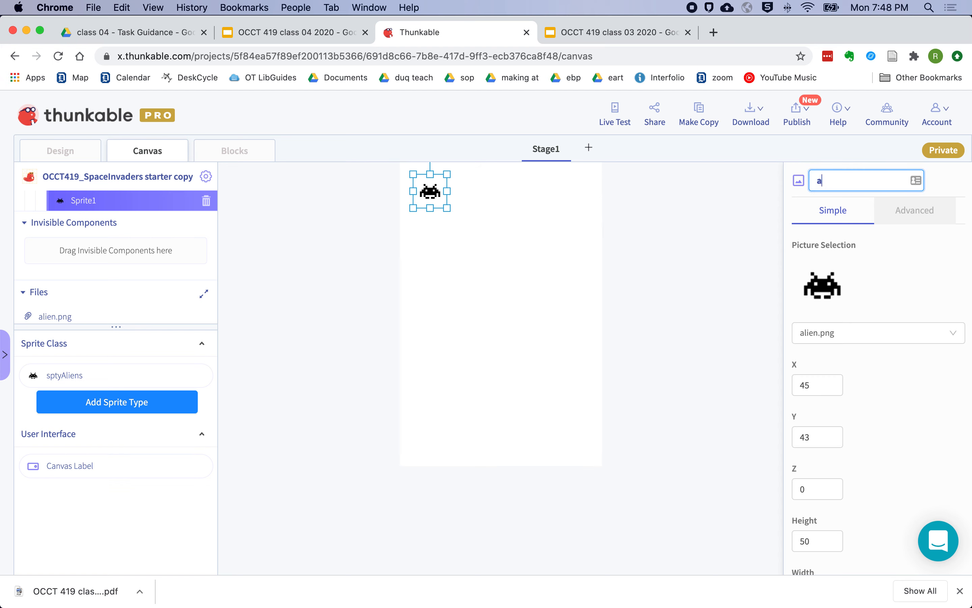
{"action": "type", "text": "sp"}
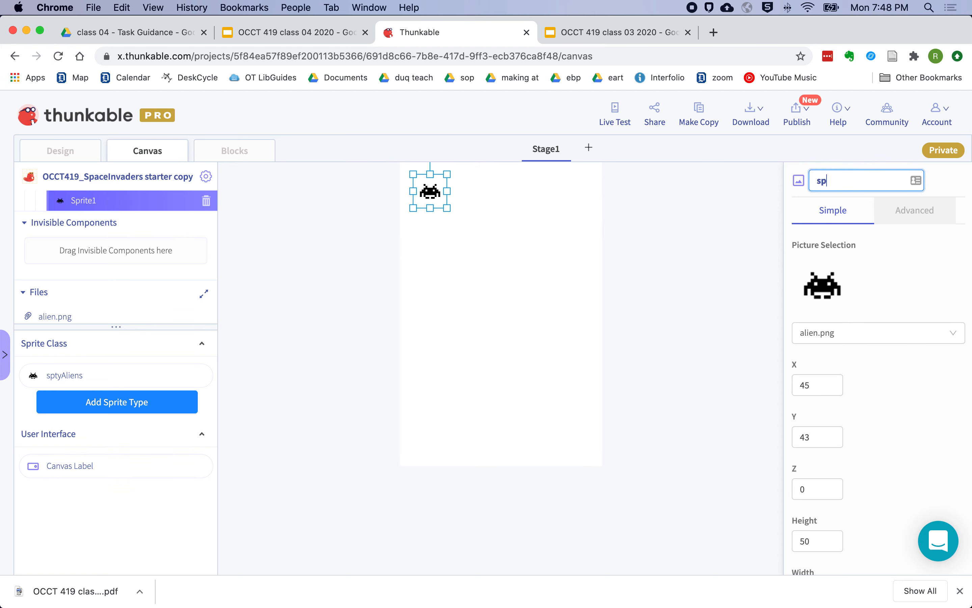
{"action": "type", "text": "r"}
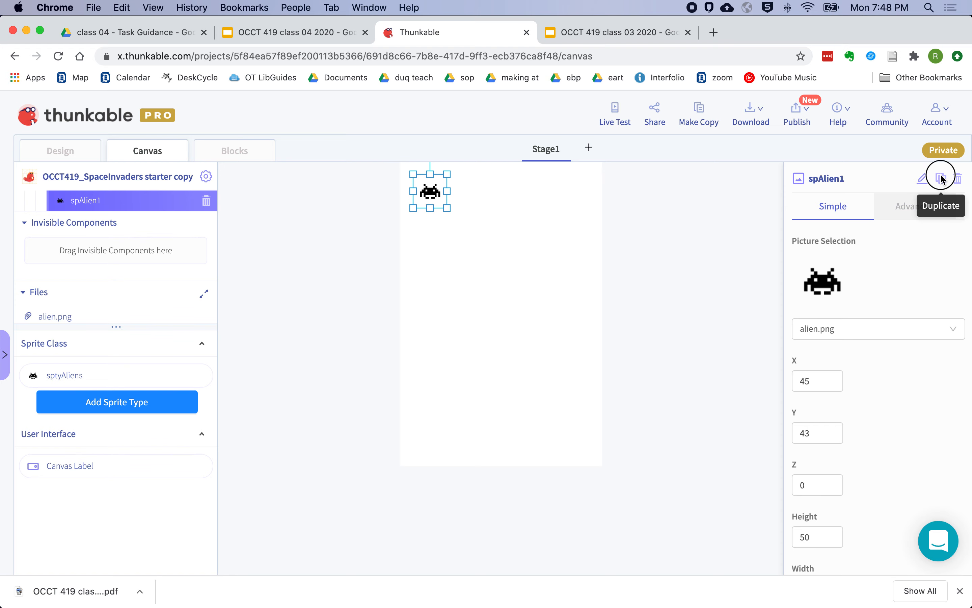
Duplicate spAlien1 and spAlien2 to build out the top row of aliens
{"action": "left_click", "coordinate": [940, 179]}
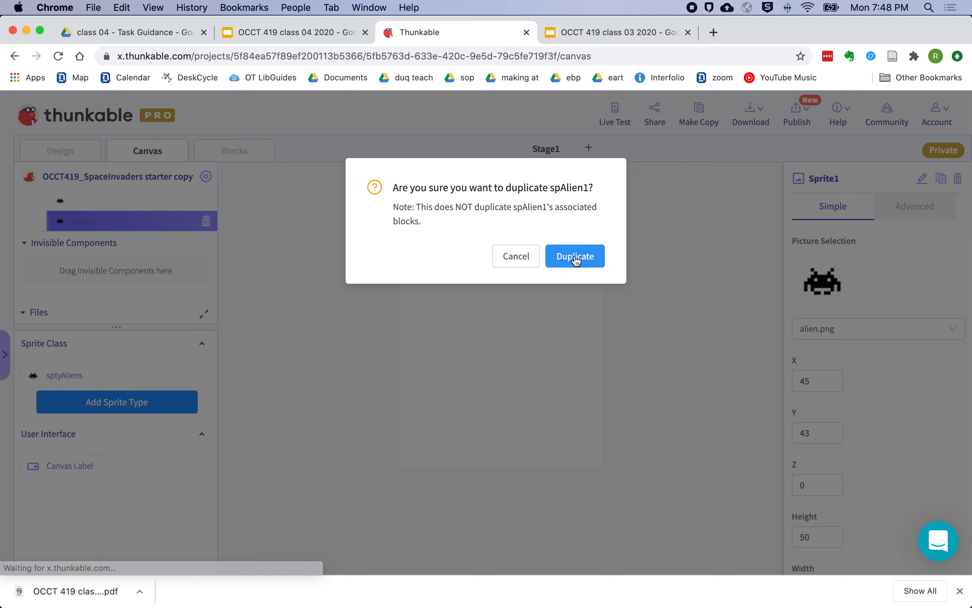
{"action": "left_click", "coordinate": [573, 256]}
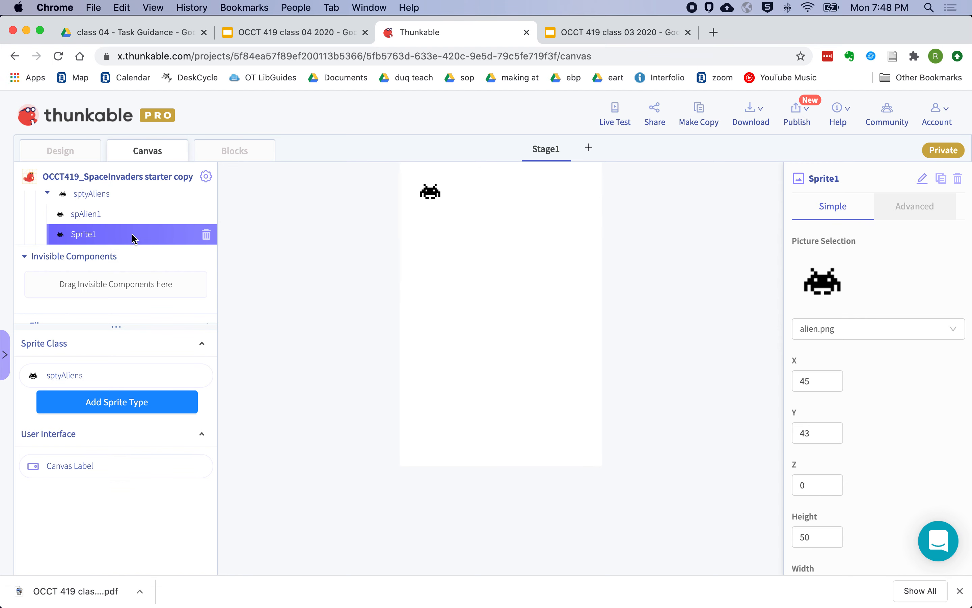
{"action": "mouse_move", "coordinate": [431, 194]}
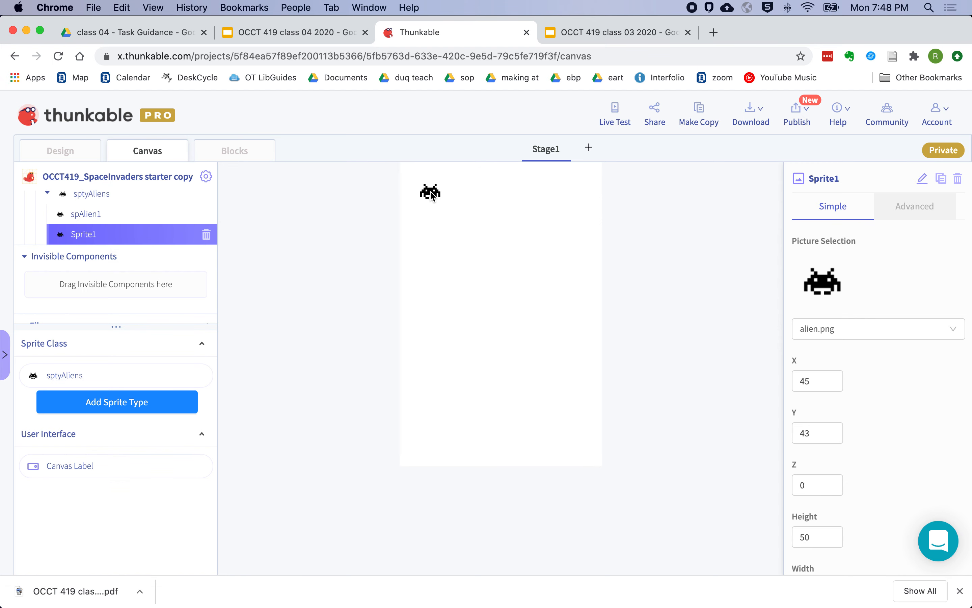
{"action": "left_click", "coordinate": [941, 178]}
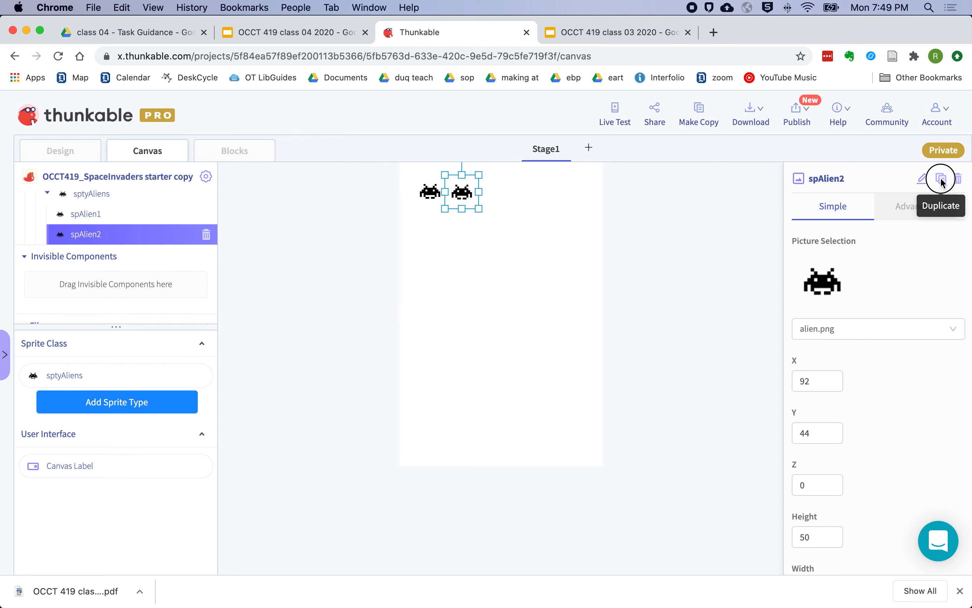
{"action": "left_click", "coordinate": [941, 179]}
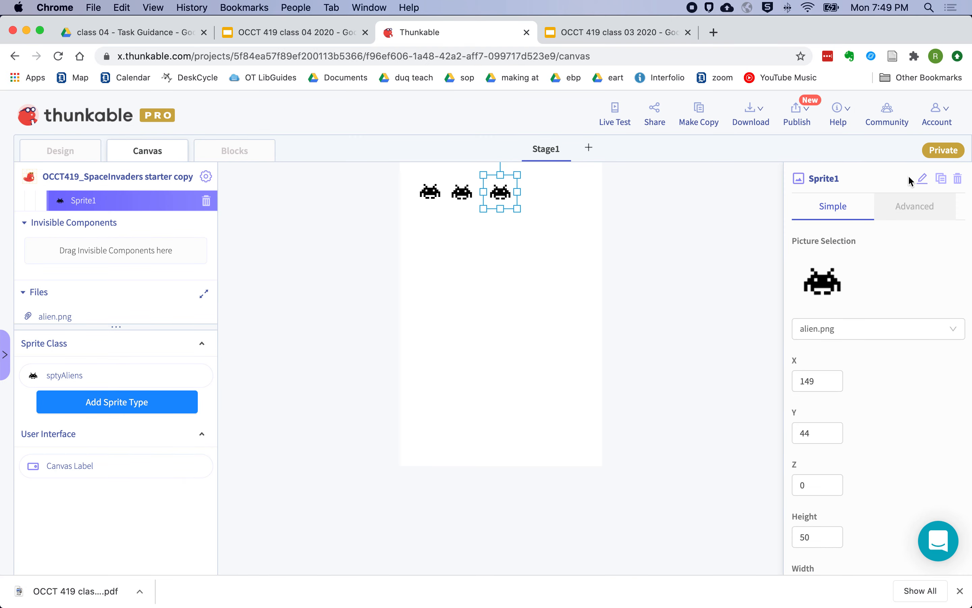
Rename the third alien, duplicate spAlien3 and rename the newest copy
{"action": "left_click", "coordinate": [922, 178]}
{"action": "type", "text": "spAlien3"}
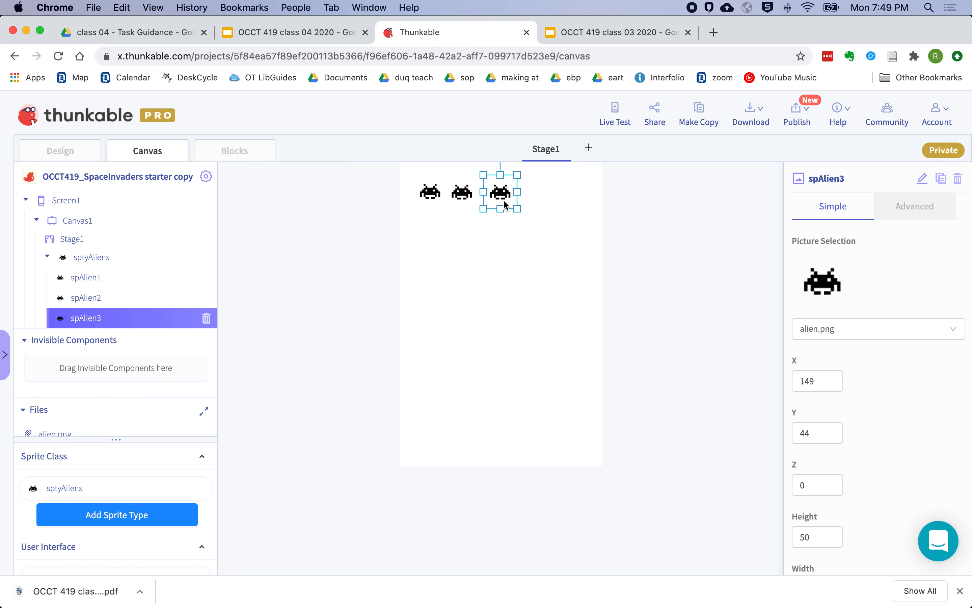
{"action": "left_click", "coordinate": [940, 179]}
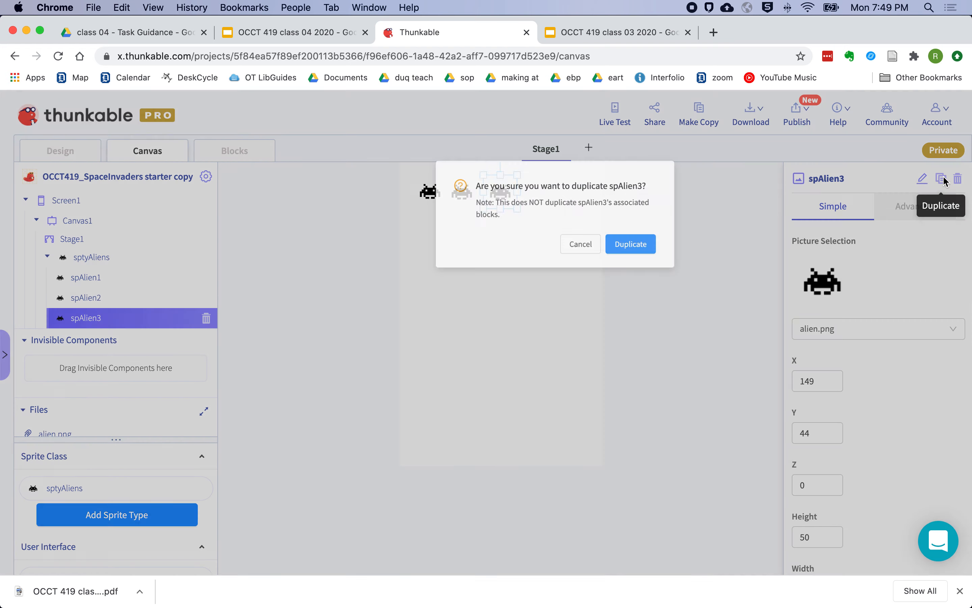
{"action": "left_click", "coordinate": [630, 244]}
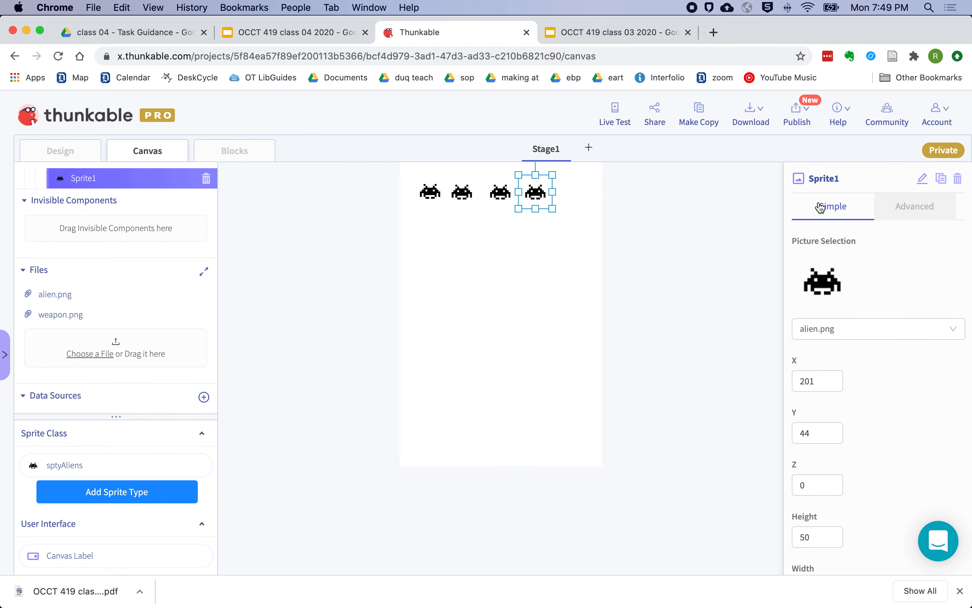
{"action": "mouse_move", "coordinate": [922, 178]}
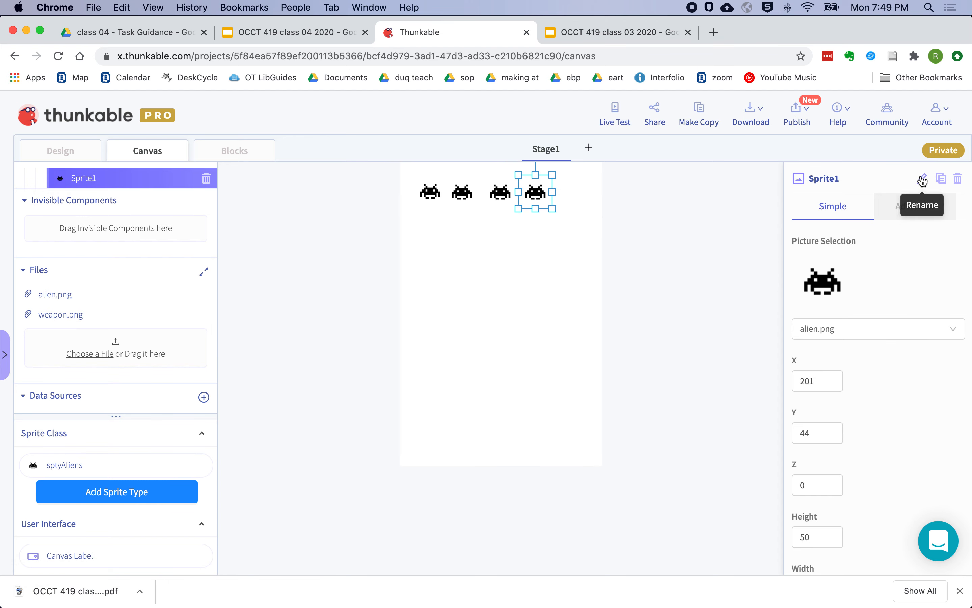
{"action": "left_click", "coordinate": [922, 178]}
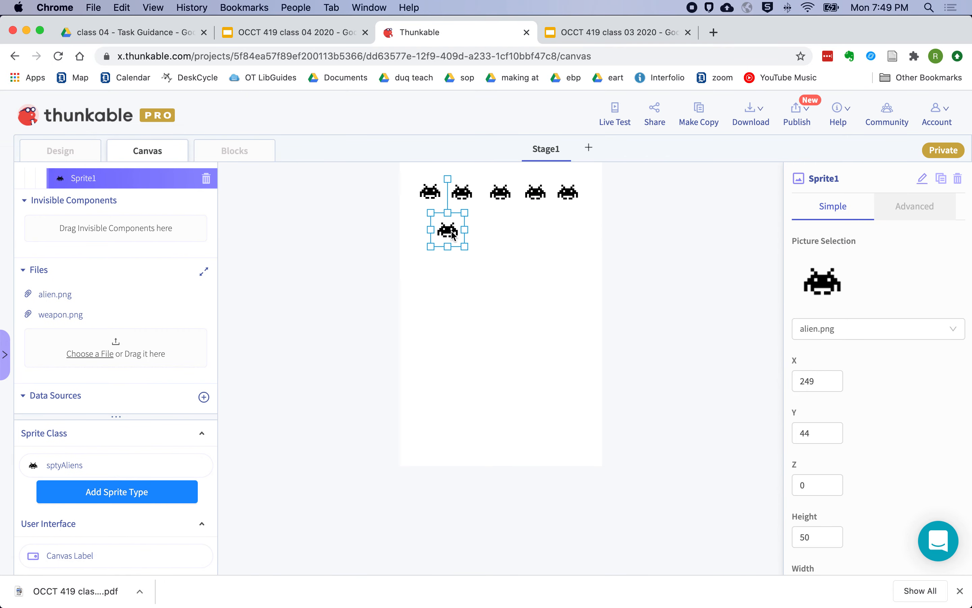
Rename the new sprite spAlien6 and duplicate it to create spAlien7
{"action": "left_click", "coordinate": [866, 180]}
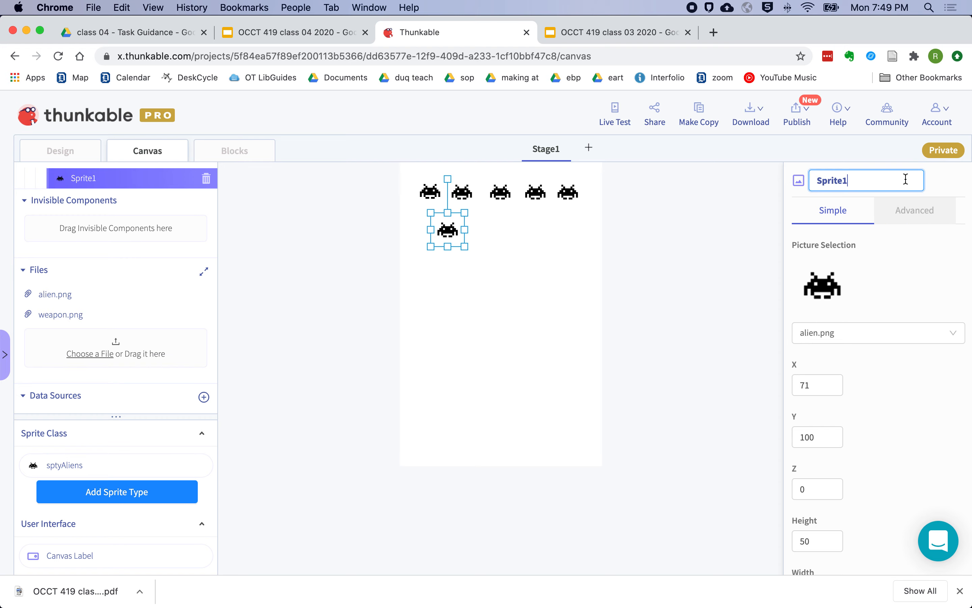
{"action": "type", "text": "spAlien"}
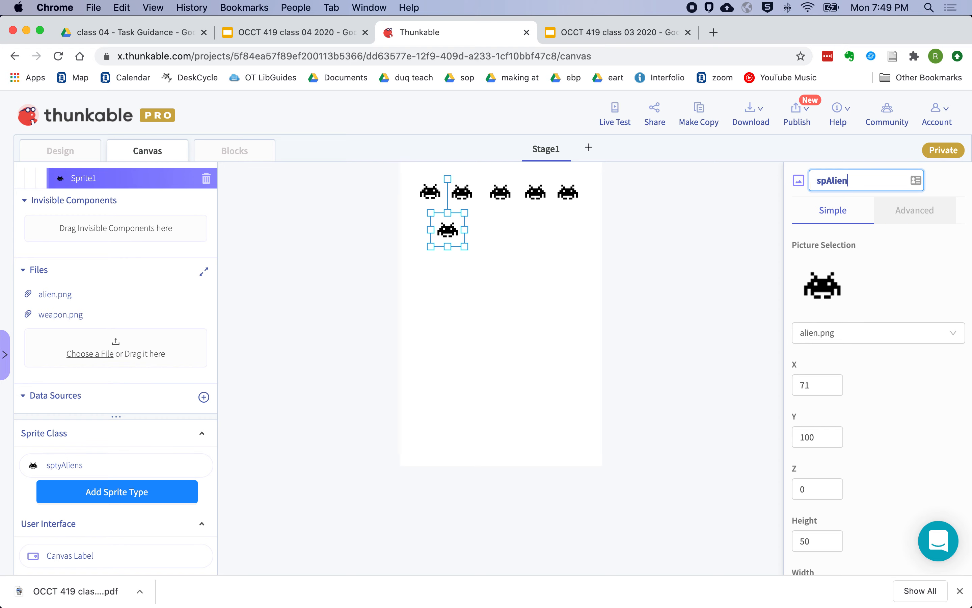
{"action": "left_click", "coordinate": [940, 178]}
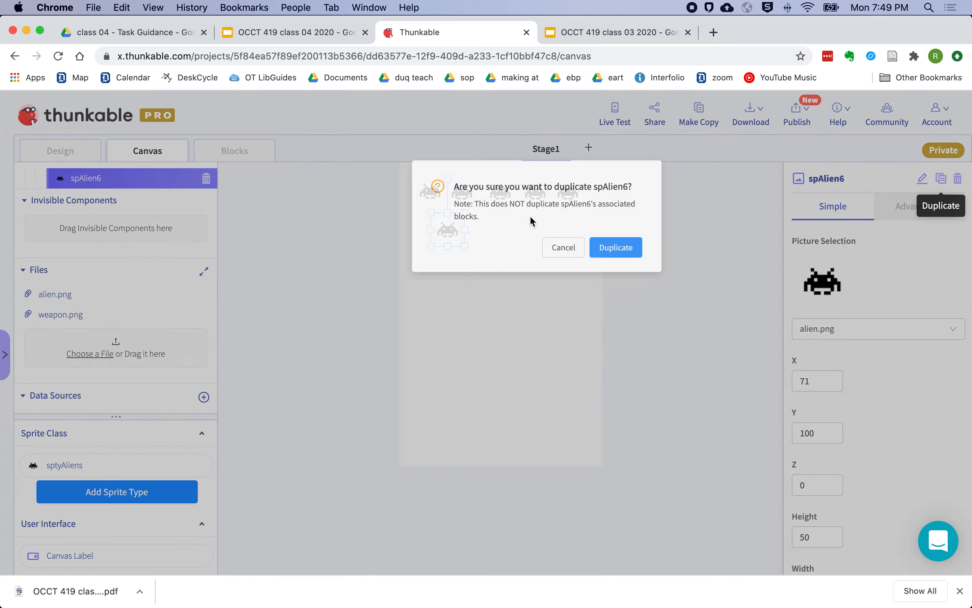
{"action": "left_click", "coordinate": [615, 247]}
{"action": "type", "text": "spAlie"}
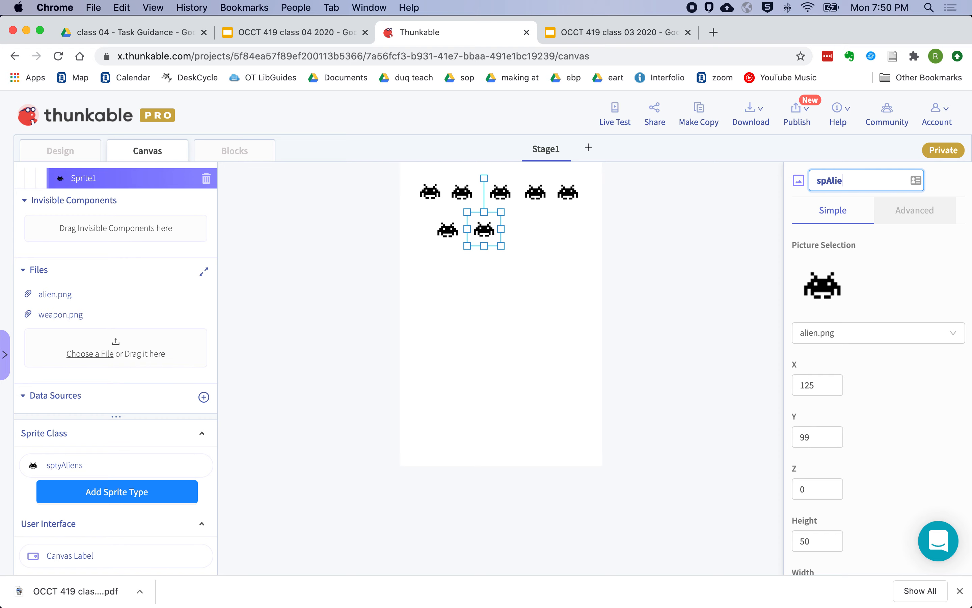
{"action": "key", "text": "Return"}
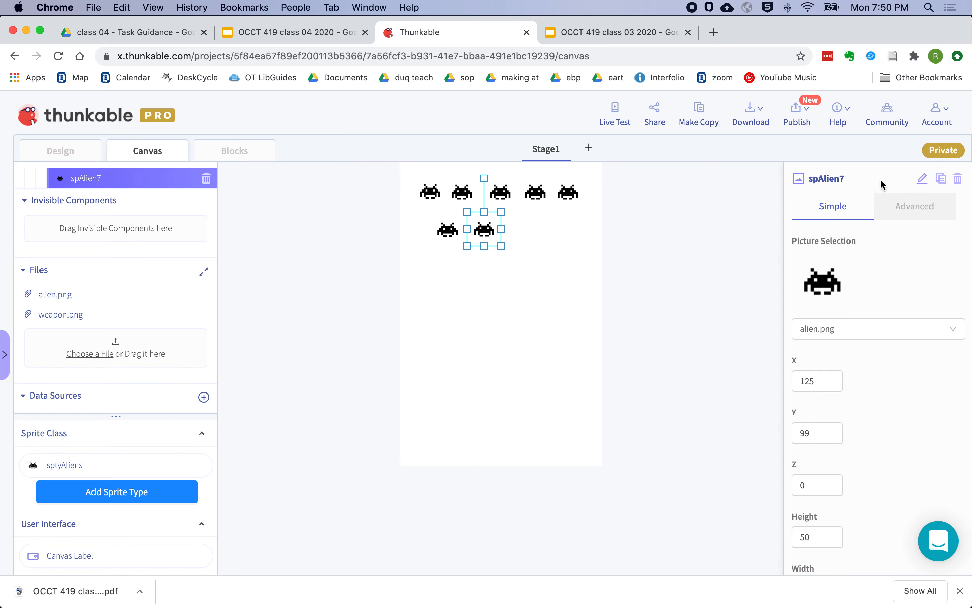
Duplicate twice more to create and name spAlien8 and spAlien9
{"action": "left_click", "coordinate": [940, 179]}
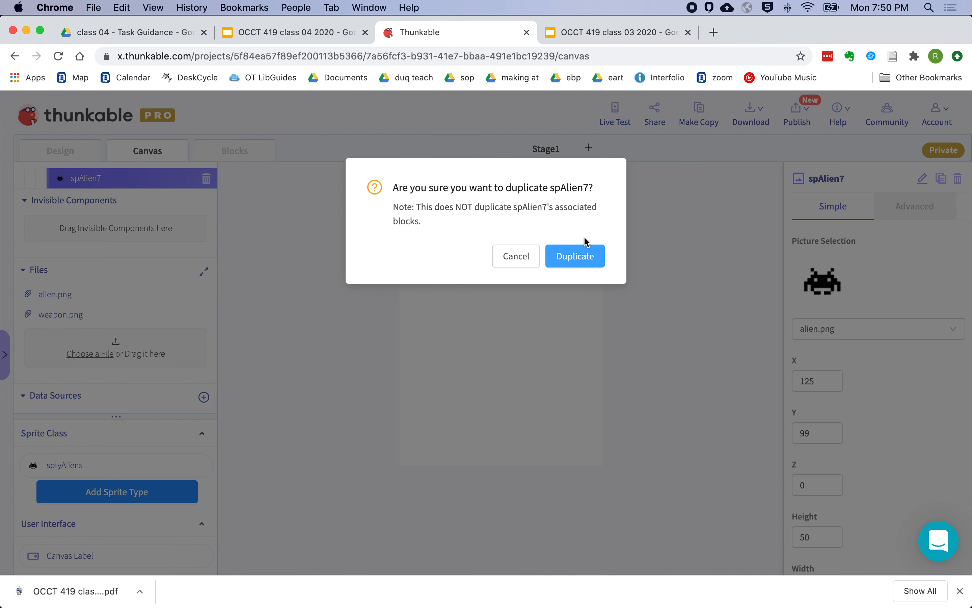
{"action": "left_click", "coordinate": [573, 255]}
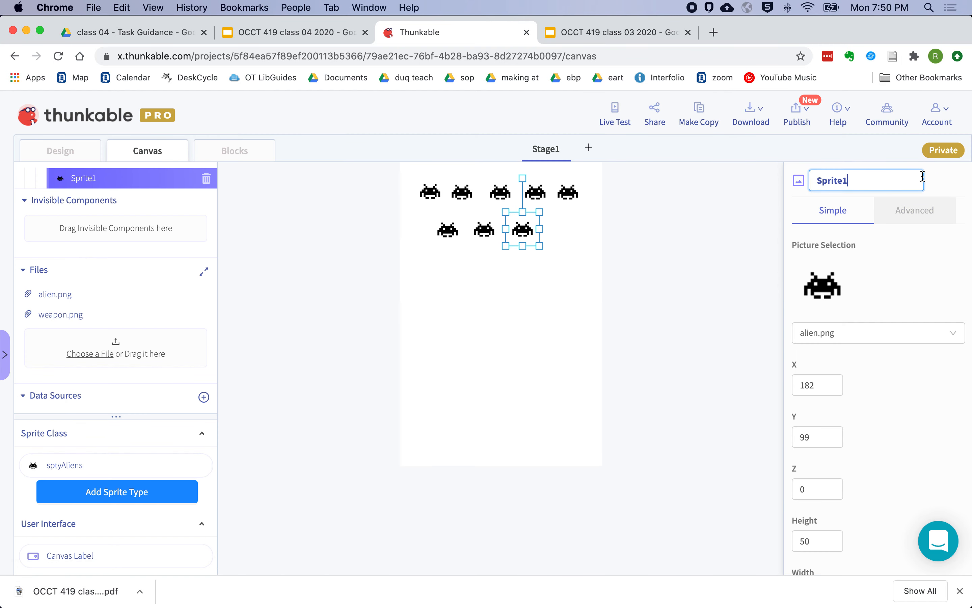
{"action": "type", "text": "spAlien8"}
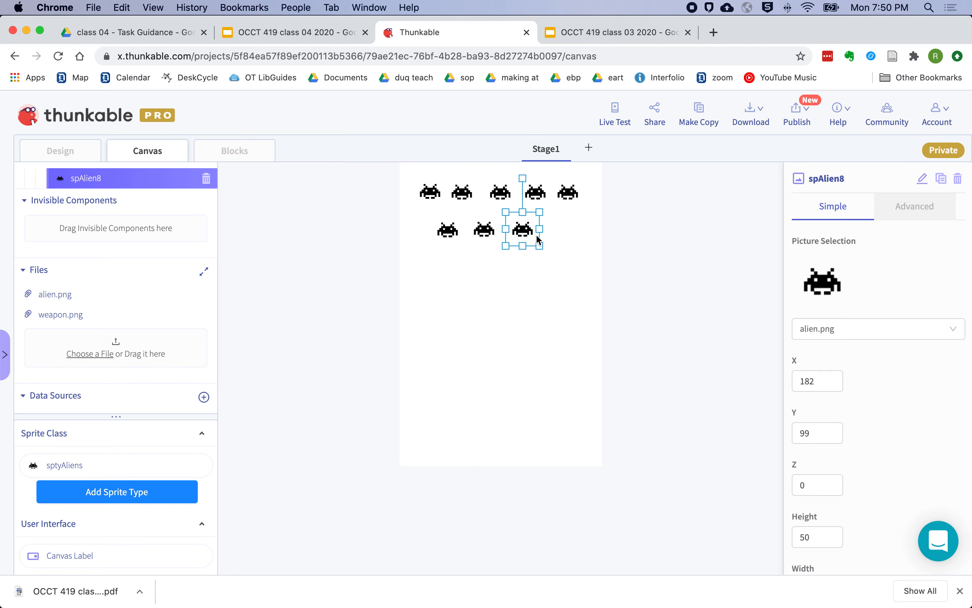
{"action": "left_click", "coordinate": [941, 179]}
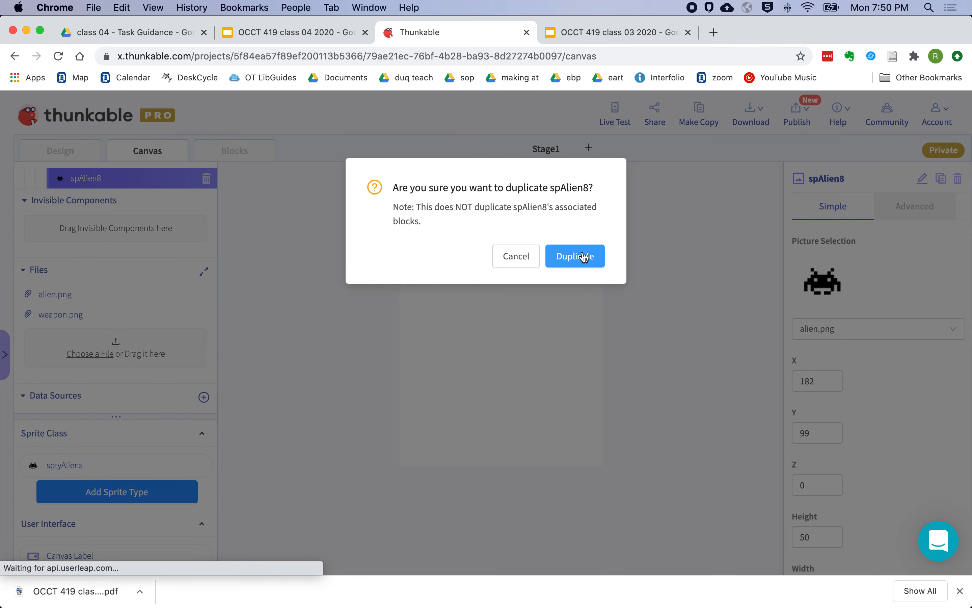
{"action": "left_click", "coordinate": [574, 256]}
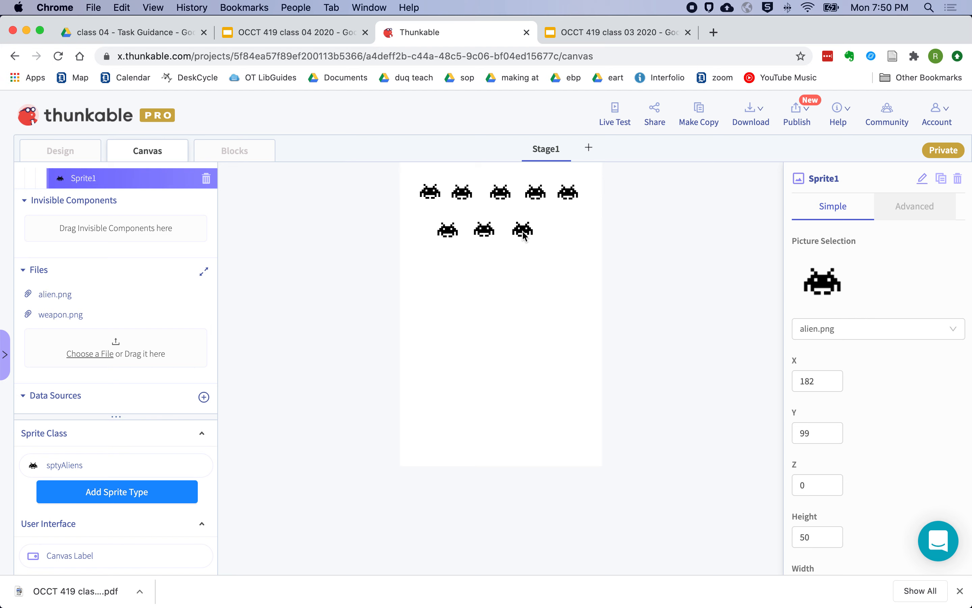
{"action": "left_click", "coordinate": [566, 231]}
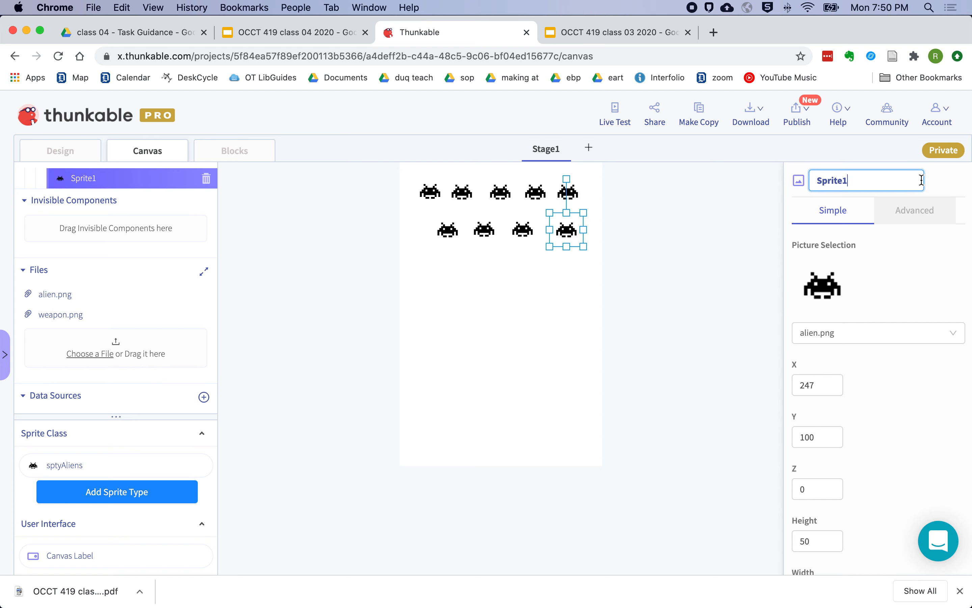
{"action": "type", "text": "spAlien9"}
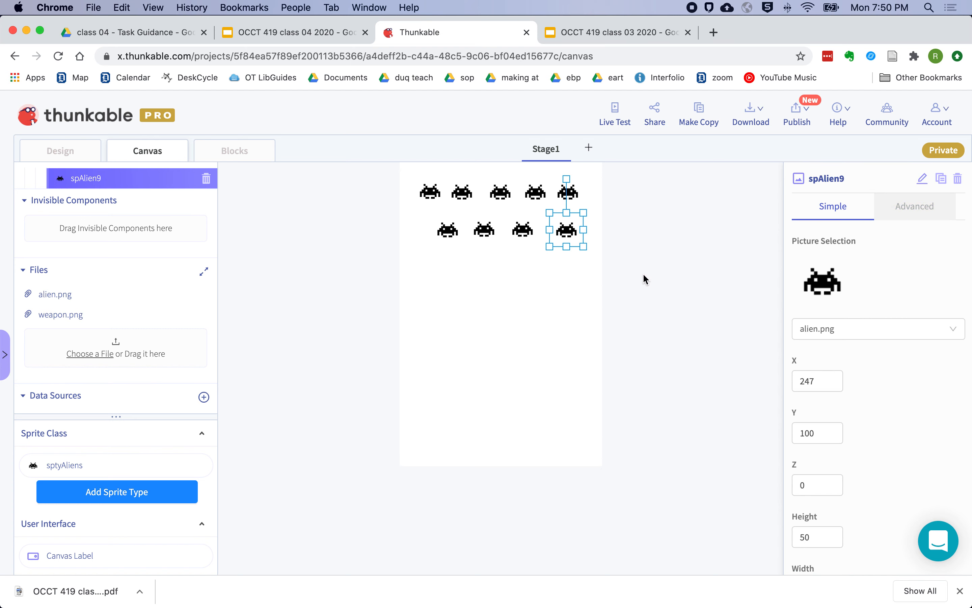
{"action": "mouse_move", "coordinate": [496, 216]}
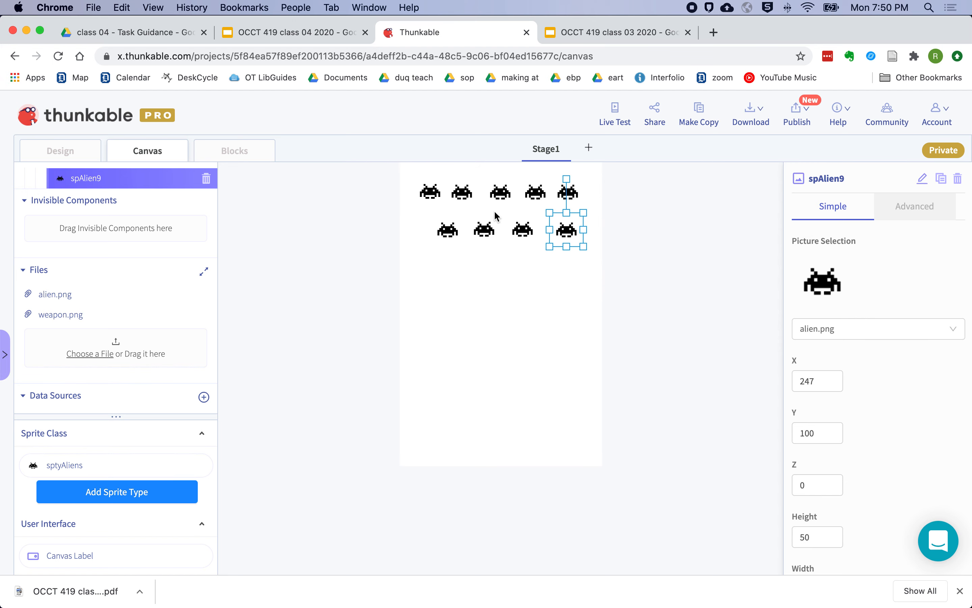
{"action": "mouse_move", "coordinate": [495, 218]}
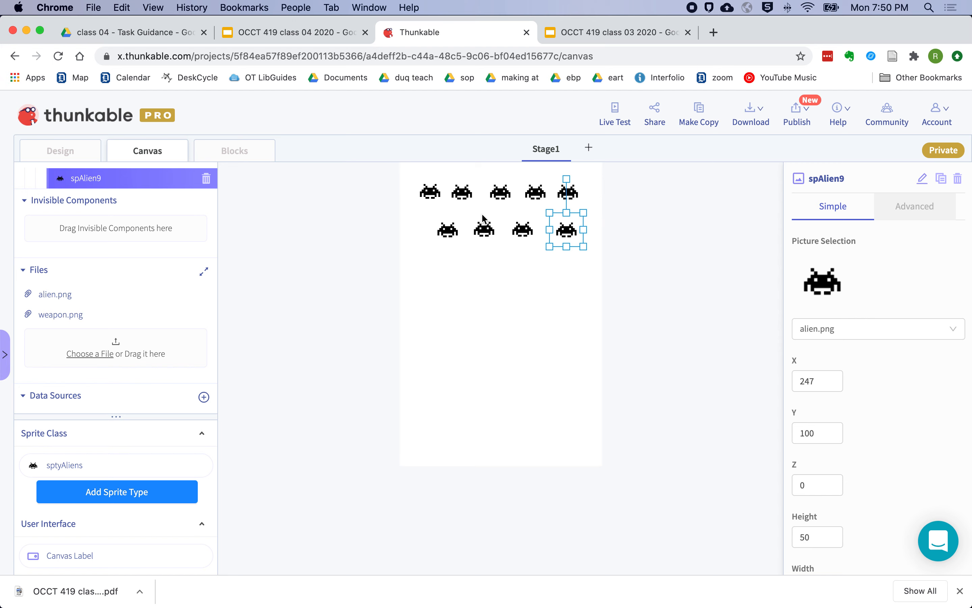
Set the top-row aliens to Y 30 with X values 30, 80, 130 onward
{"action": "left_click", "coordinate": [429, 191]}
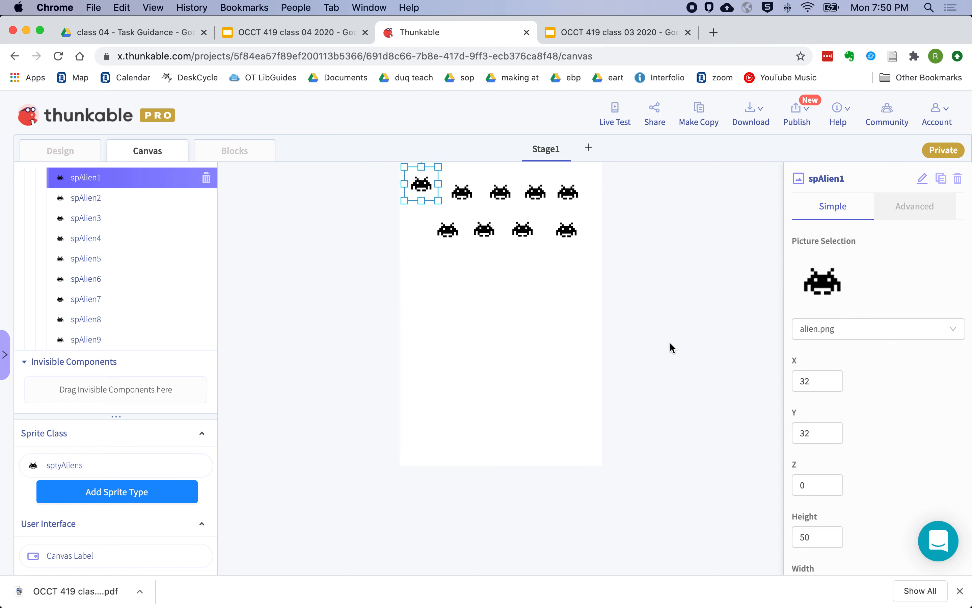
{"action": "left_click", "coordinate": [816, 381]}
{"action": "type", "text": "30"}
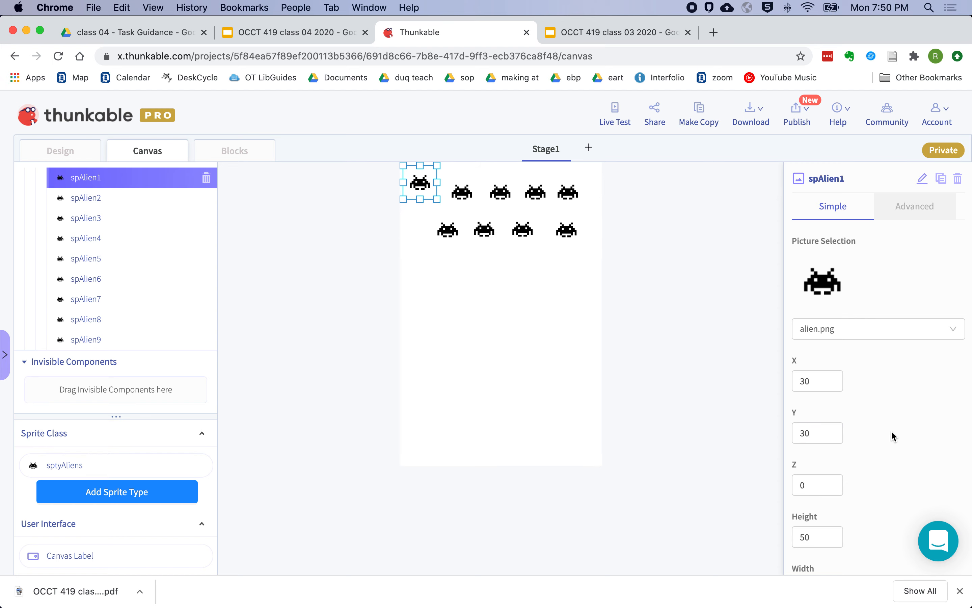
{"action": "mouse_move", "coordinate": [462, 199]}
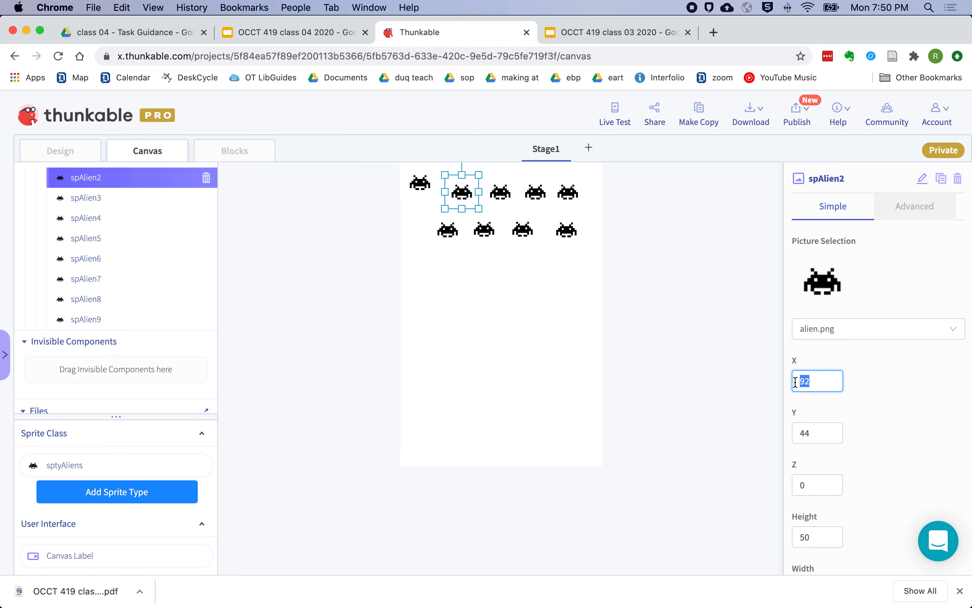
{"action": "type", "text": "80"}
{"action": "left_click", "coordinate": [818, 432]}
{"action": "type", "text": "30"}
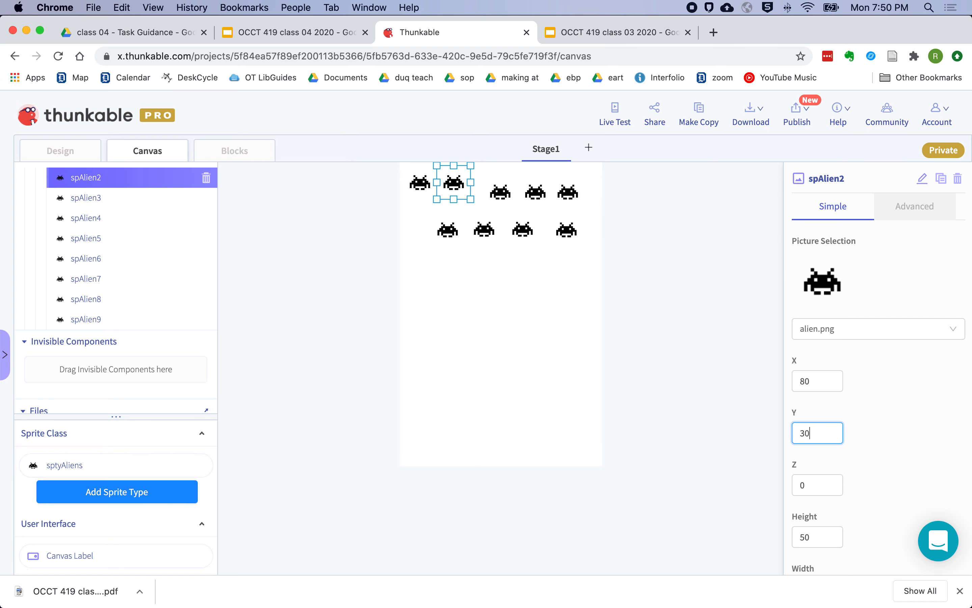
{"action": "left_click", "coordinate": [816, 381]}
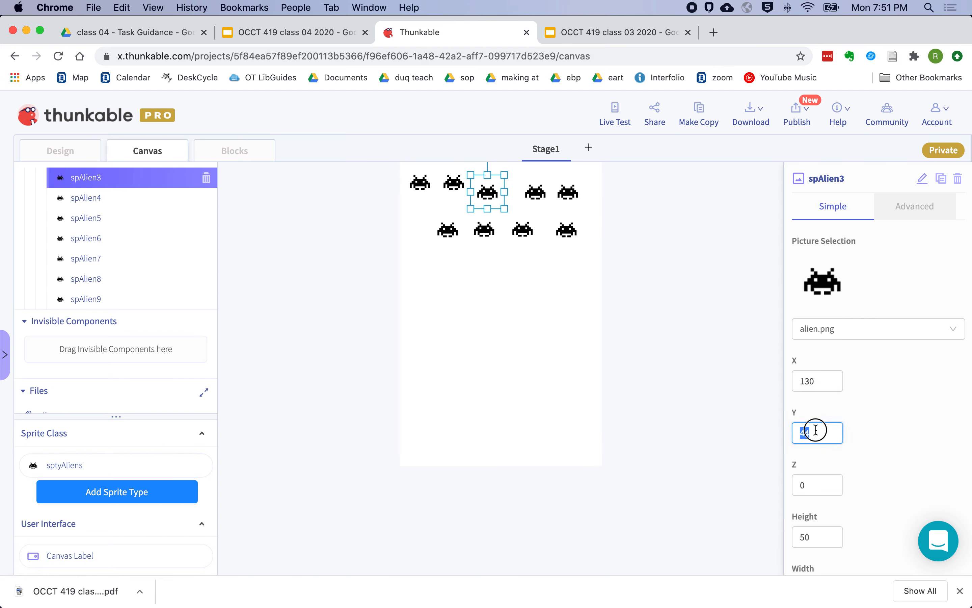
{"action": "type", "text": "30"}
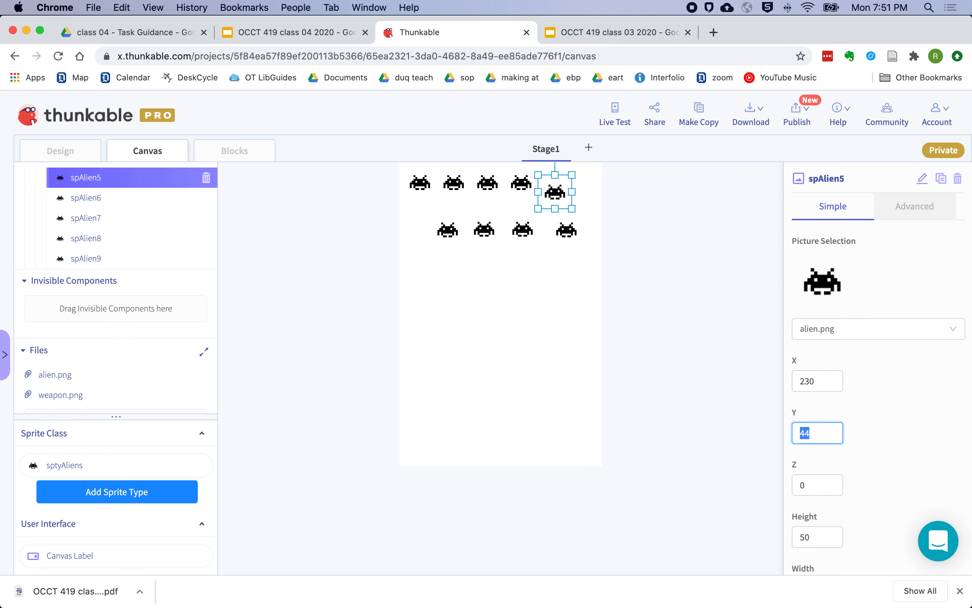
{"action": "type", "text": "30"}
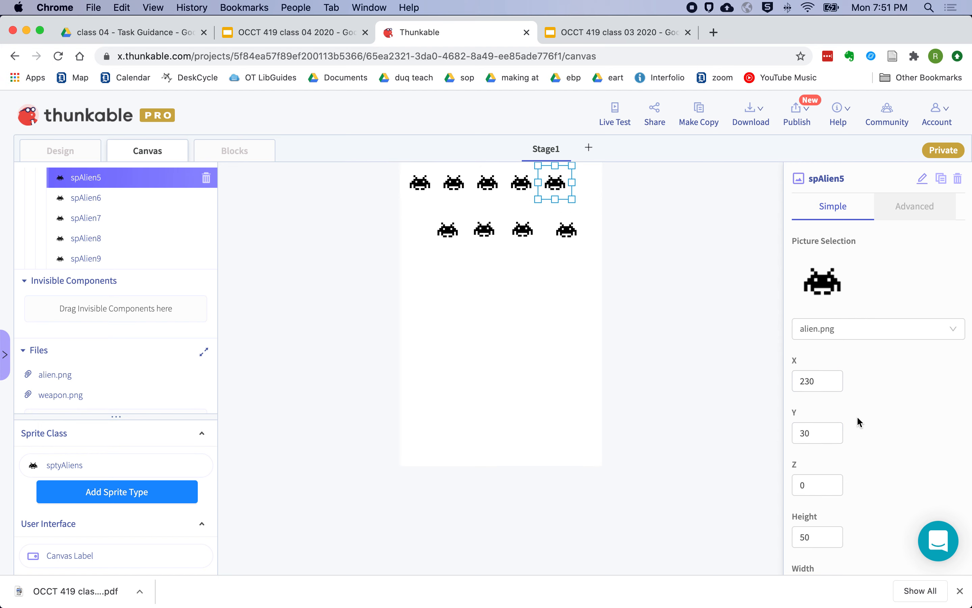
{"action": "mouse_move", "coordinate": [524, 222]}
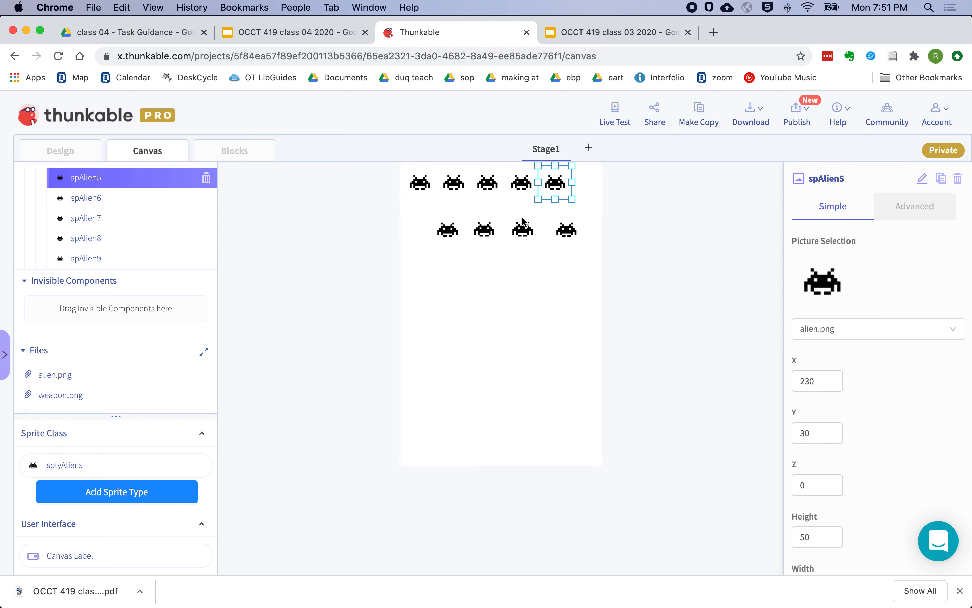
{"action": "mouse_move", "coordinate": [424, 189]}
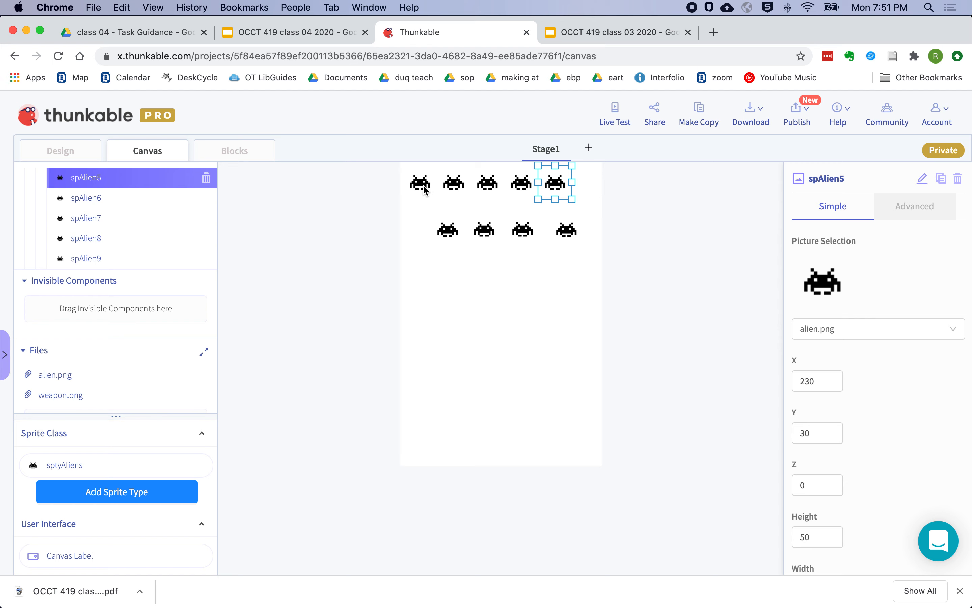
{"action": "left_click", "coordinate": [420, 183]}
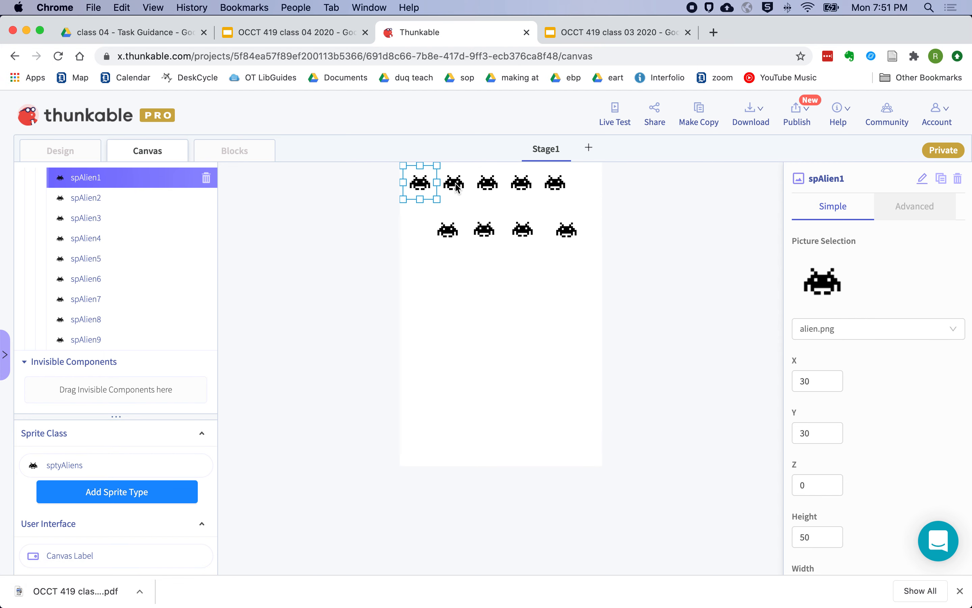
{"action": "mouse_move", "coordinate": [413, 173]}
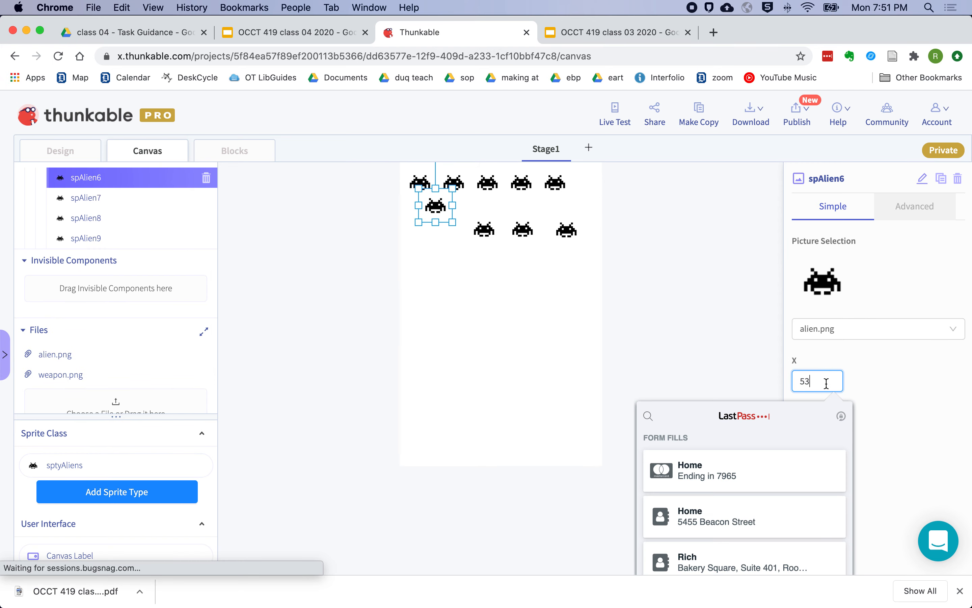
Give the second-row aliens X values from 55 and Y 60
{"action": "type", "text": "55"}
{"action": "type", "text": "6"}
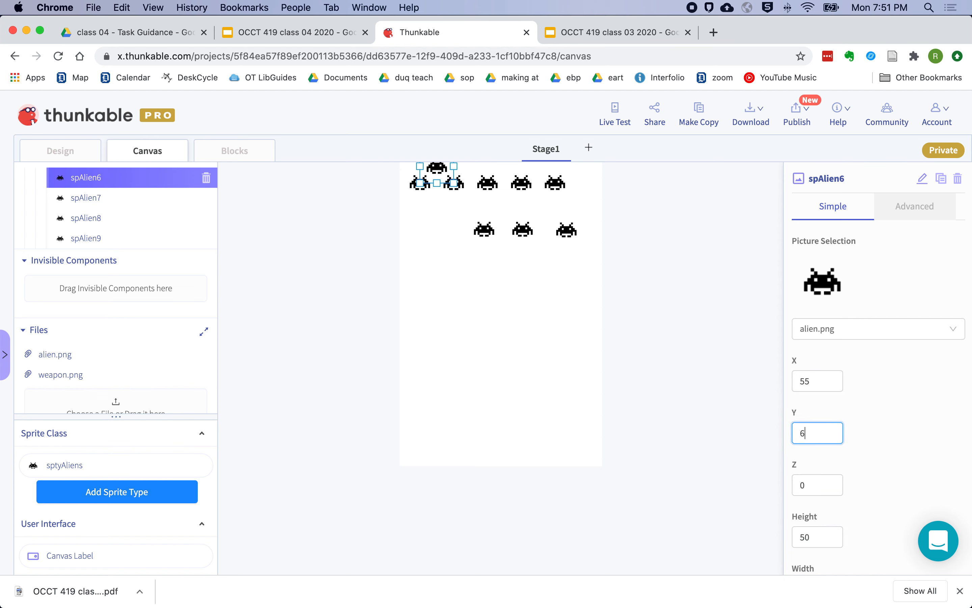
{"action": "type", "text": "0"}
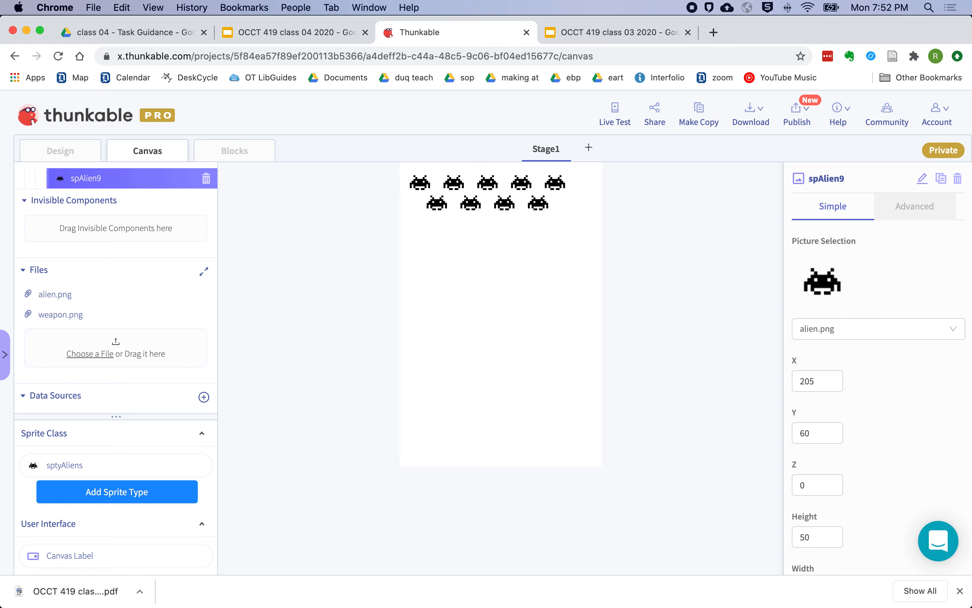
{"action": "mouse_move", "coordinate": [369, 248]}
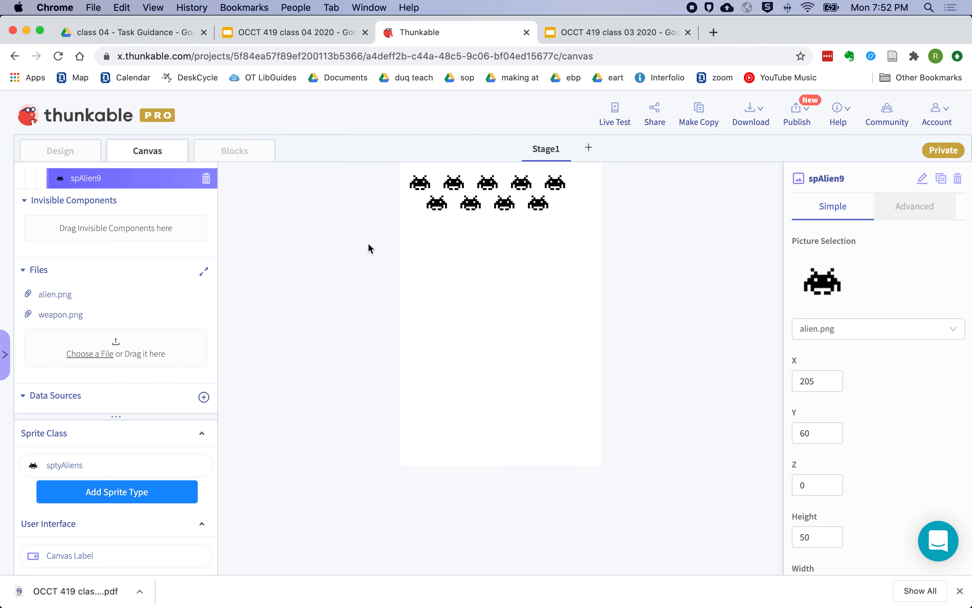
{"action": "mouse_move", "coordinate": [405, 169]}
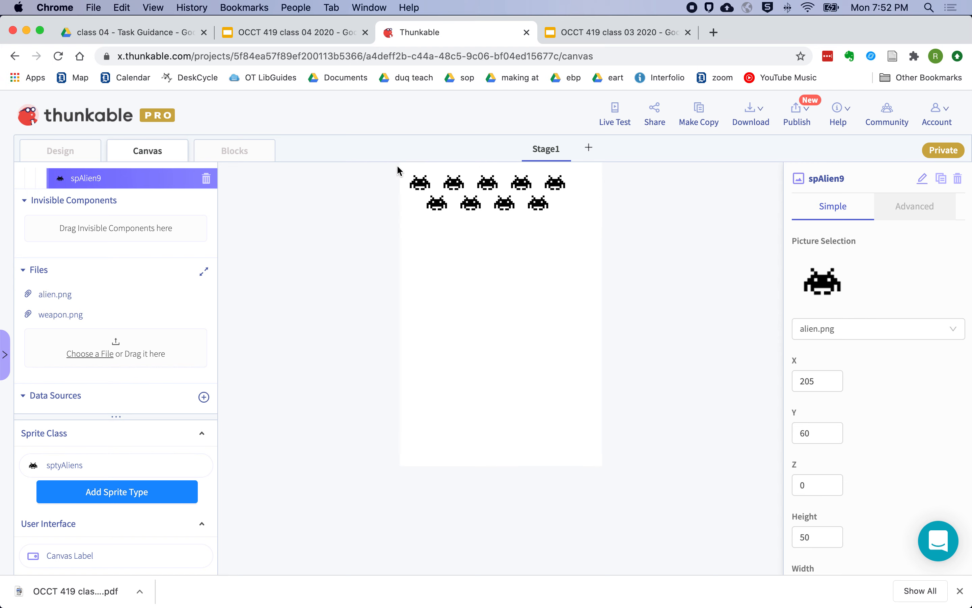
{"action": "mouse_move", "coordinate": [403, 444]}
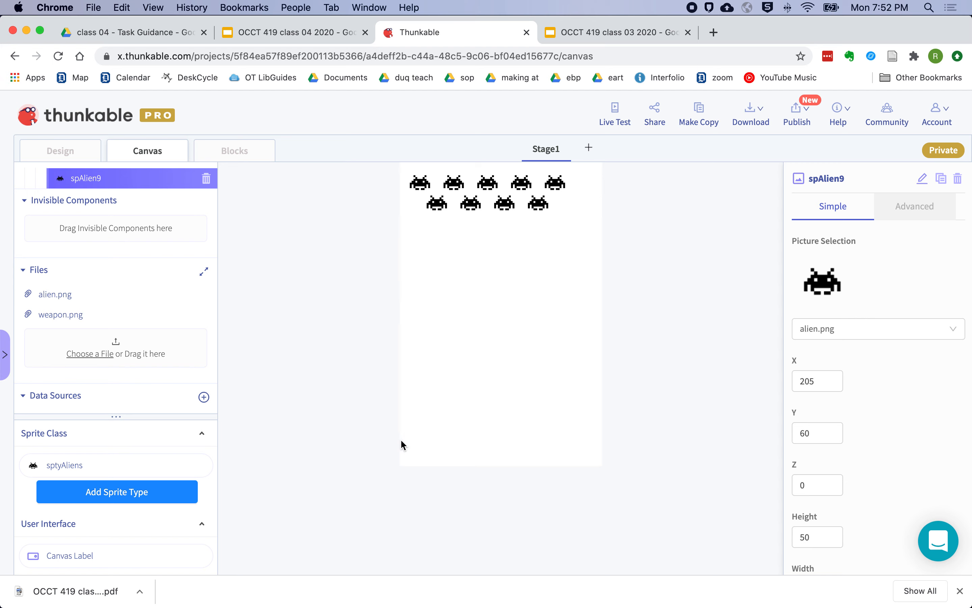
{"action": "mouse_move", "coordinate": [402, 170]}
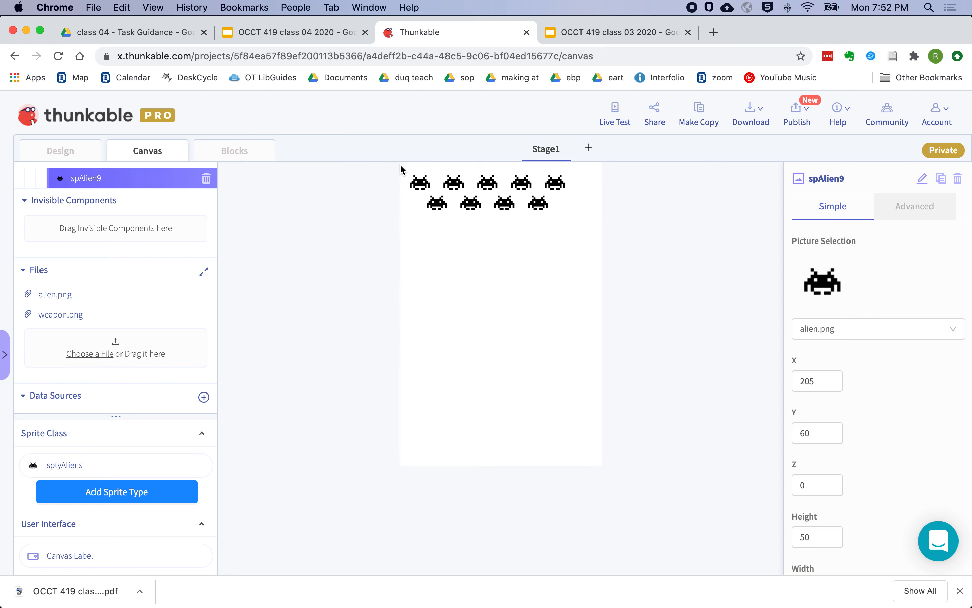
{"action": "mouse_move", "coordinate": [606, 175]}
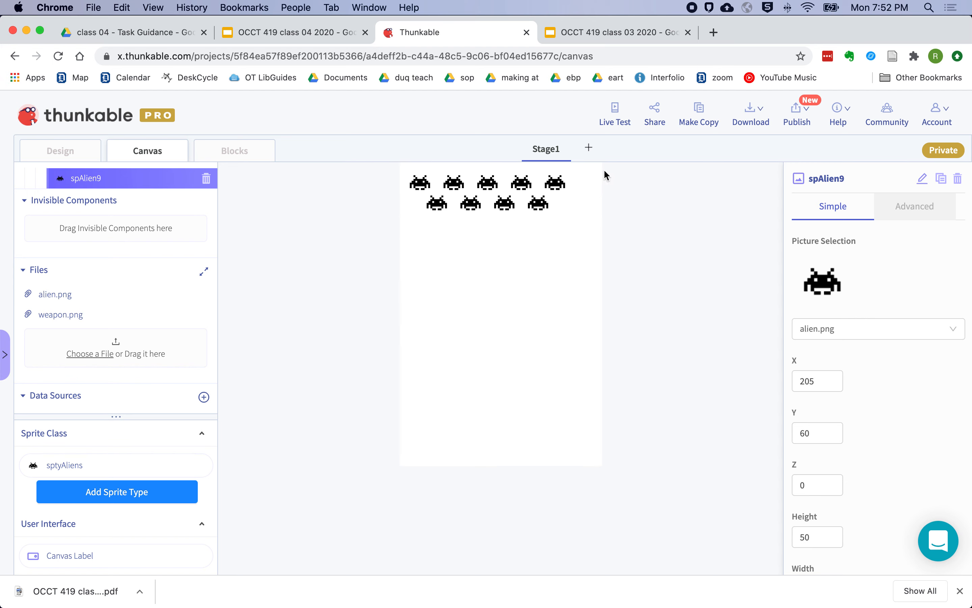
{"action": "mouse_move", "coordinate": [606, 175]}
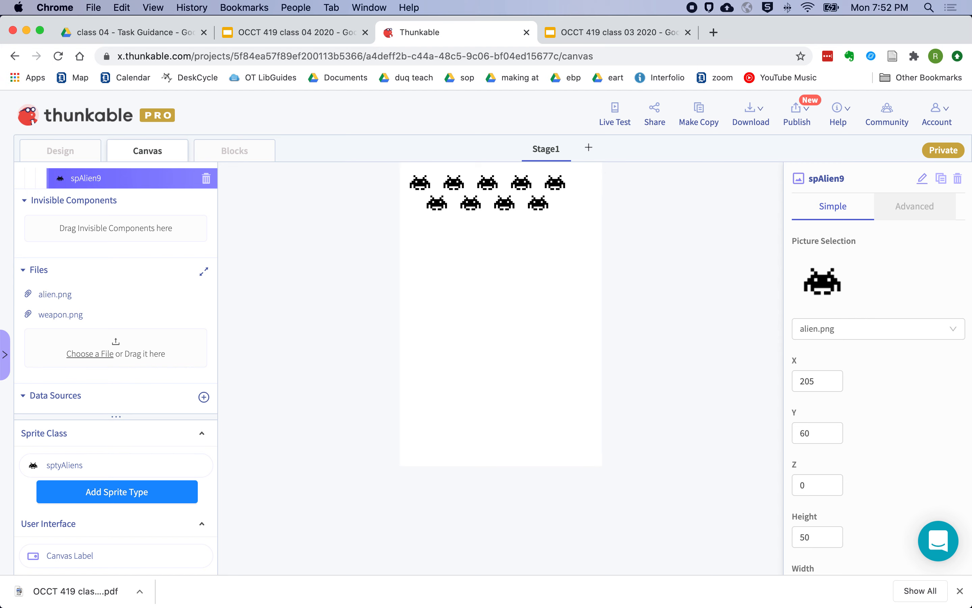
{"action": "mouse_move", "coordinate": [536, 144]}
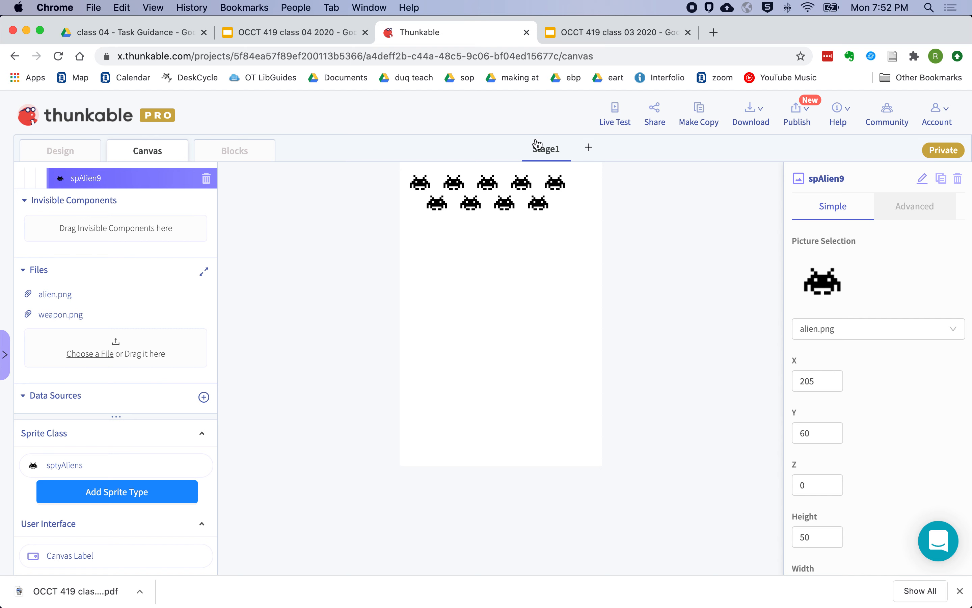
{"action": "mouse_move", "coordinate": [435, 187]}
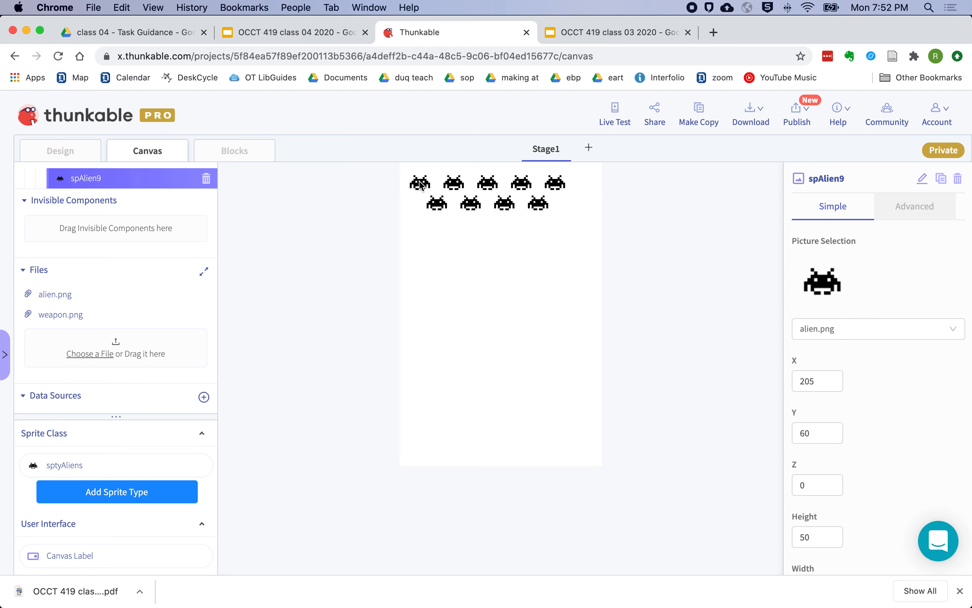
{"action": "mouse_move", "coordinate": [483, 187]}
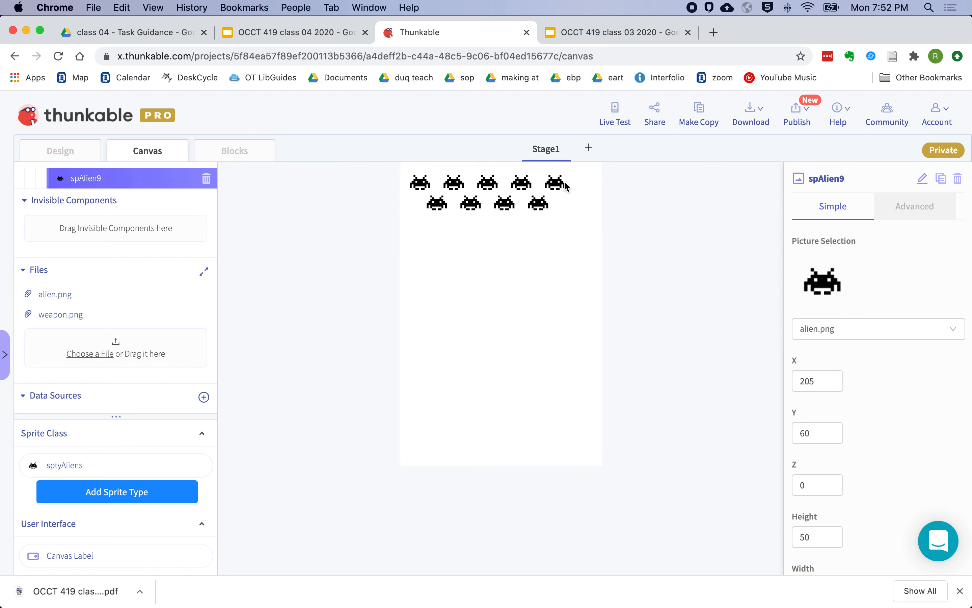
{"action": "mouse_move", "coordinate": [584, 214]}
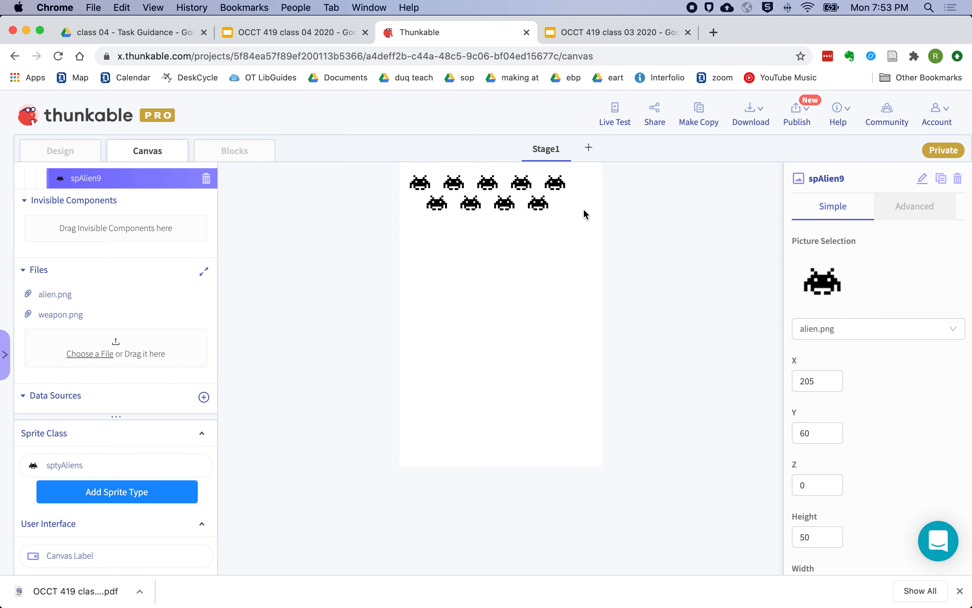
{"action": "mouse_move", "coordinate": [459, 187]}
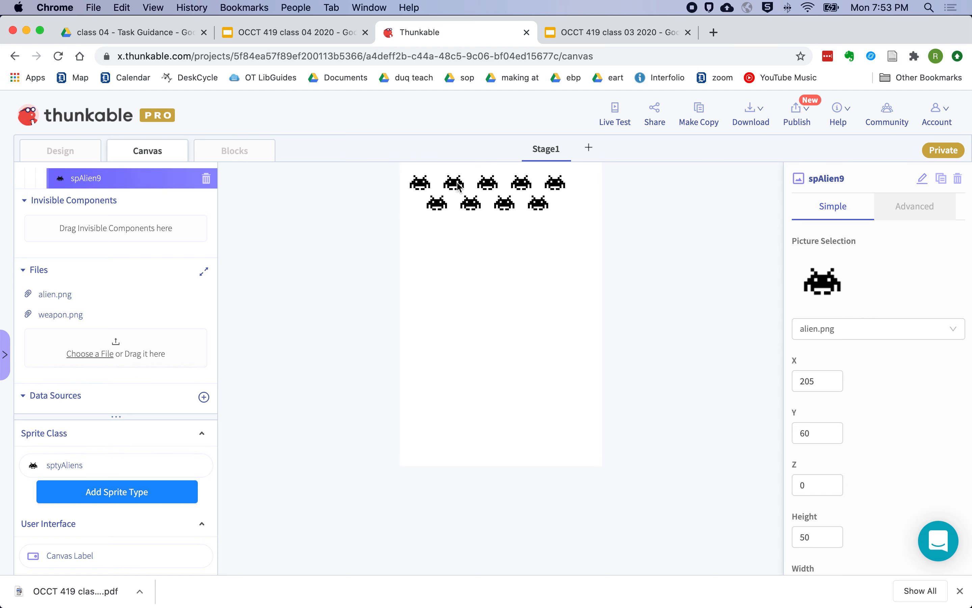
{"action": "mouse_move", "coordinate": [489, 186]}
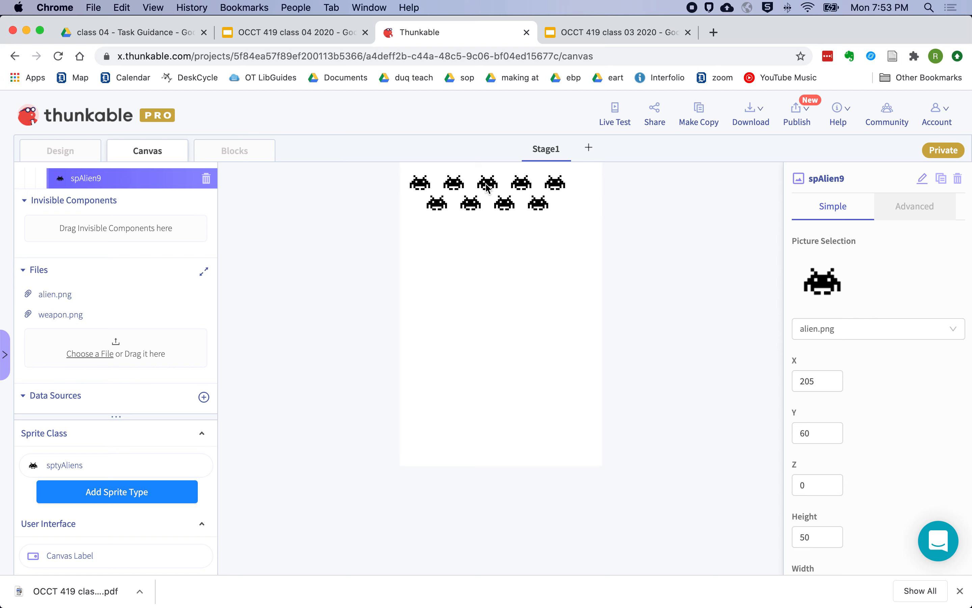
{"action": "mouse_move", "coordinate": [600, 189]}
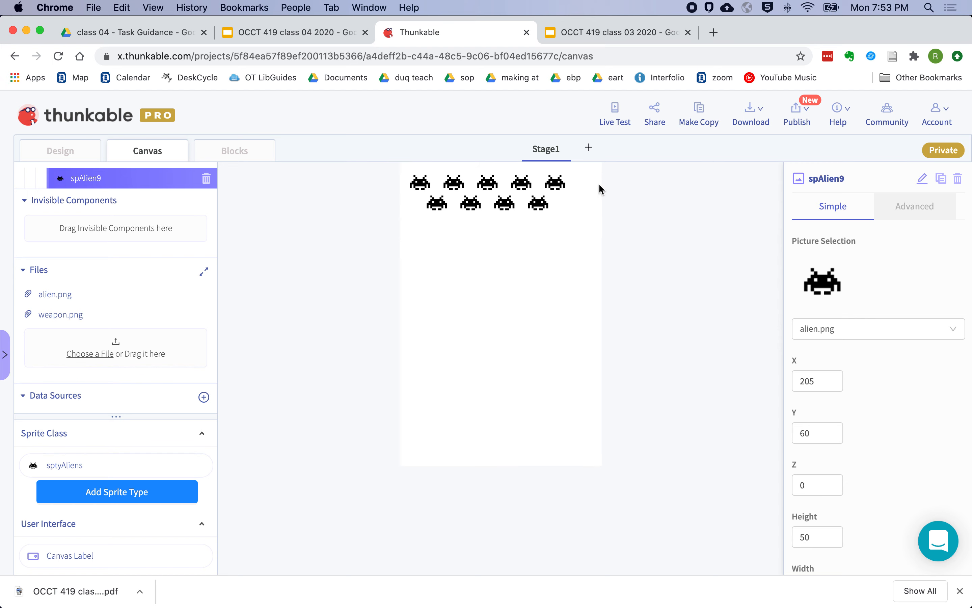
{"action": "mouse_move", "coordinate": [534, 191]}
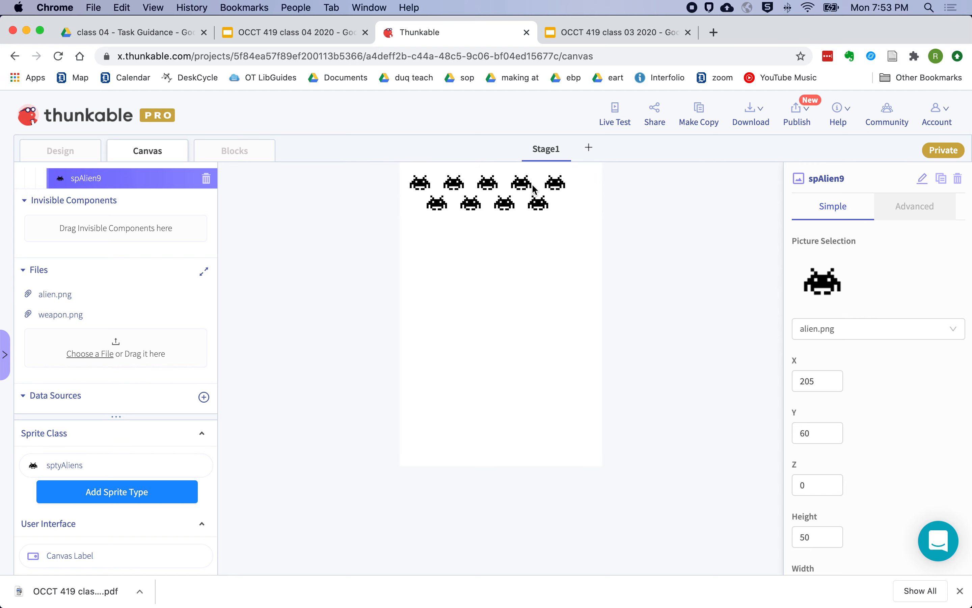
{"action": "mouse_move", "coordinate": [535, 191]}
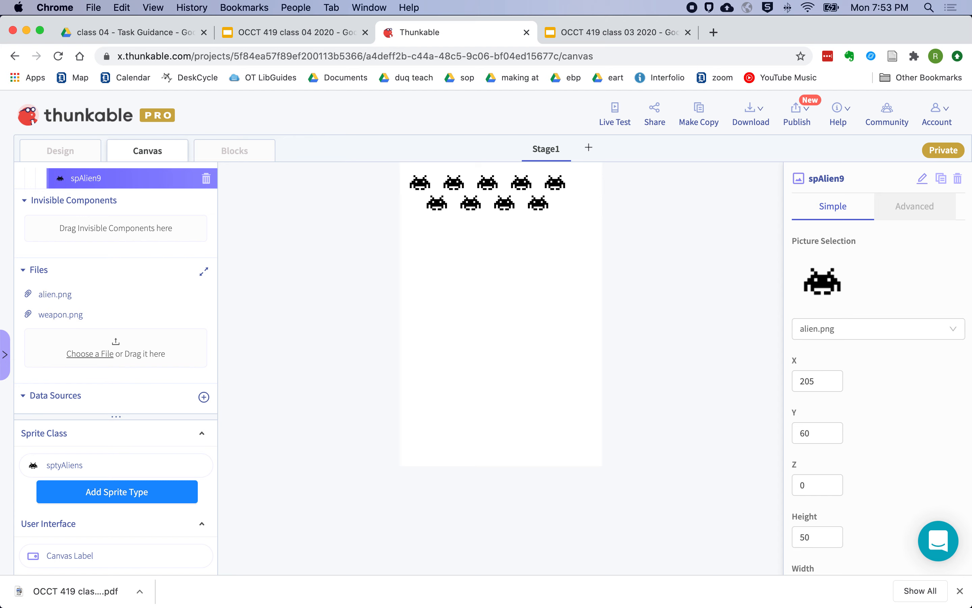
{"action": "mouse_move", "coordinate": [443, 197]}
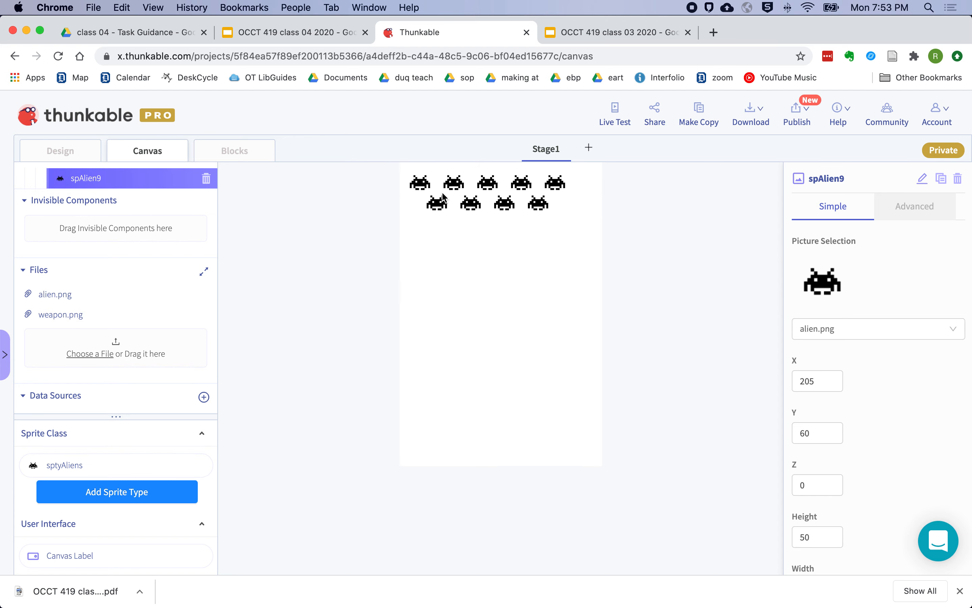
{"action": "mouse_move", "coordinate": [467, 190]}
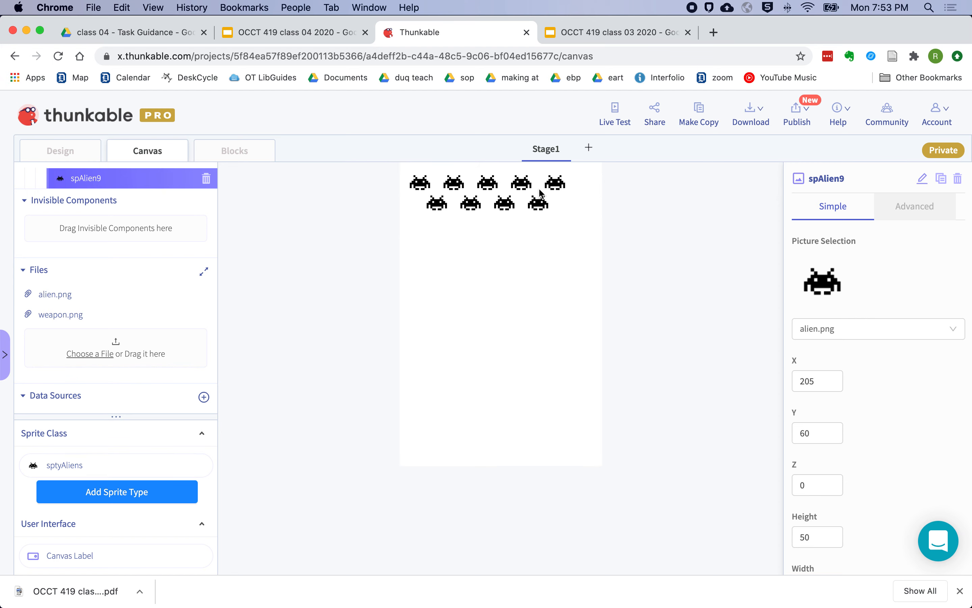
Initialize an app variable intAlienSpeed to 25 in the blocks workspace
{"action": "left_click", "coordinate": [234, 150]}
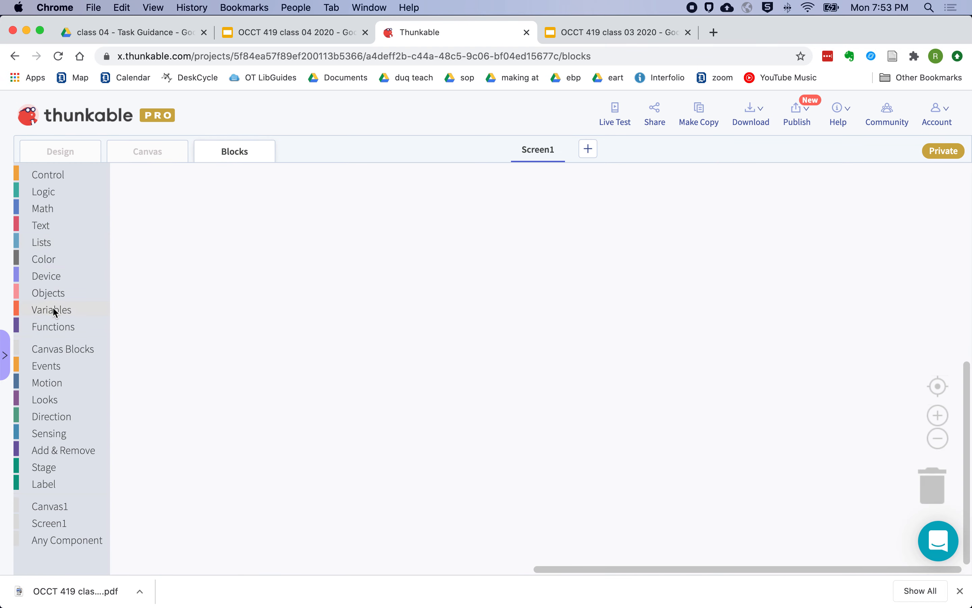
{"action": "left_click", "coordinate": [51, 310]}
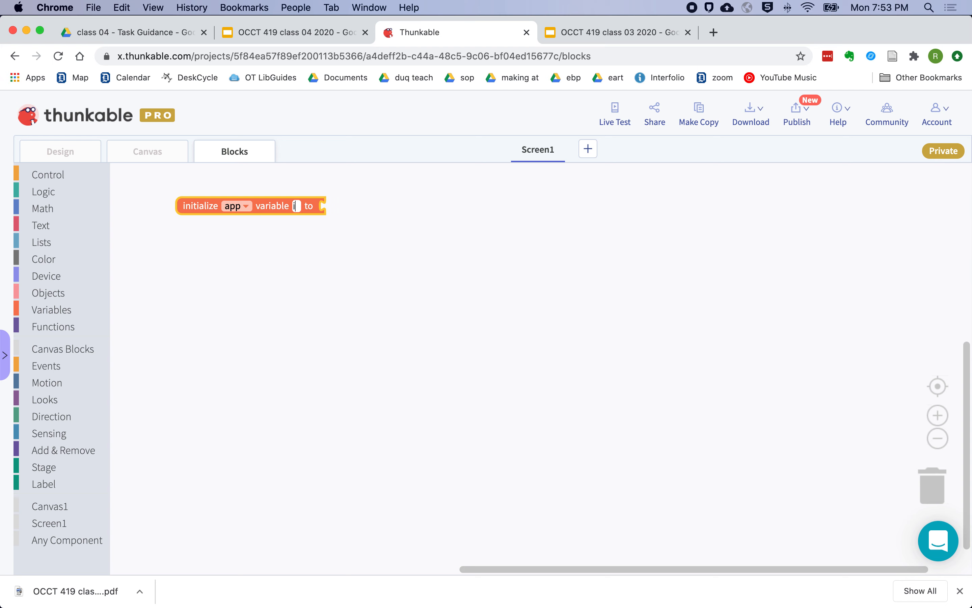
{"action": "type", "text": "intAlienSpeed"}
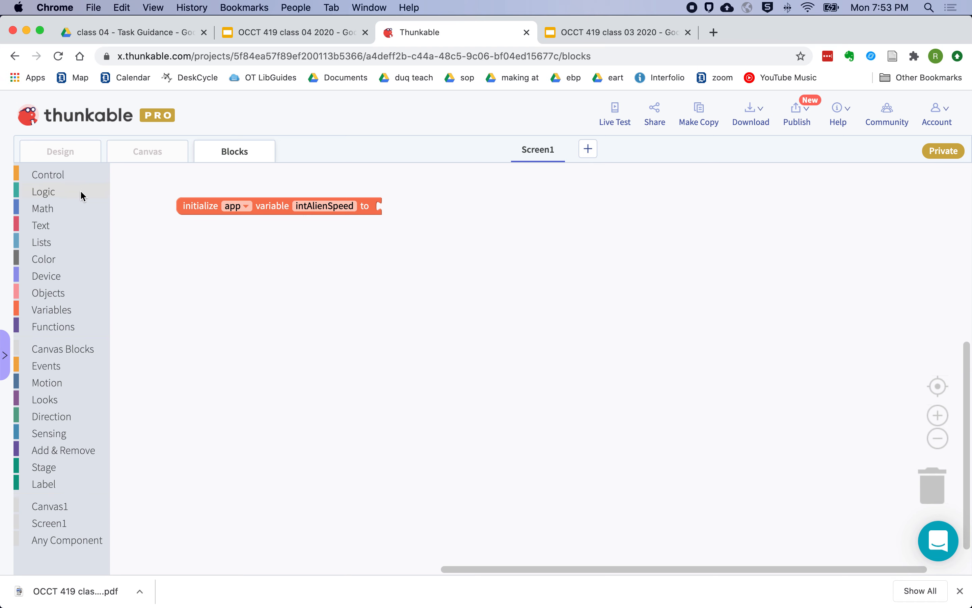
{"action": "left_click", "coordinate": [42, 208]}
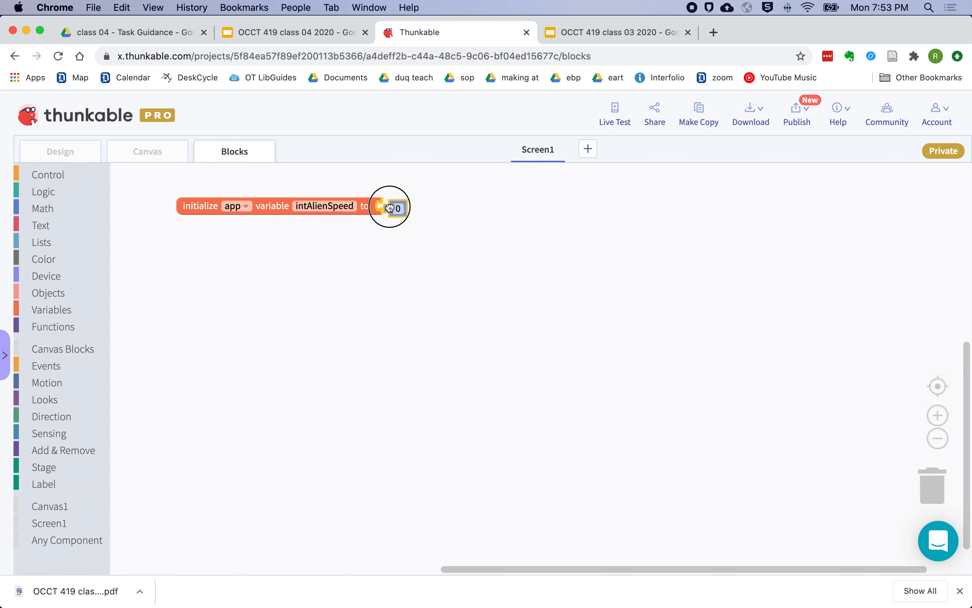
{"action": "left_click", "coordinate": [392, 206]}
{"action": "type", "text": "25"}
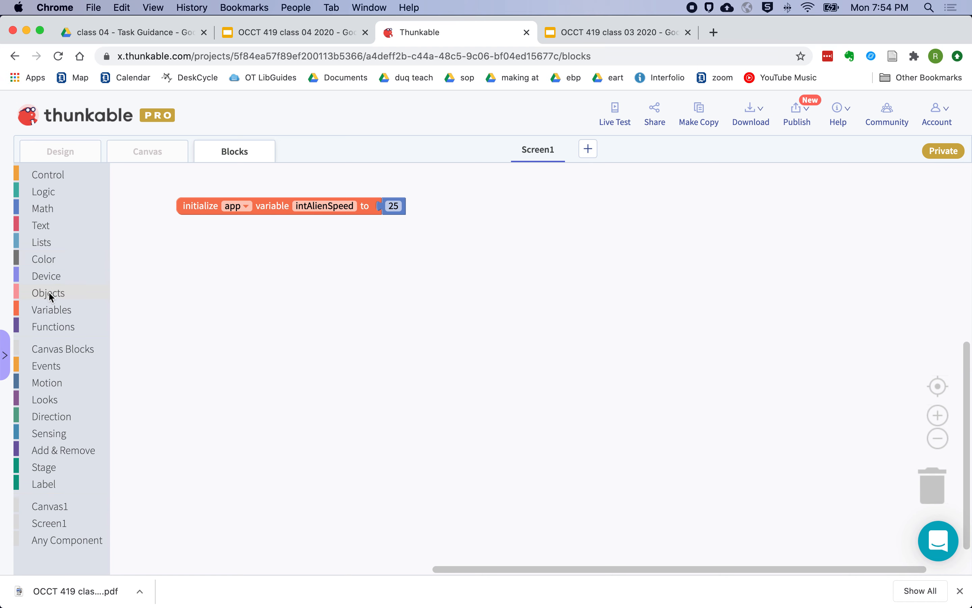
{"action": "mouse_move", "coordinate": [53, 291]}
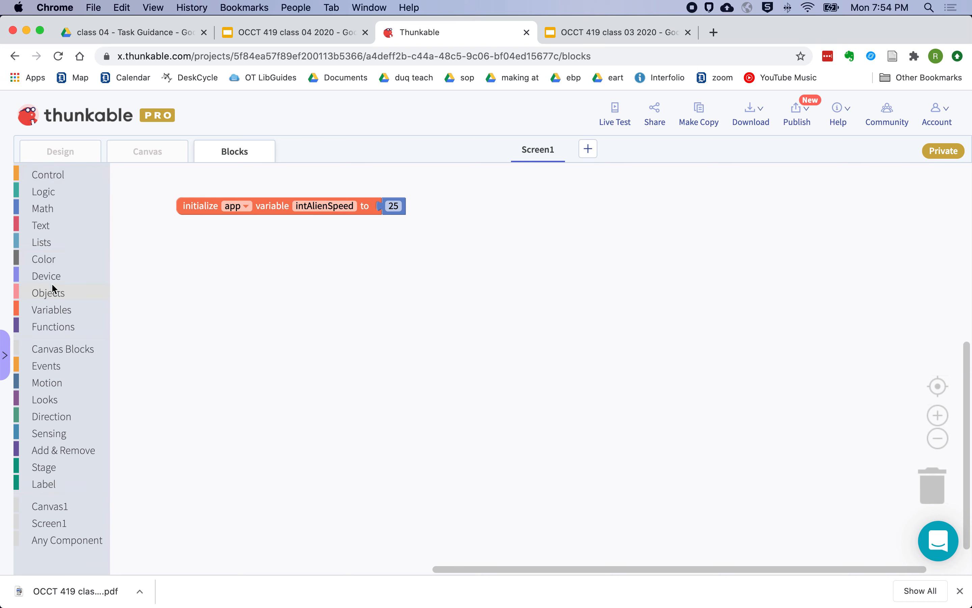
Add a Canvas1 loads event setting intAlienSpeed to a duplicated 25 block
{"action": "left_click", "coordinate": [45, 365]}
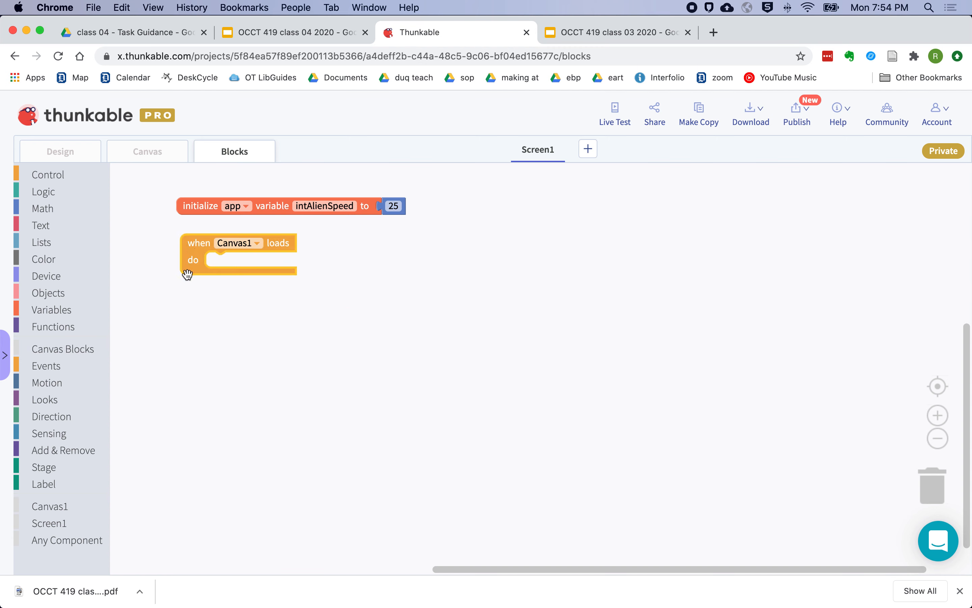
{"action": "mouse_move", "coordinate": [43, 193]}
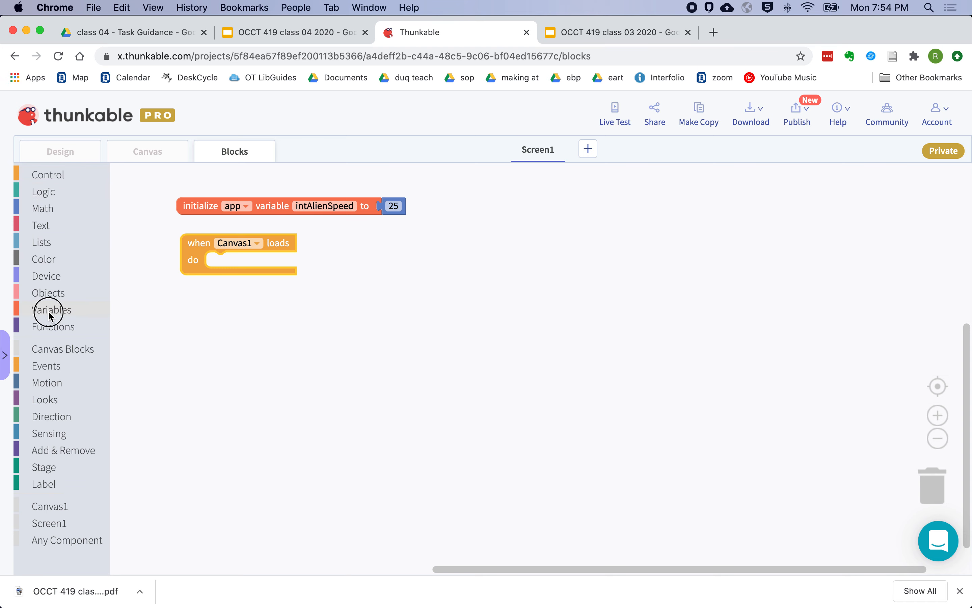
{"action": "left_click", "coordinate": [51, 310]}
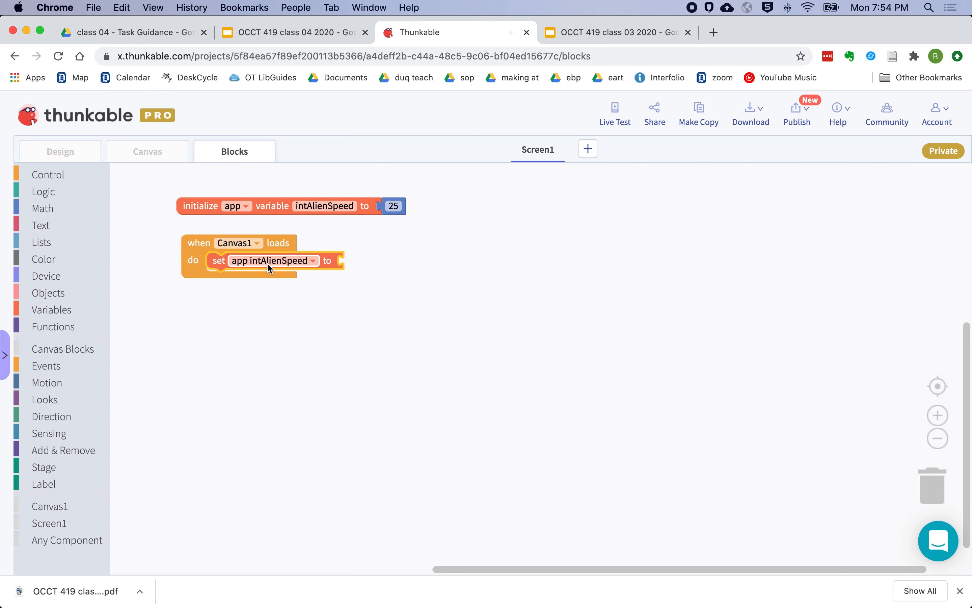
{"action": "right_click", "coordinate": [393, 205]}
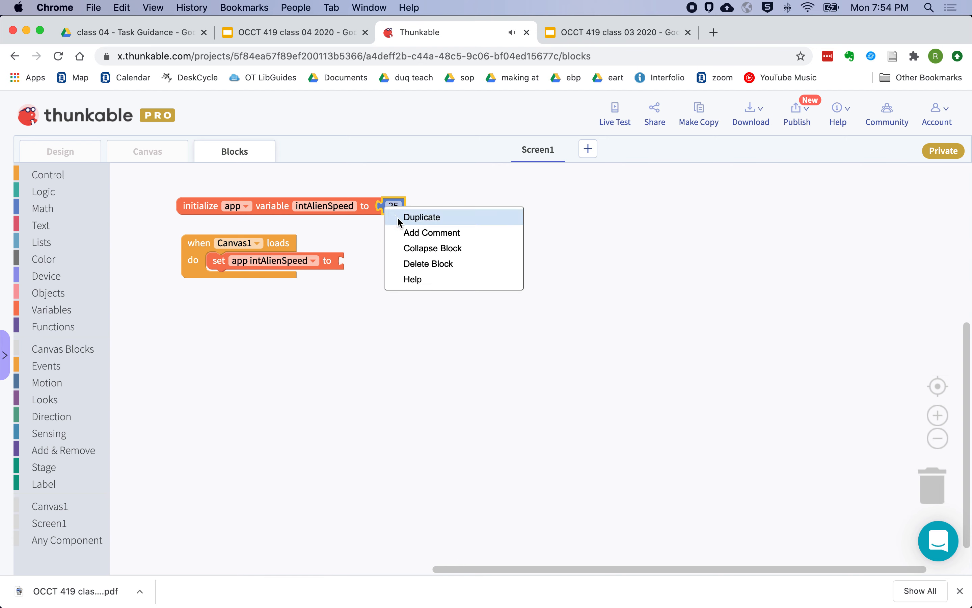
{"action": "left_click", "coordinate": [421, 217]}
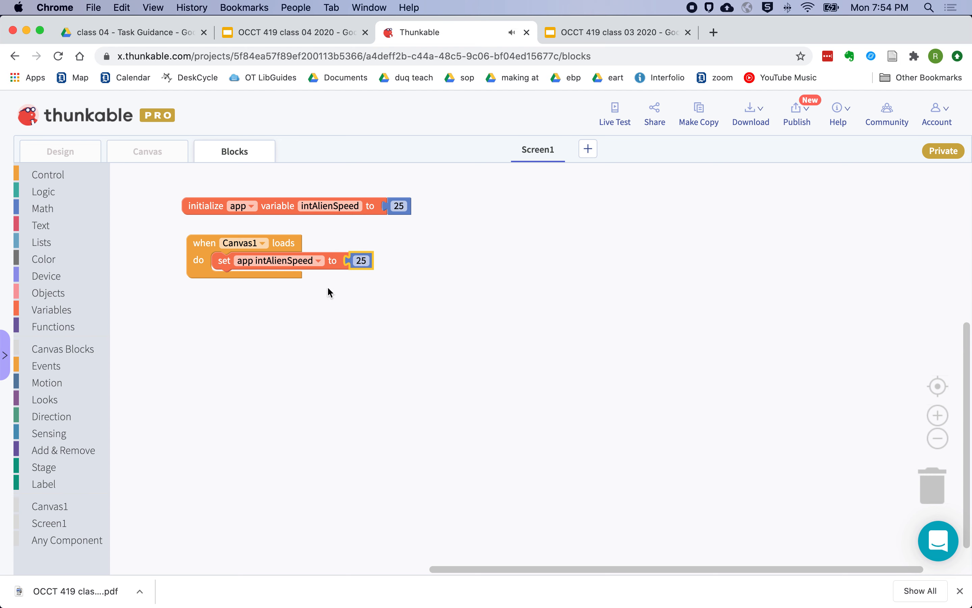
{"action": "mouse_move", "coordinate": [283, 285]}
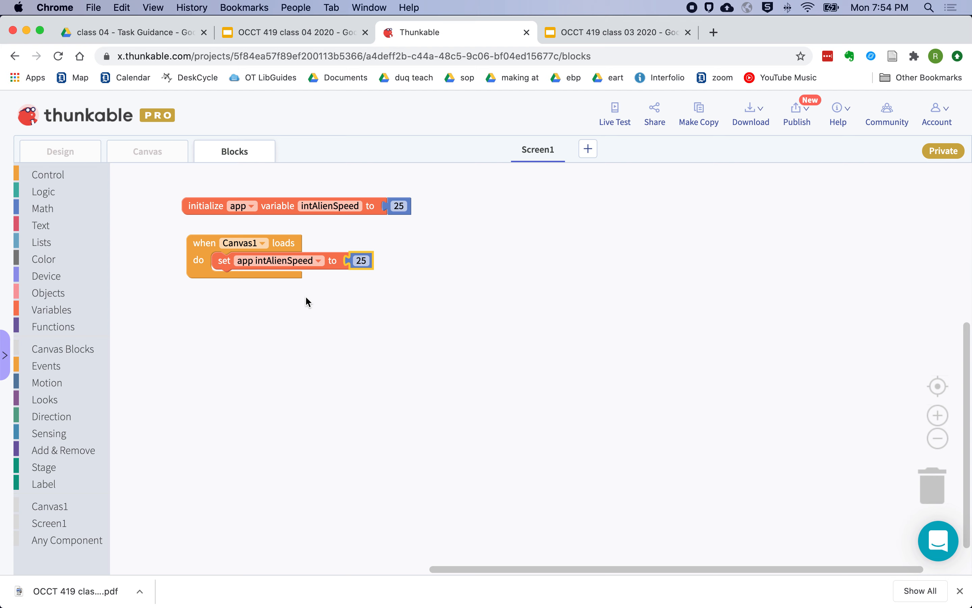
{"action": "mouse_move", "coordinate": [85, 178]}
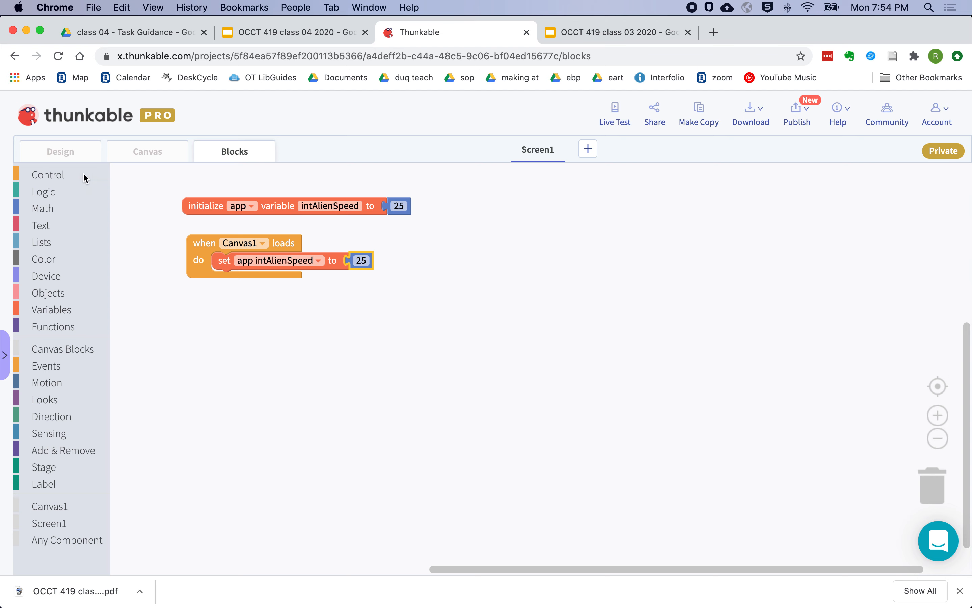
{"action": "mouse_move", "coordinate": [86, 356]}
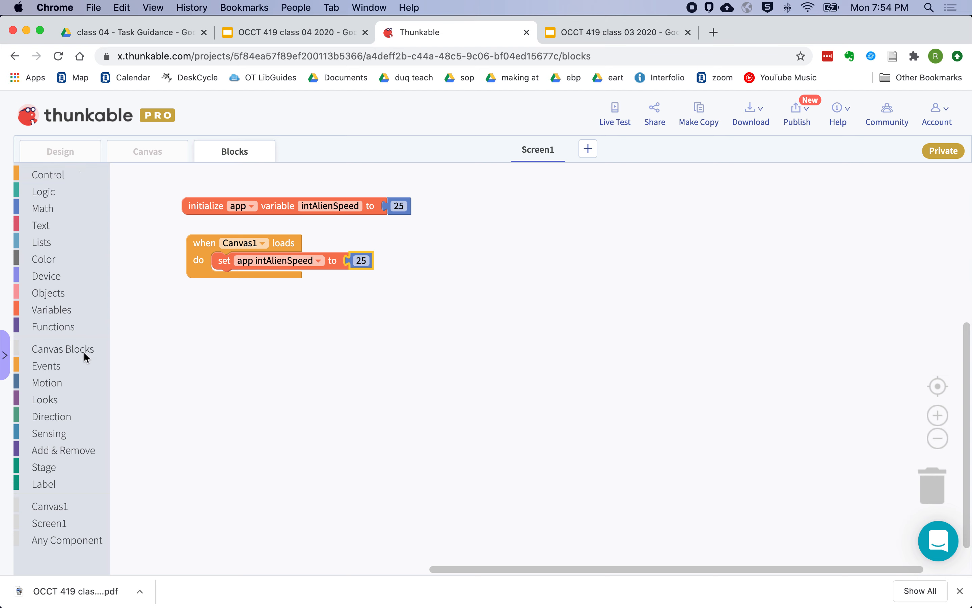
{"action": "mouse_move", "coordinate": [47, 382]}
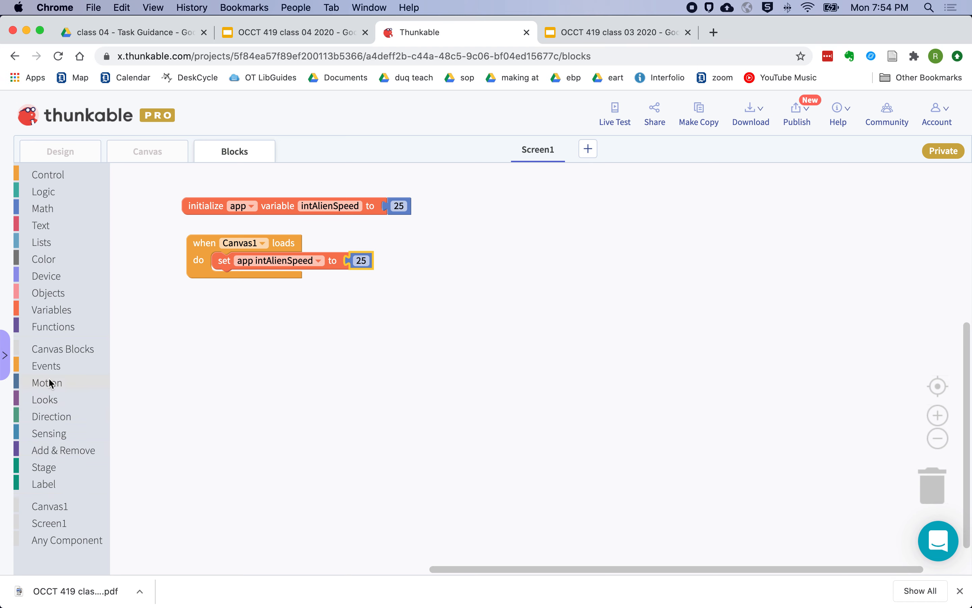
{"action": "left_click", "coordinate": [47, 382]}
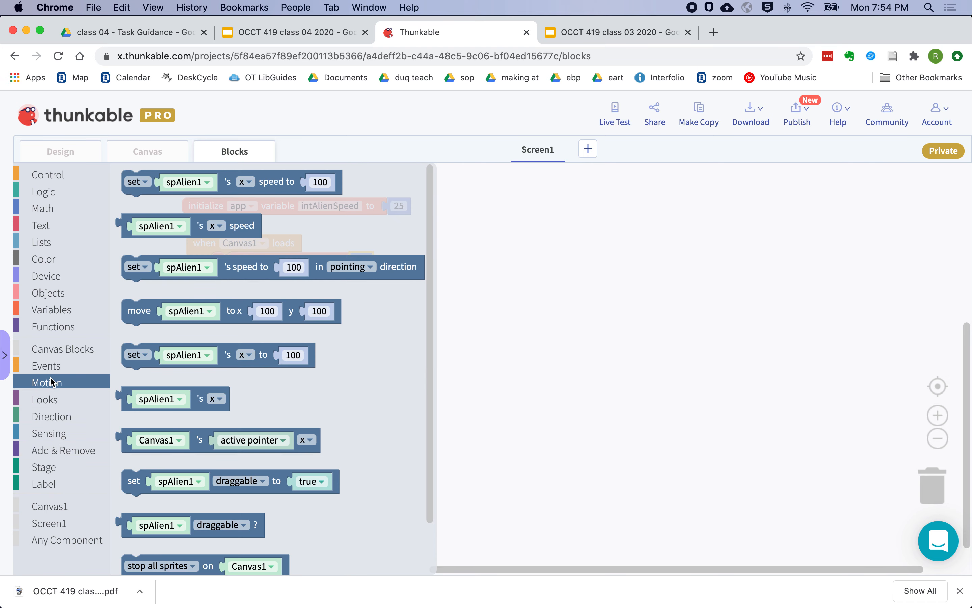
Replace the 100 in the loose set spAlien1 x speed block with the app intAlienSpeed getter
{"action": "left_click", "coordinate": [194, 273]}
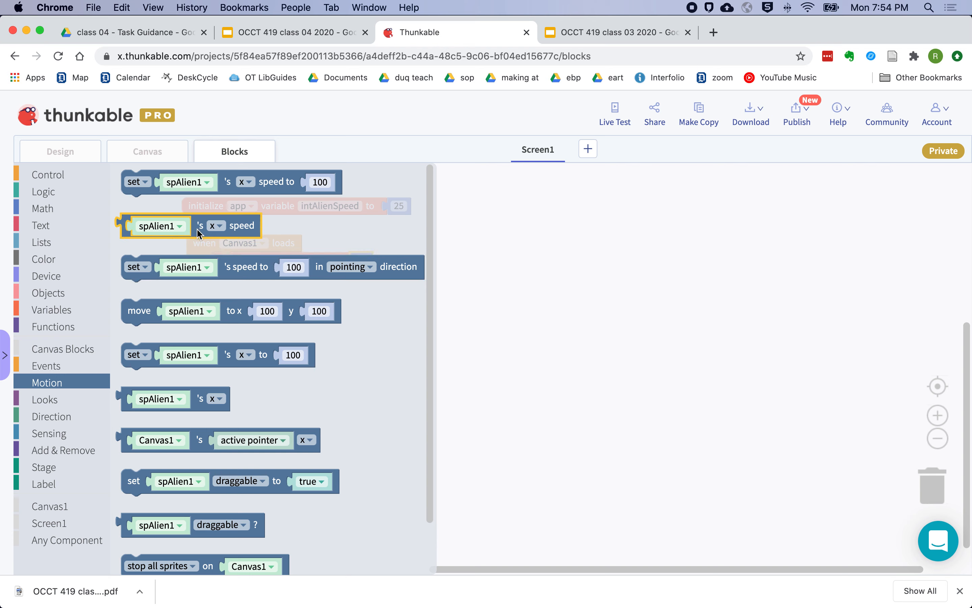
{"action": "left_click", "coordinate": [223, 182]}
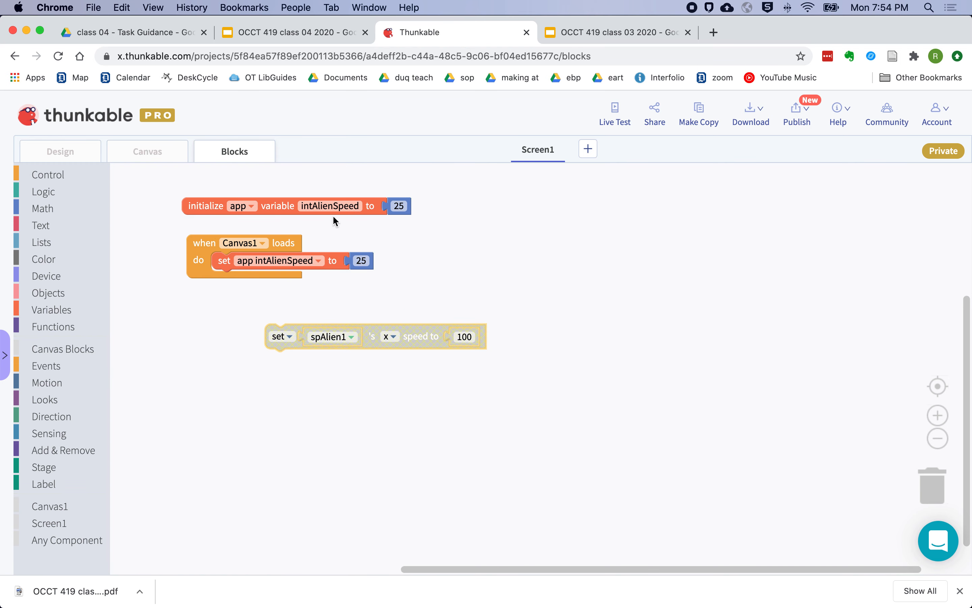
{"action": "mouse_move", "coordinate": [66, 236]}
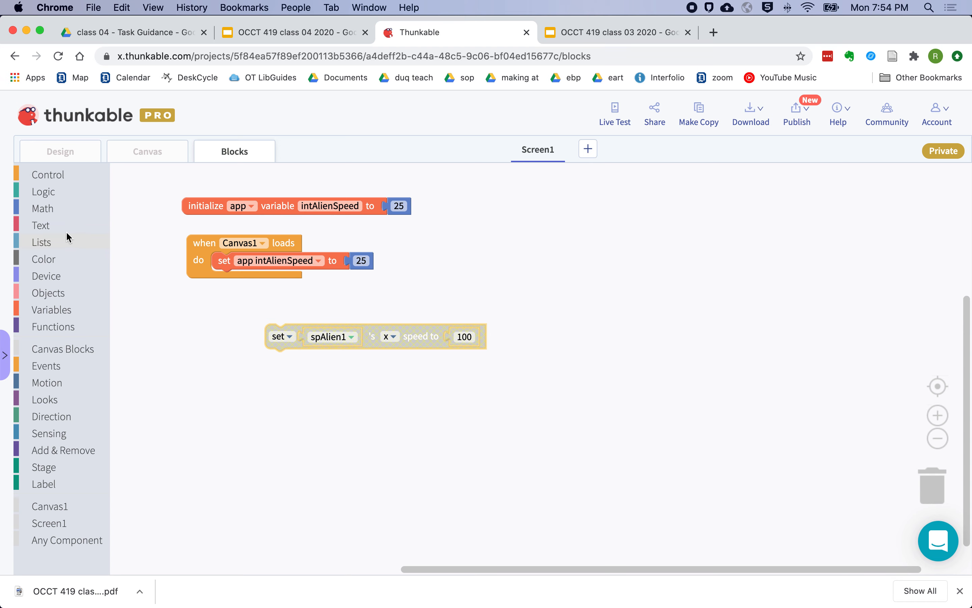
{"action": "left_click", "coordinate": [52, 309]}
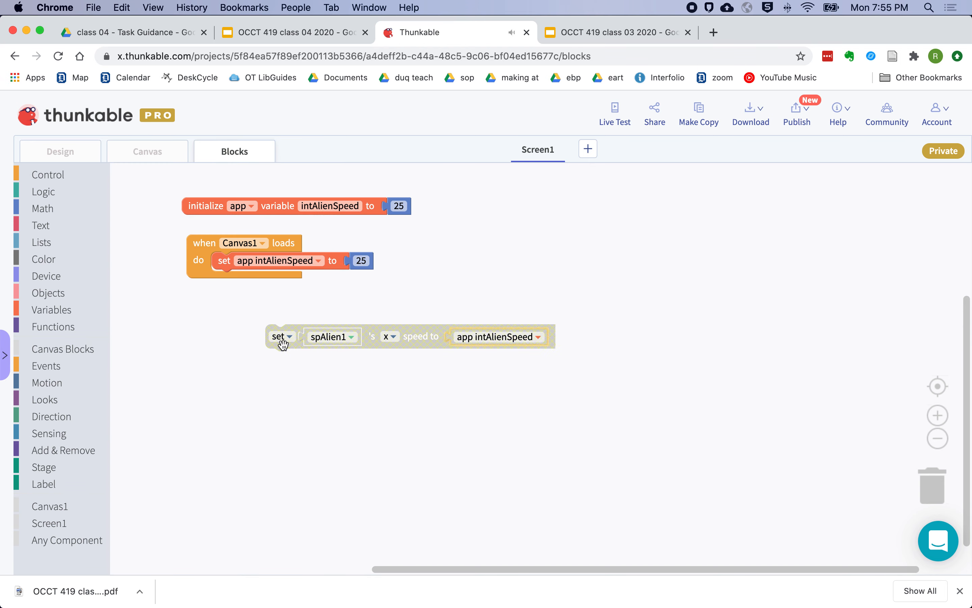
{"action": "mouse_move", "coordinate": [387, 337]}
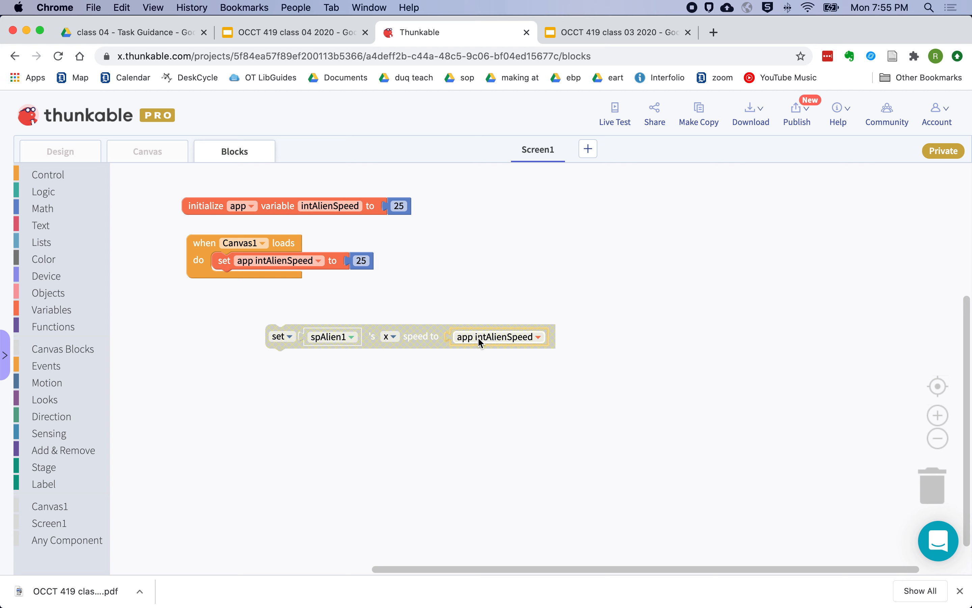
{"action": "mouse_move", "coordinate": [487, 342]}
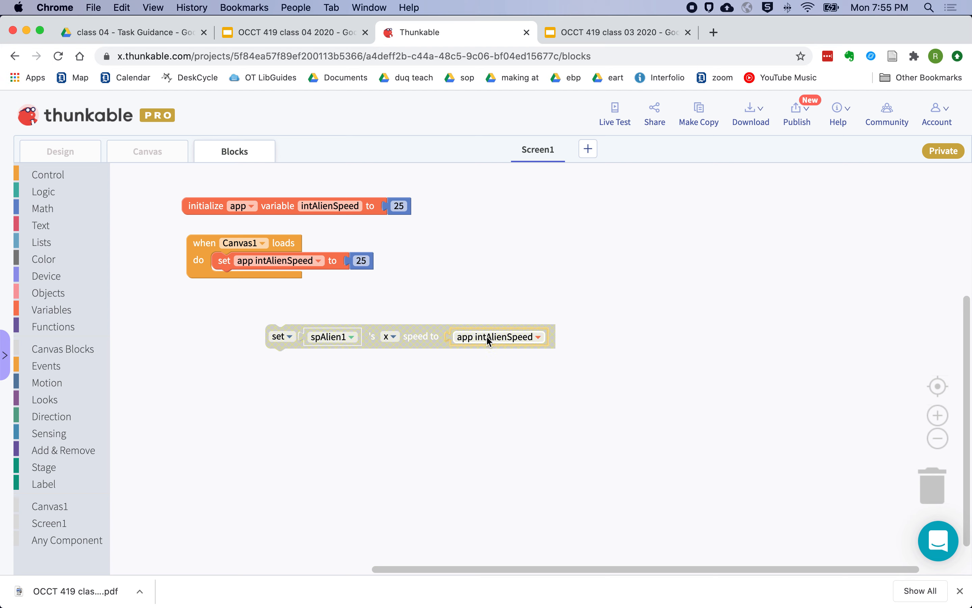
{"action": "mouse_move", "coordinate": [464, 339]}
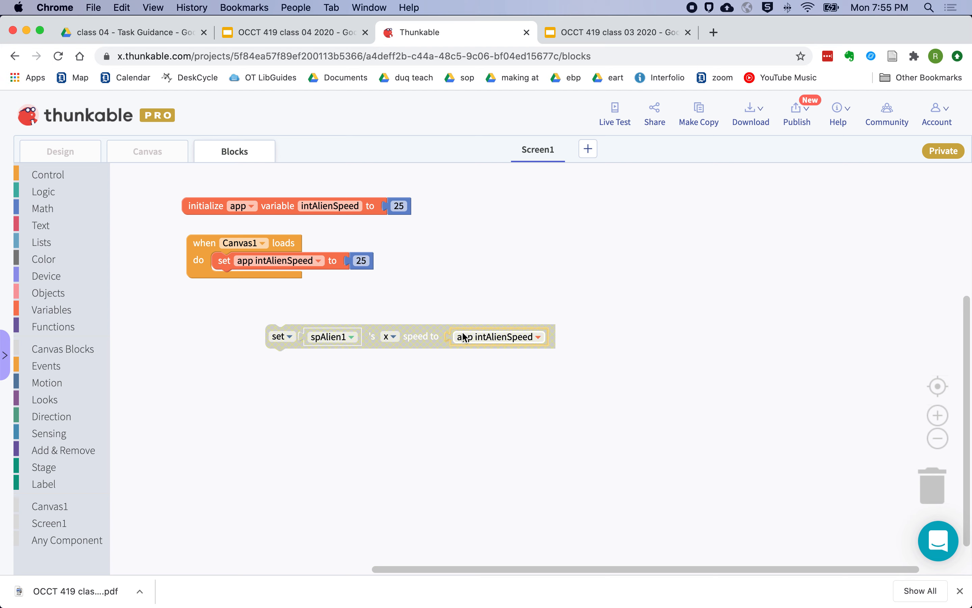
{"action": "mouse_move", "coordinate": [357, 372]}
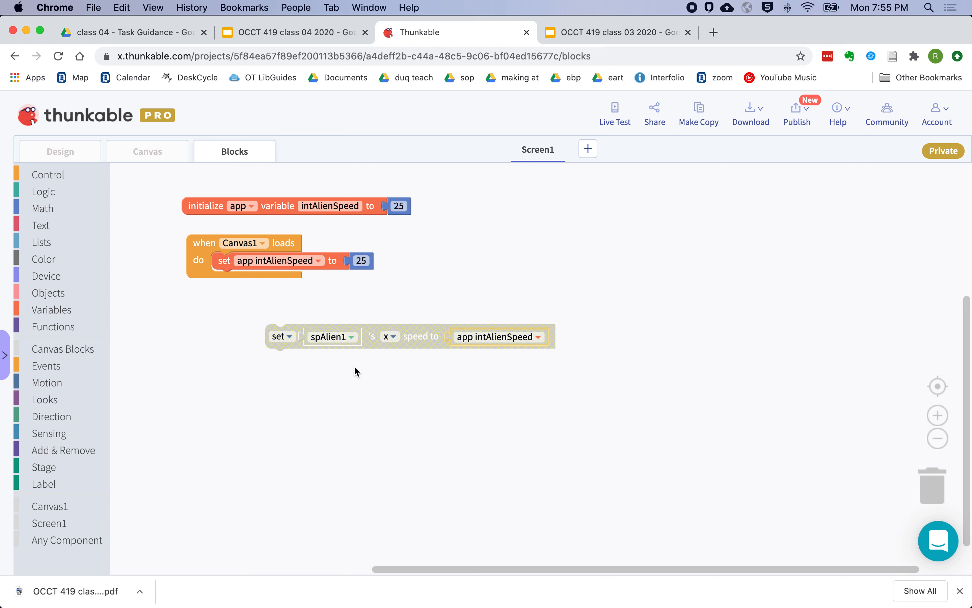
{"action": "mouse_move", "coordinate": [358, 374]}
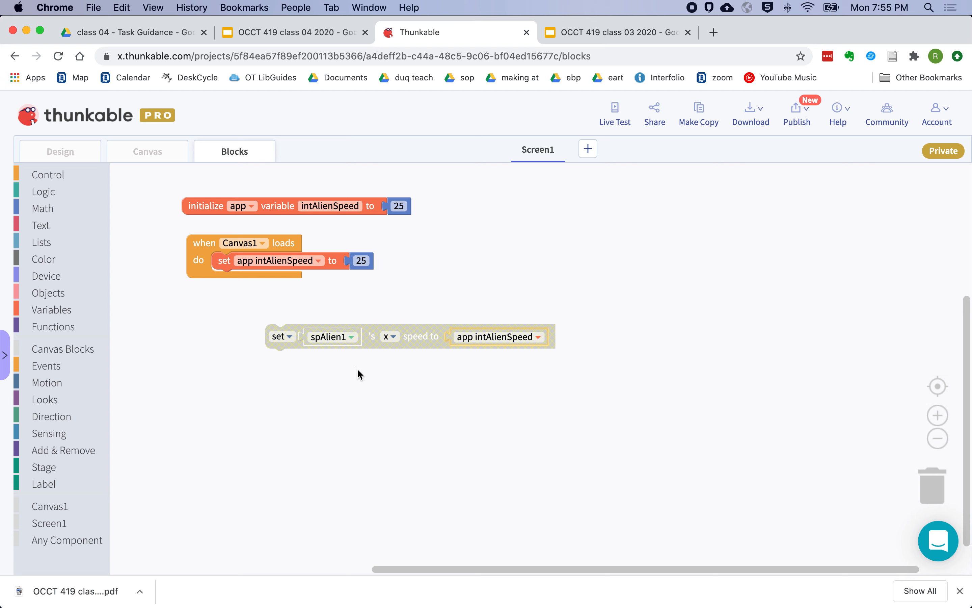
{"action": "mouse_move", "coordinate": [52, 209]}
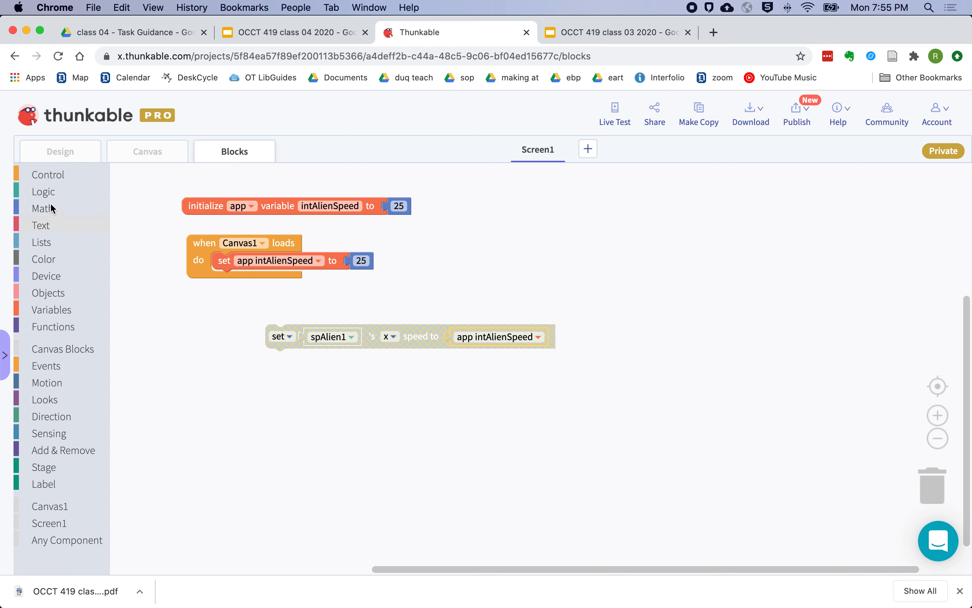
{"action": "left_click", "coordinate": [47, 174]}
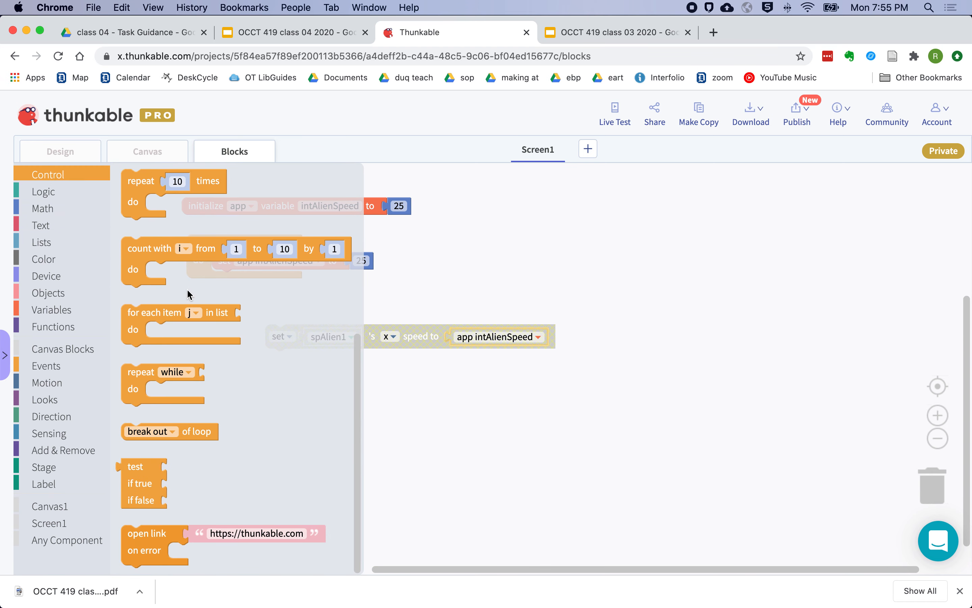
{"action": "mouse_move", "coordinate": [247, 310]}
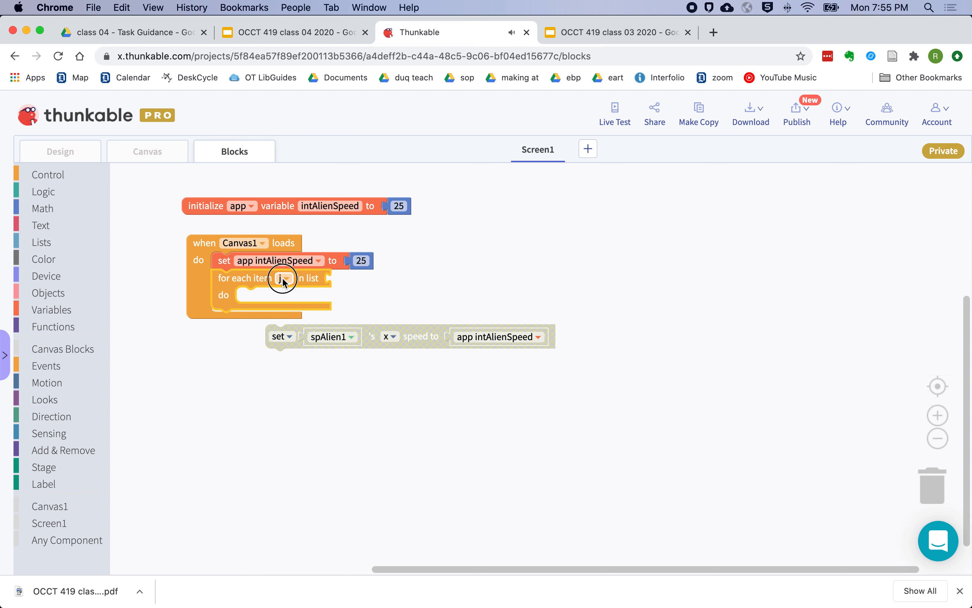
Add a for-each loop under set intAlienSpeed in Canvas1 loads and rename its item variable to sprt
{"action": "left_click", "coordinate": [315, 338]}
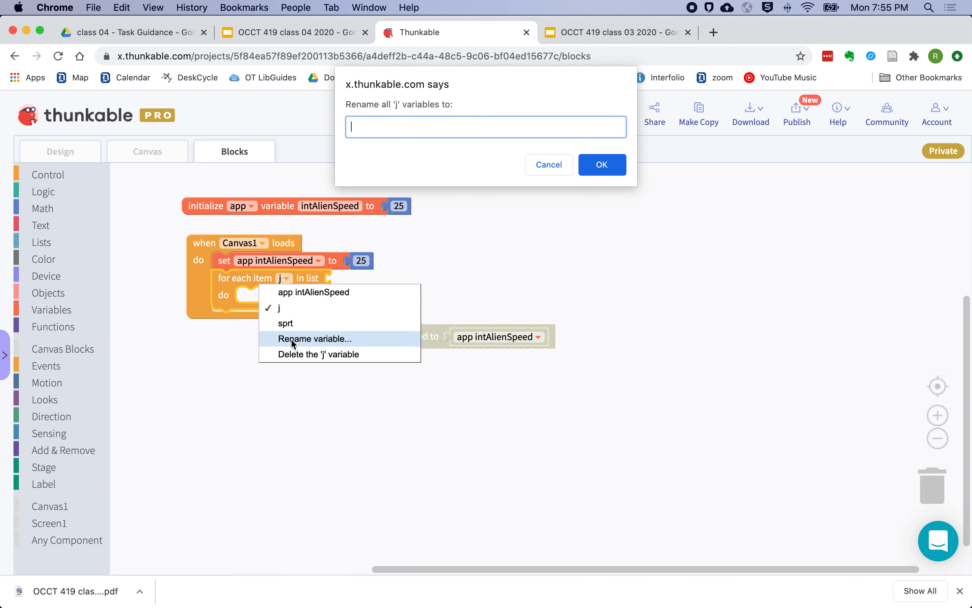
{"action": "type", "text": "sprt"}
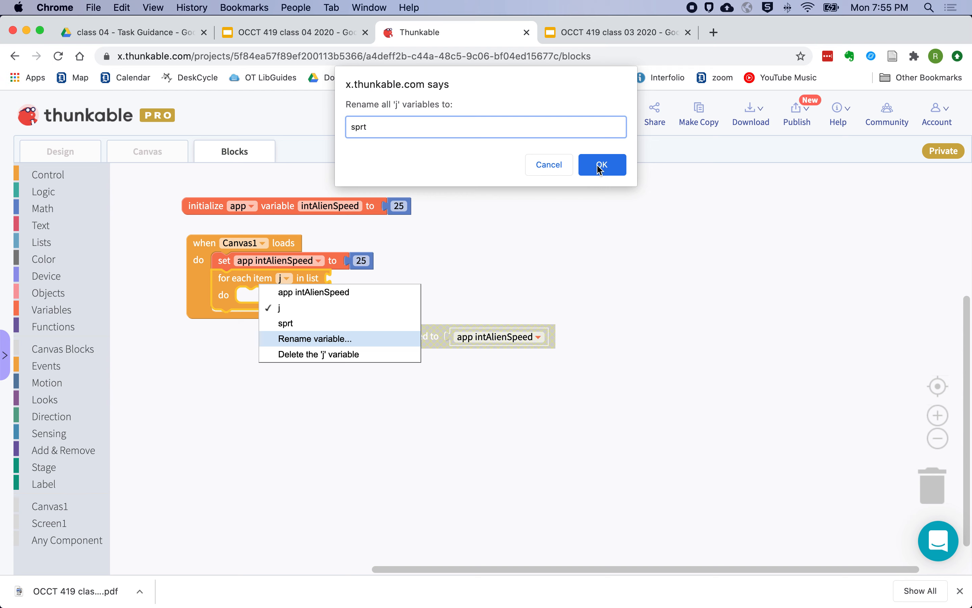
{"action": "left_click", "coordinate": [600, 165]}
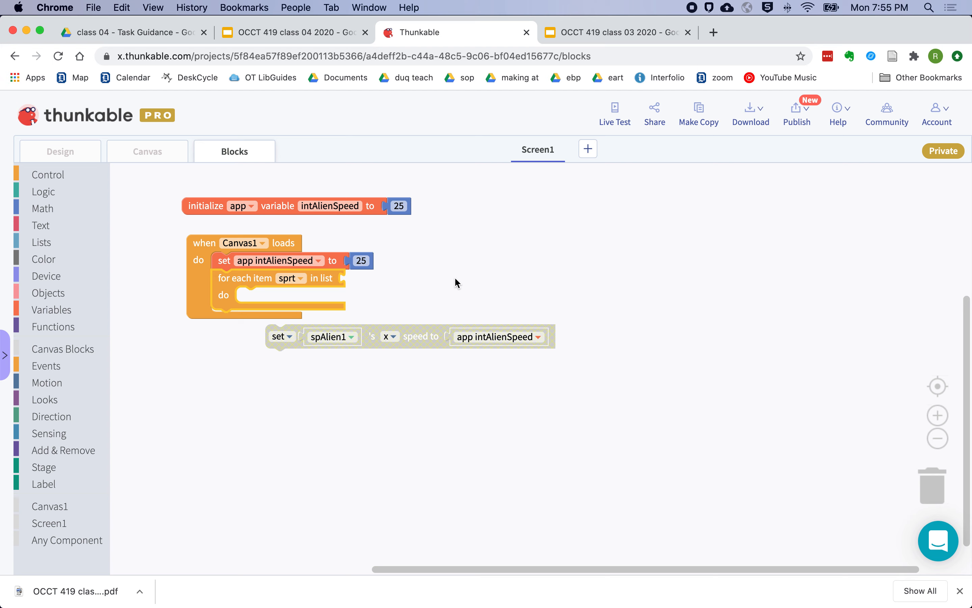
{"action": "mouse_move", "coordinate": [409, 302]}
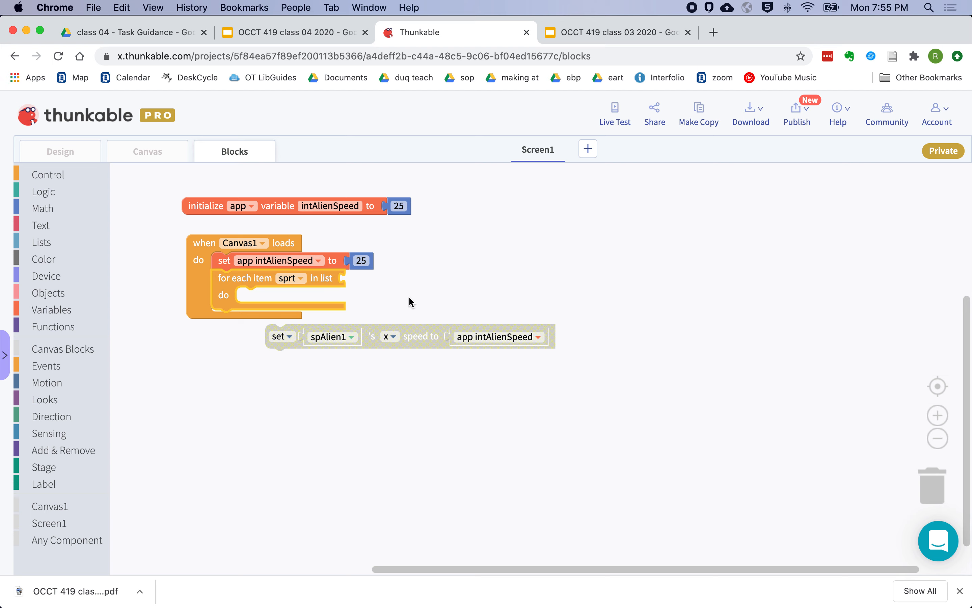
{"action": "mouse_move", "coordinate": [172, 318]}
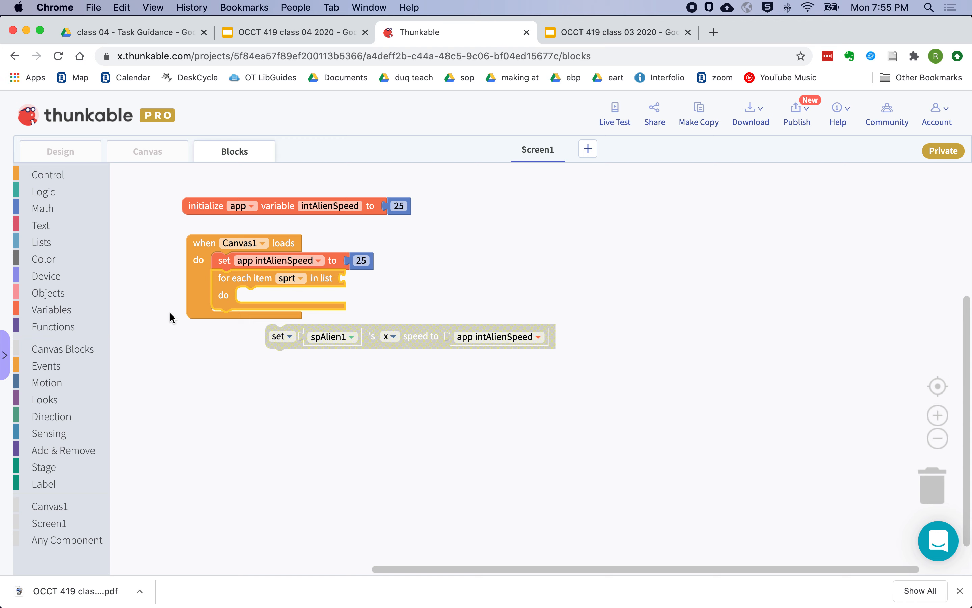
{"action": "mouse_move", "coordinate": [114, 419]}
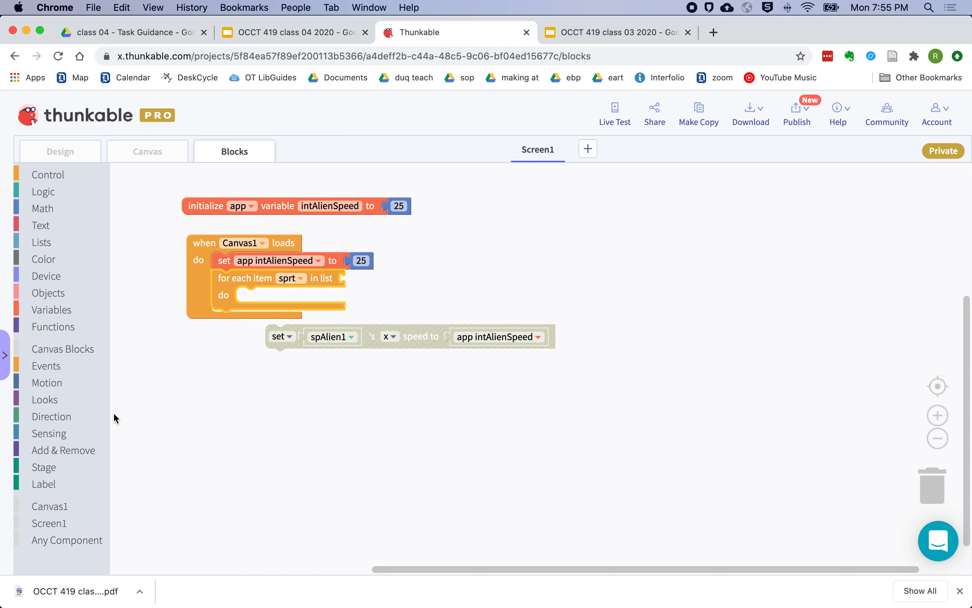
{"action": "left_click", "coordinate": [63, 449]}
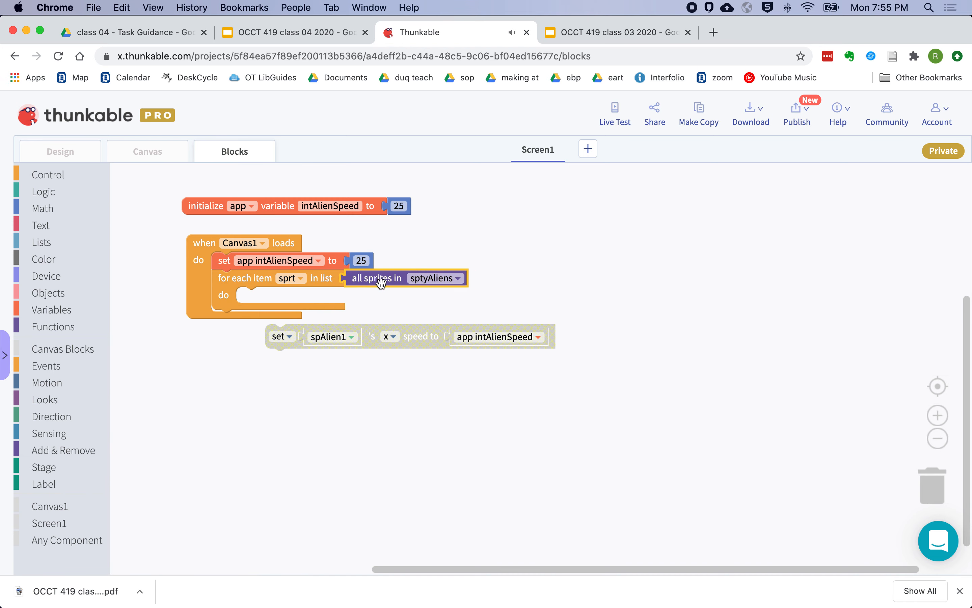
{"action": "mouse_move", "coordinate": [428, 288]}
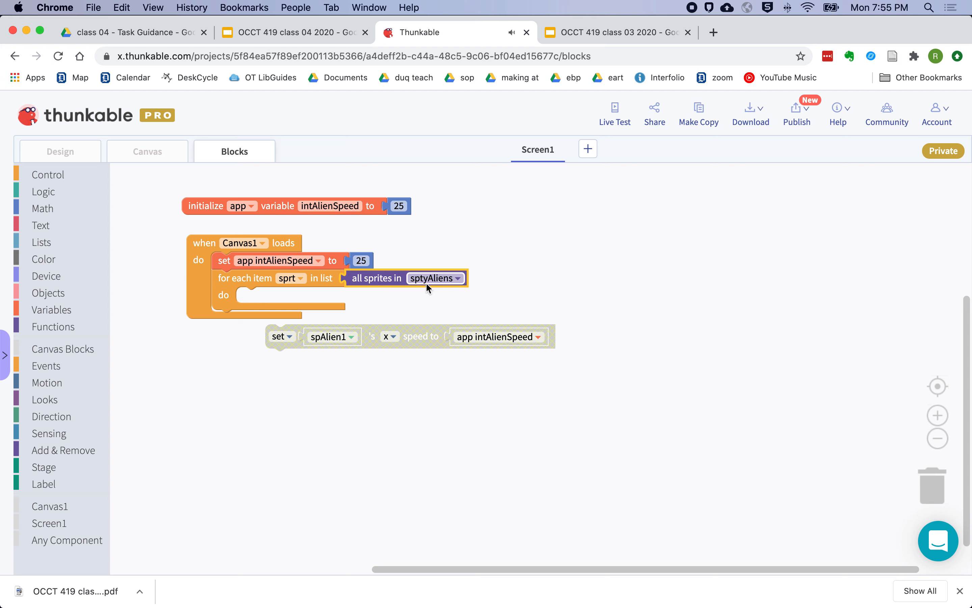
{"action": "mouse_move", "coordinate": [423, 337]}
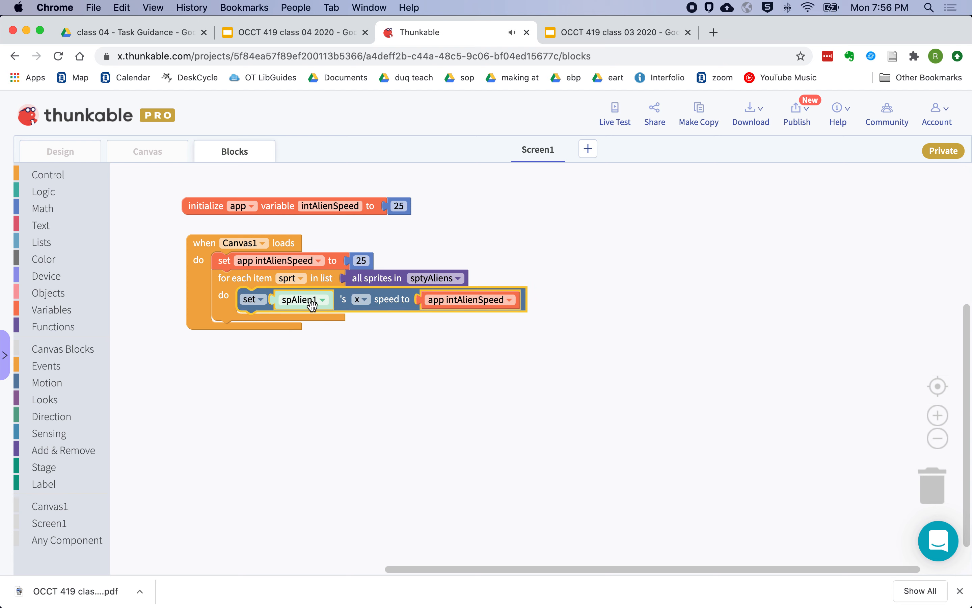
{"action": "mouse_move", "coordinate": [262, 279]}
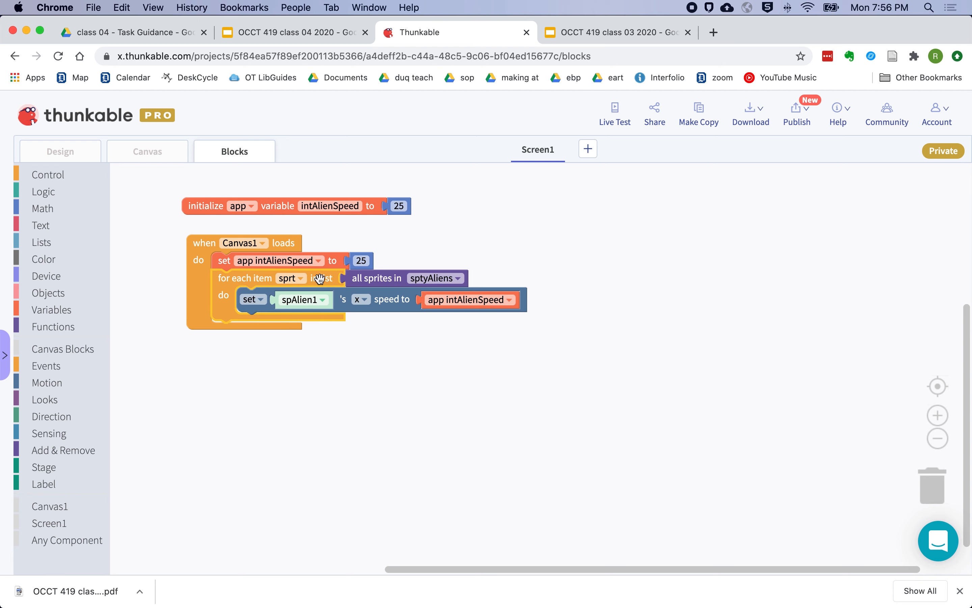
Loop over all sprites in sptyAliens, setting each sprt's x speed to app intAlienSpeed
{"action": "right_click", "coordinate": [319, 284]}
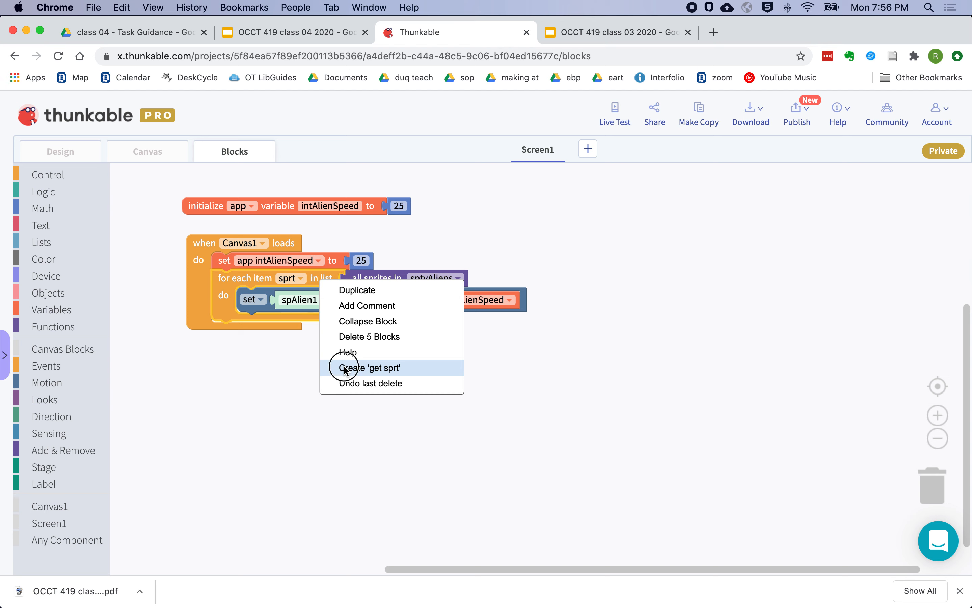
{"action": "left_click", "coordinate": [370, 368]}
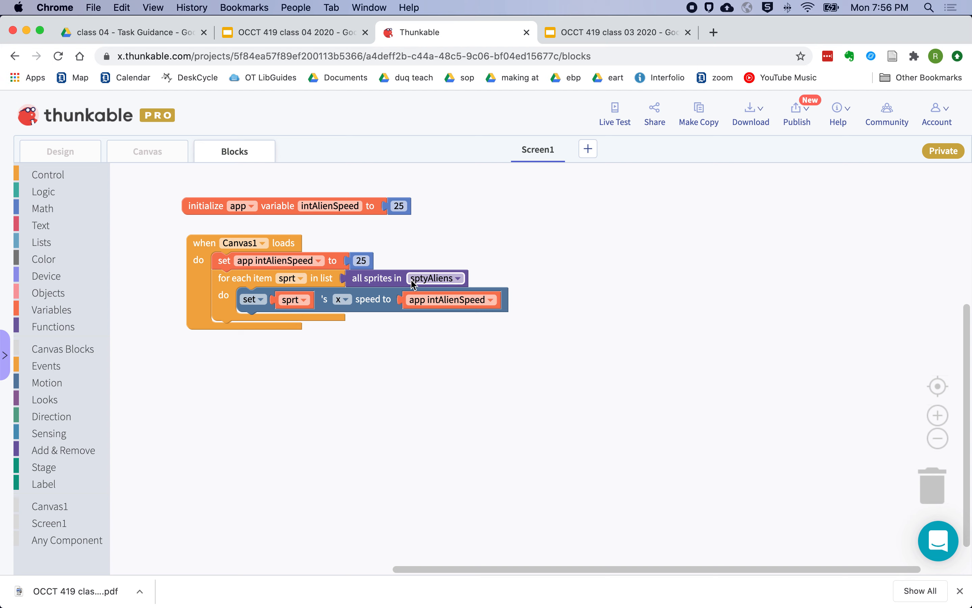
{"action": "mouse_move", "coordinate": [399, 278]}
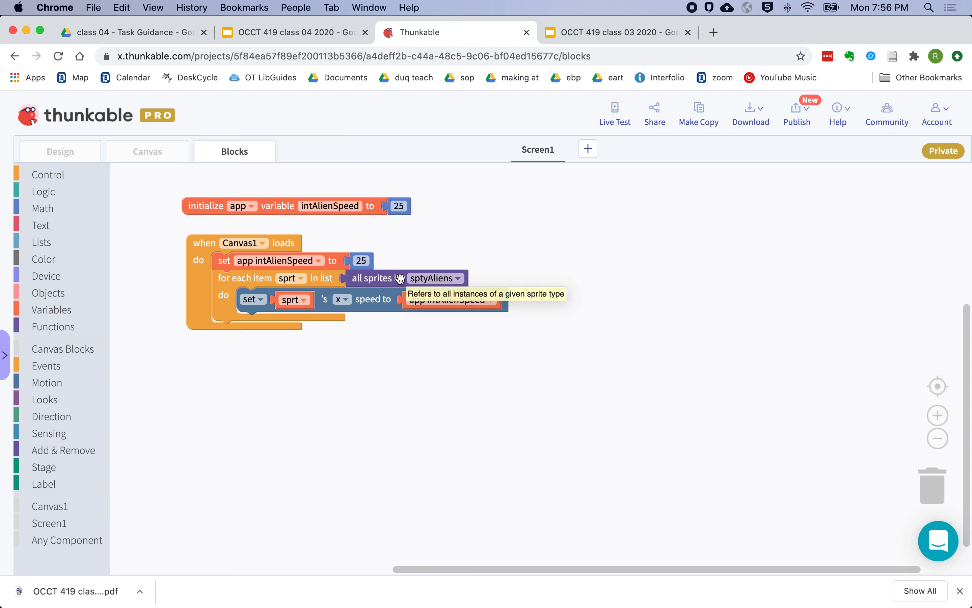
{"action": "mouse_move", "coordinate": [370, 300]}
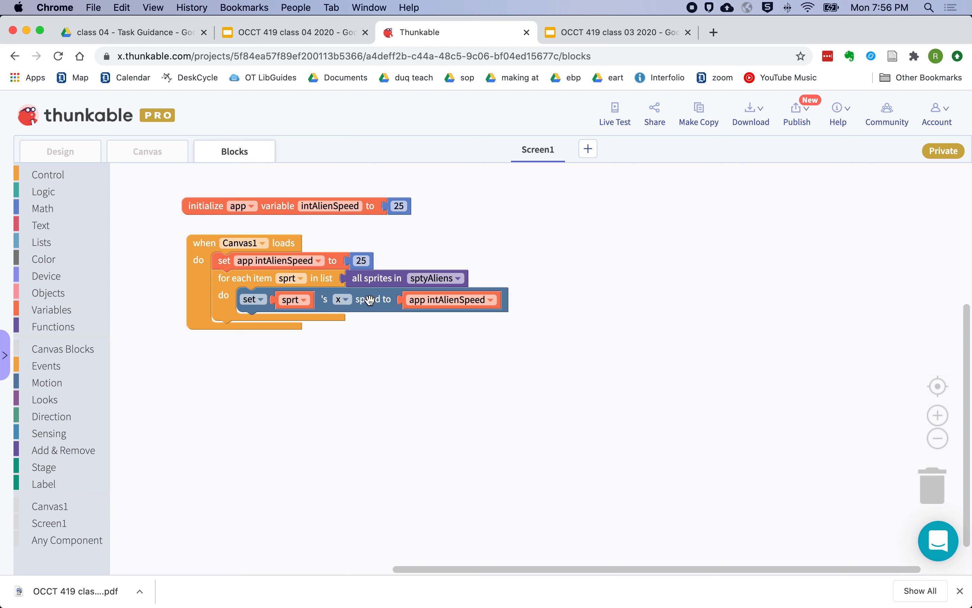
{"action": "mouse_move", "coordinate": [316, 347]}
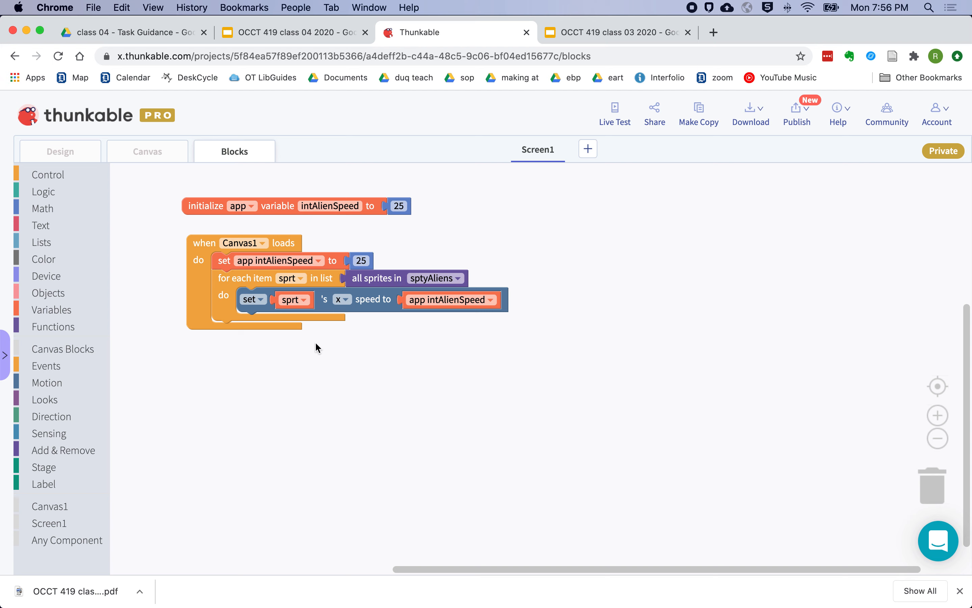
{"action": "mouse_move", "coordinate": [360, 366]}
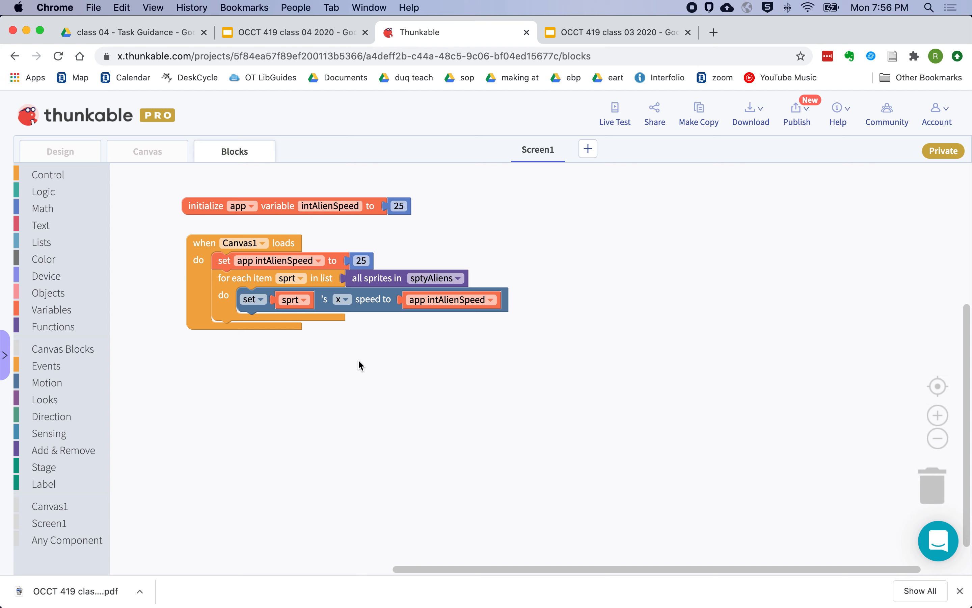
{"action": "mouse_move", "coordinate": [429, 368]}
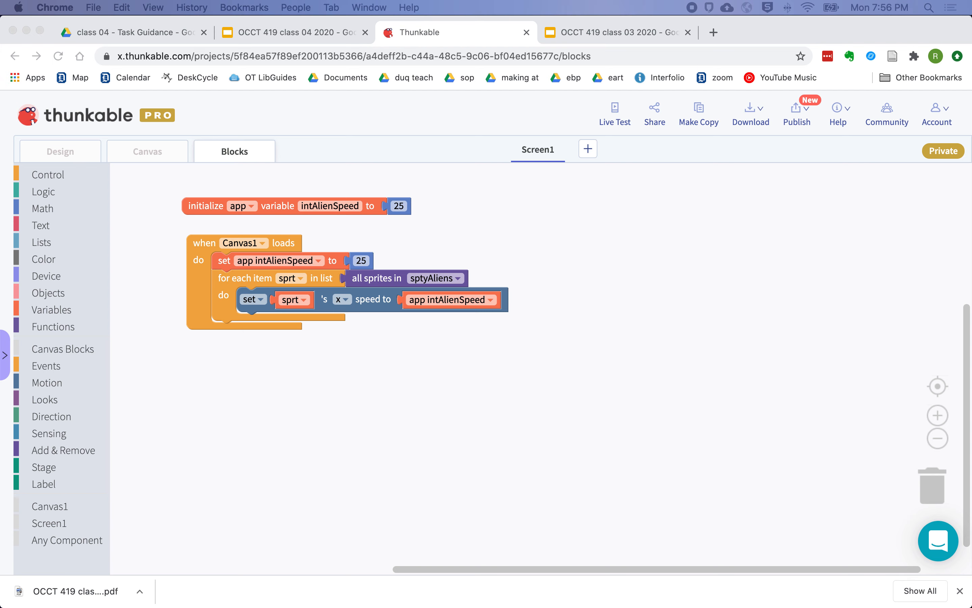
{"action": "mouse_move", "coordinate": [515, 357]}
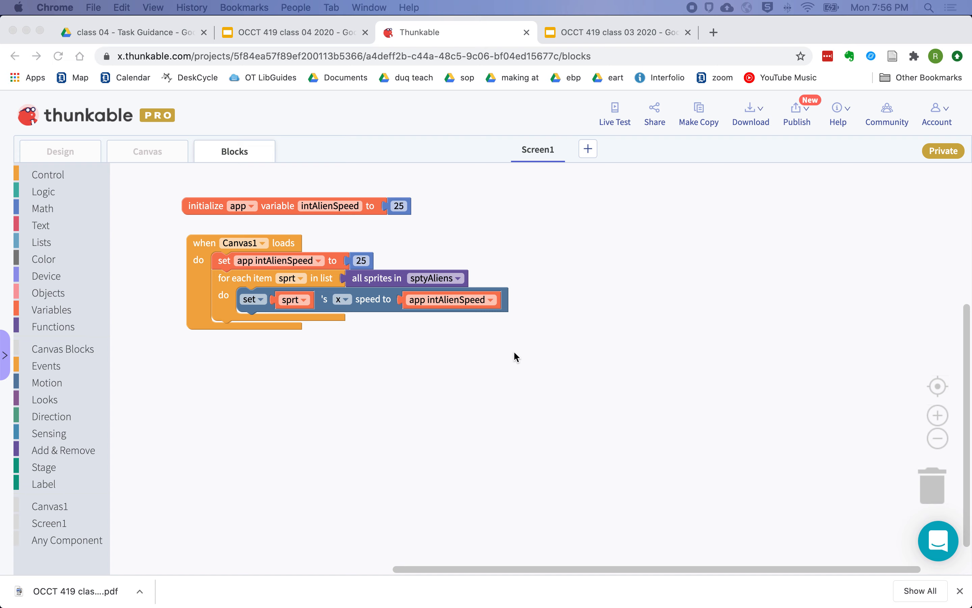
Live-test the app showing the two aliens, then close the preview
{"action": "left_click", "coordinate": [614, 111]}
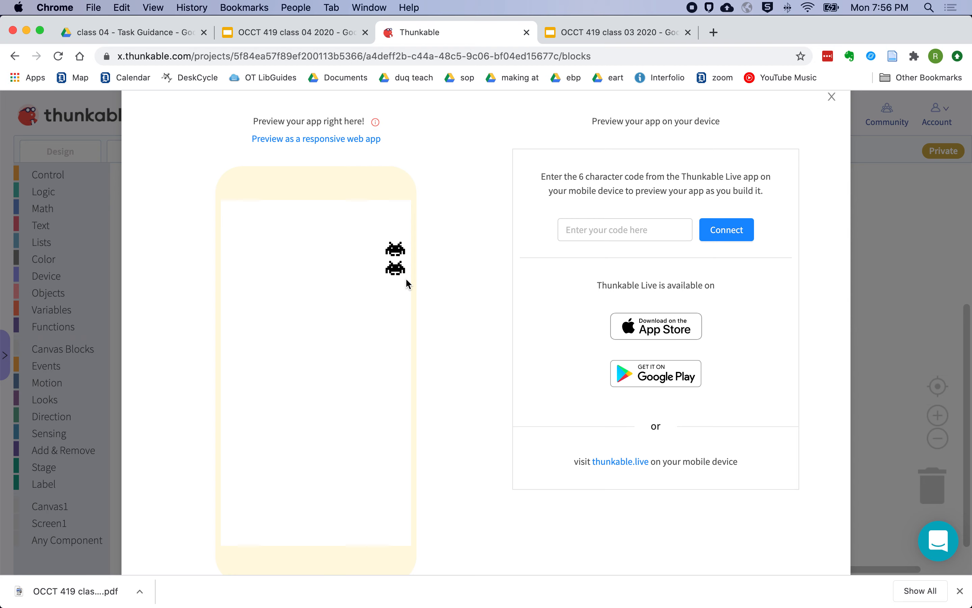
{"action": "mouse_move", "coordinate": [831, 97]}
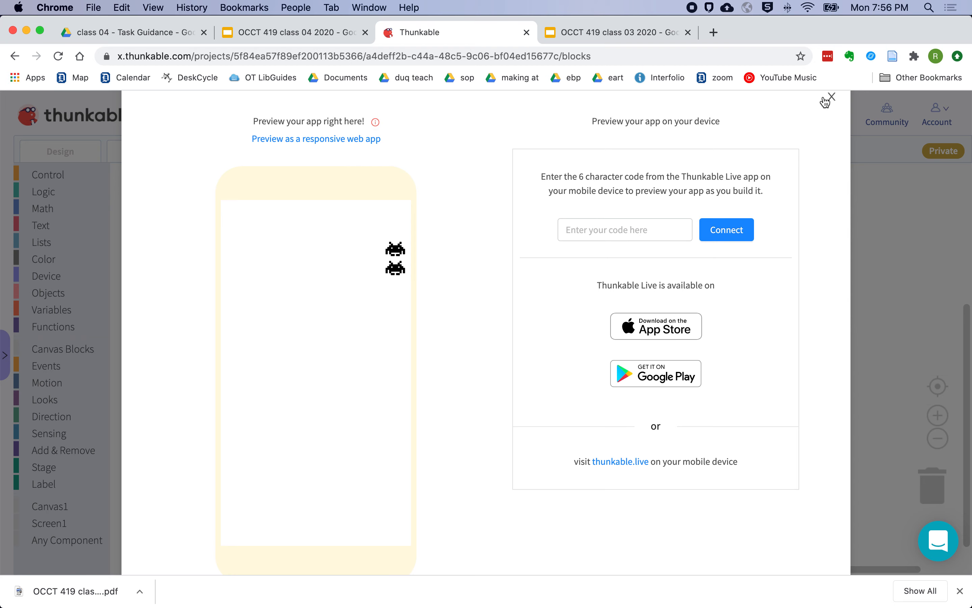
{"action": "left_click", "coordinate": [831, 97]}
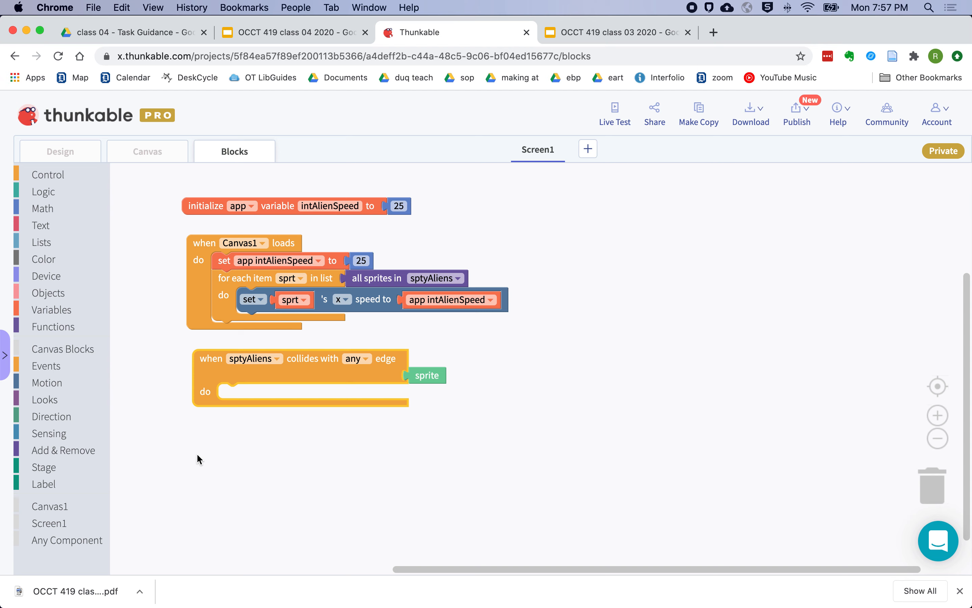
{"action": "mouse_move", "coordinate": [229, 436]}
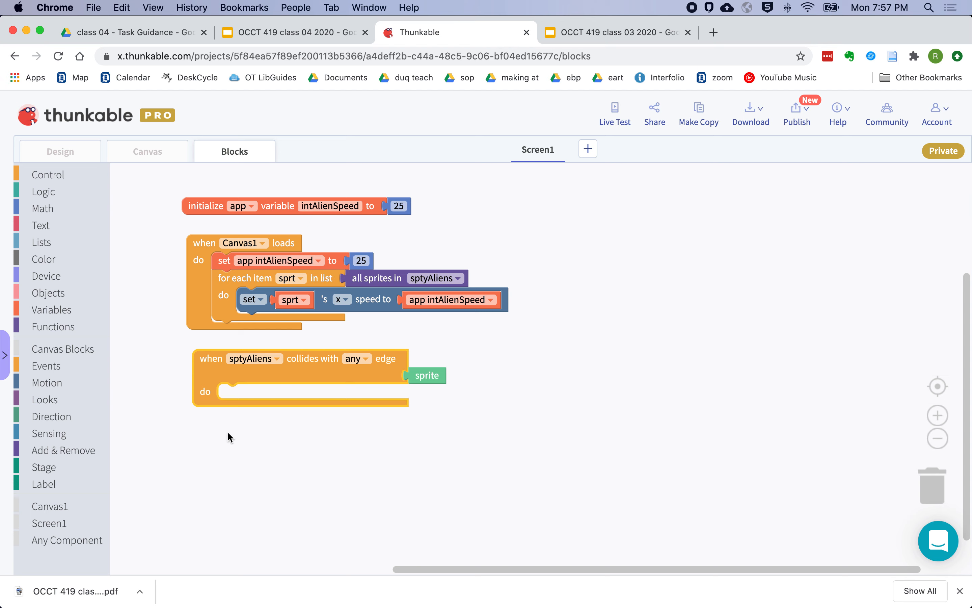
{"action": "mouse_move", "coordinate": [271, 399]}
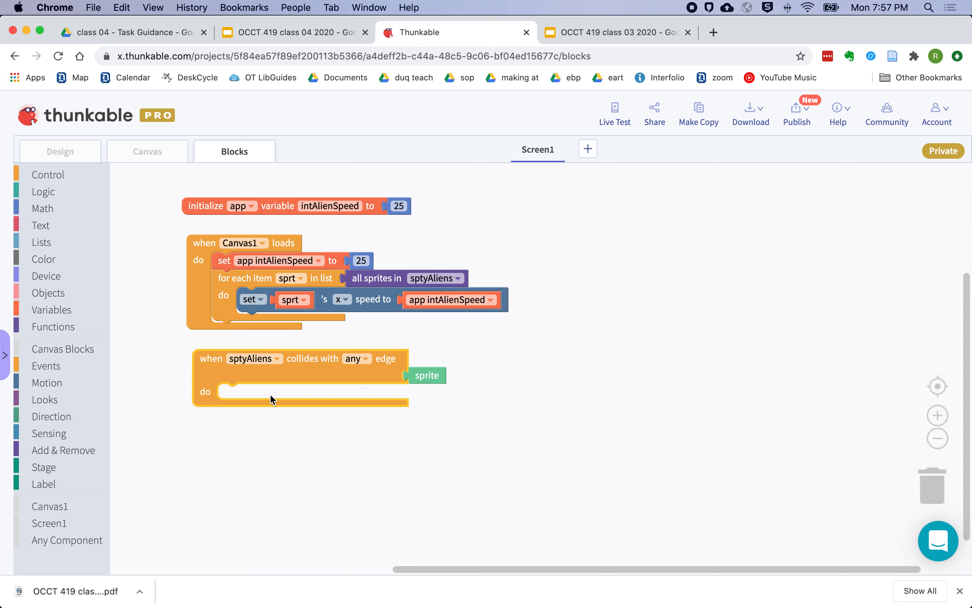
{"action": "mouse_move", "coordinate": [298, 373]}
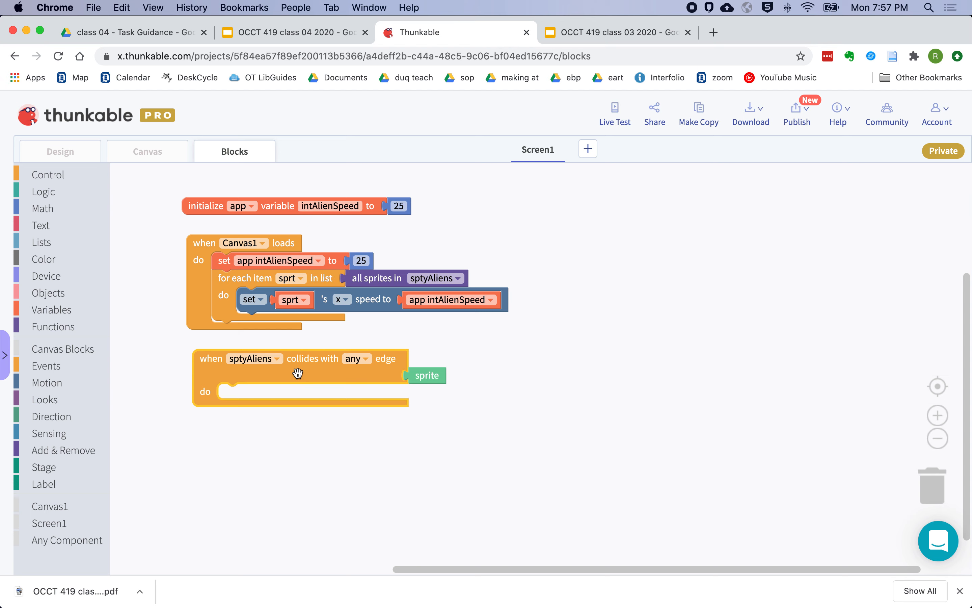
{"action": "mouse_move", "coordinate": [305, 371]}
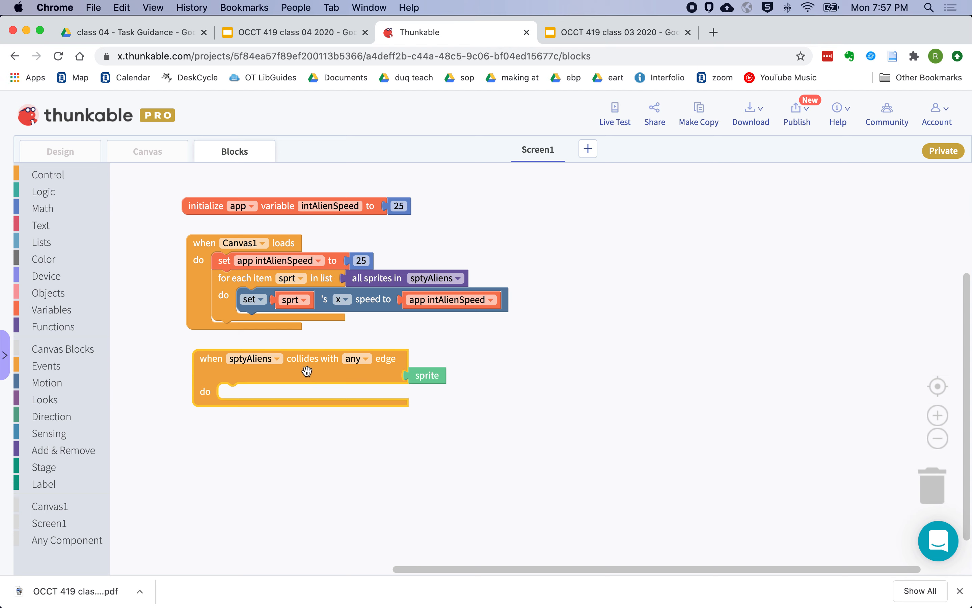
{"action": "mouse_move", "coordinate": [306, 373]}
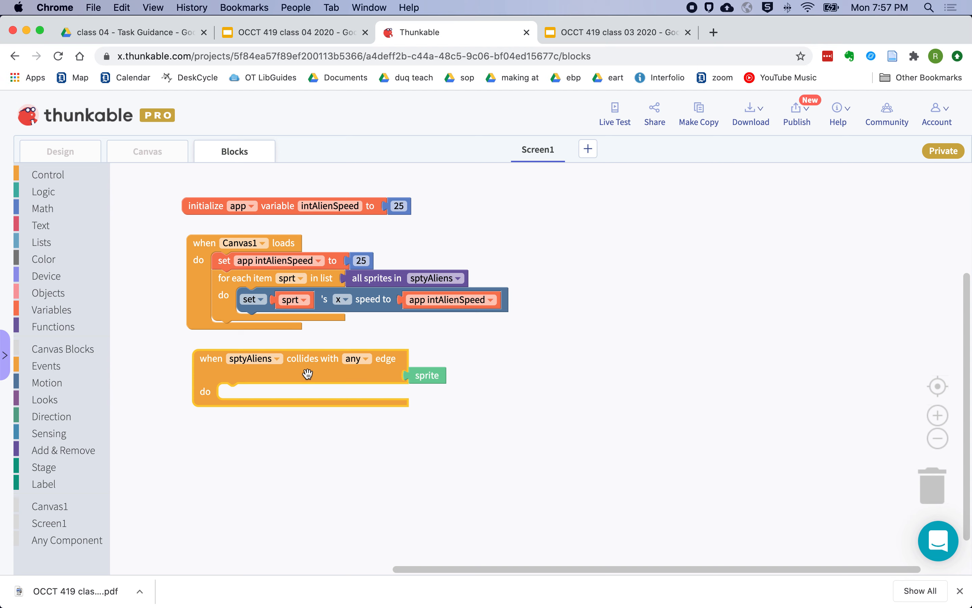
{"action": "mouse_move", "coordinate": [321, 372]}
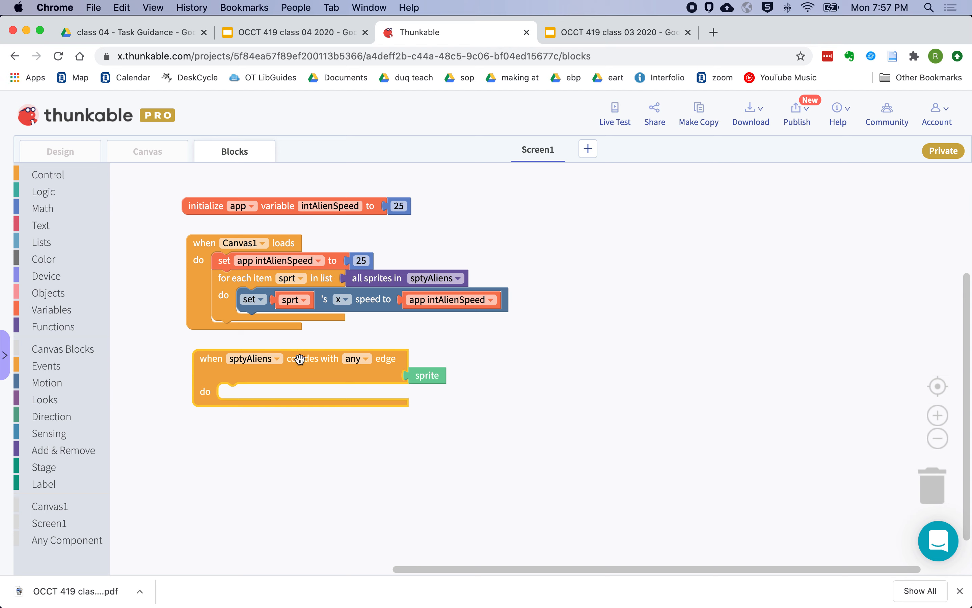
{"action": "mouse_move", "coordinate": [429, 379]}
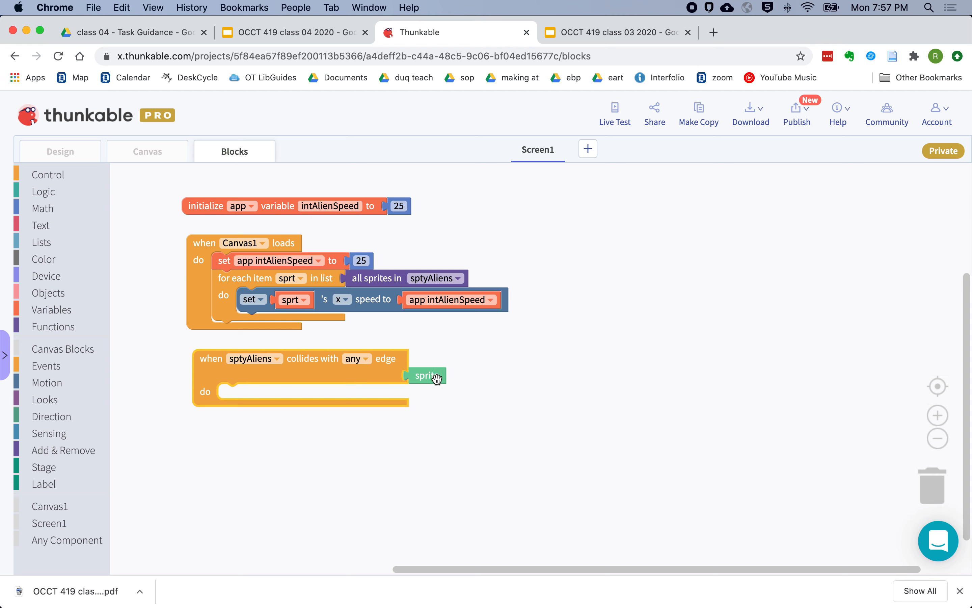
{"action": "mouse_move", "coordinate": [110, 235]}
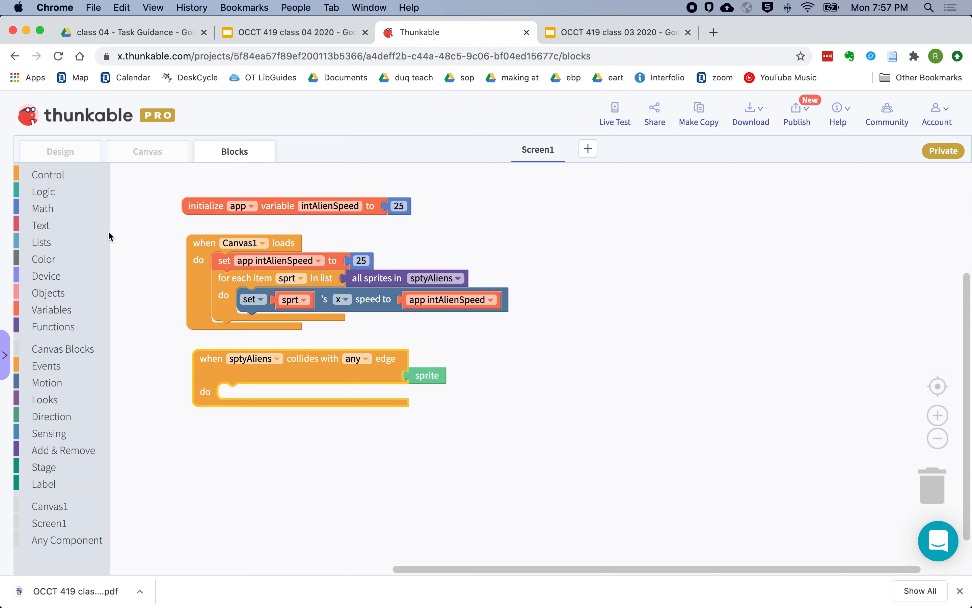
{"action": "mouse_move", "coordinate": [146, 270]}
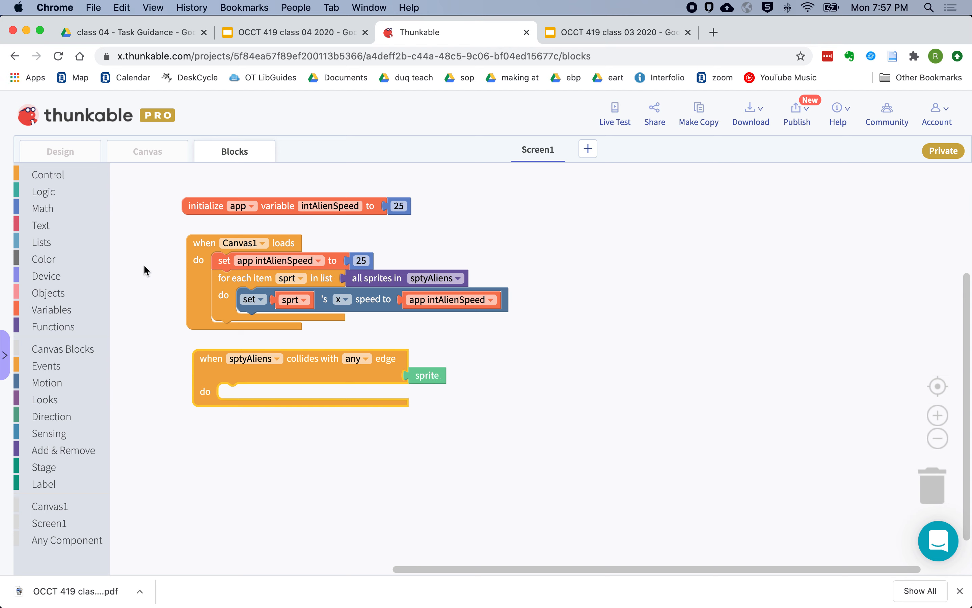
{"action": "mouse_move", "coordinate": [399, 362]}
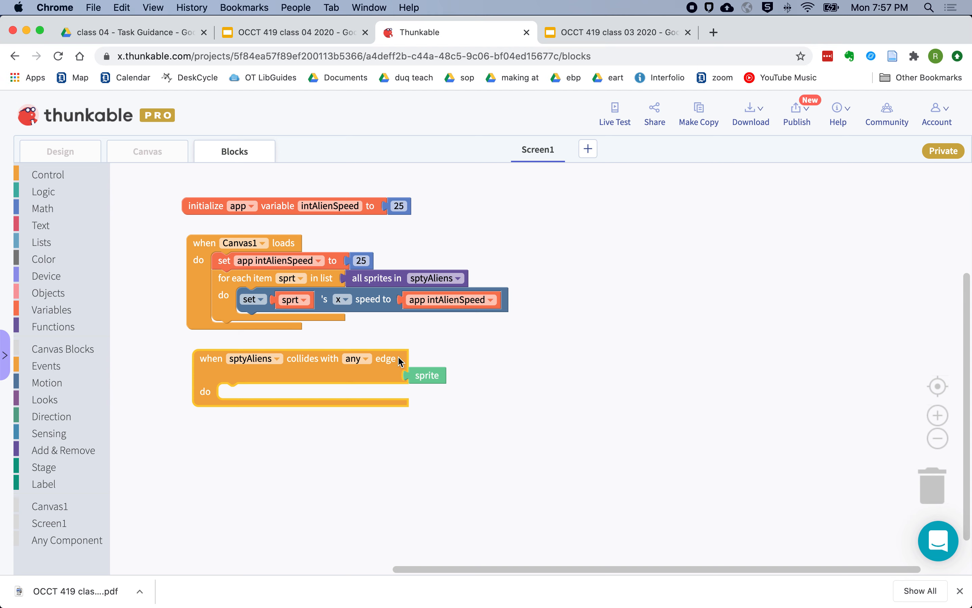
{"action": "mouse_move", "coordinate": [467, 394]}
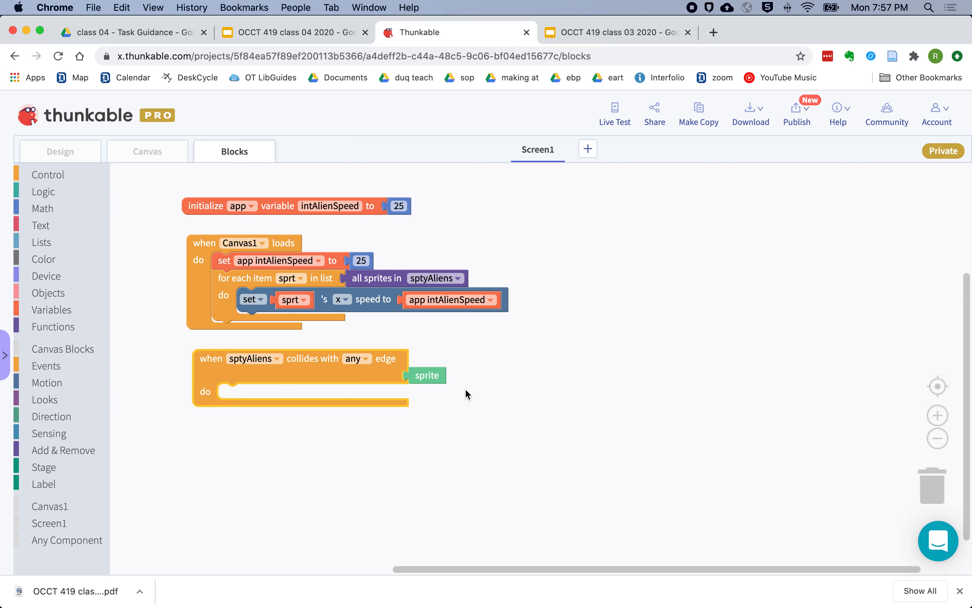
{"action": "mouse_move", "coordinate": [244, 447]}
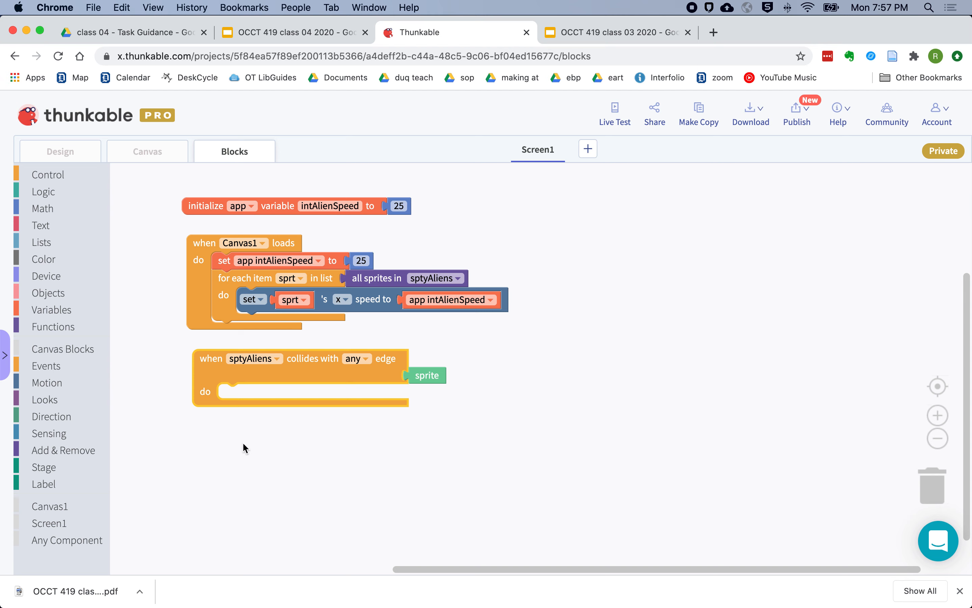
{"action": "mouse_move", "coordinate": [316, 451]}
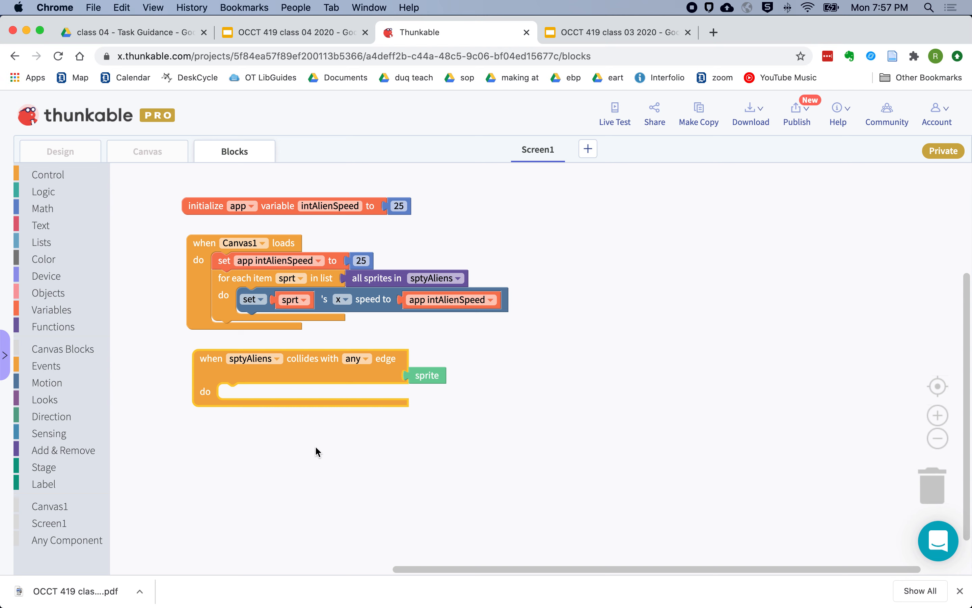
{"action": "mouse_move", "coordinate": [383, 452]}
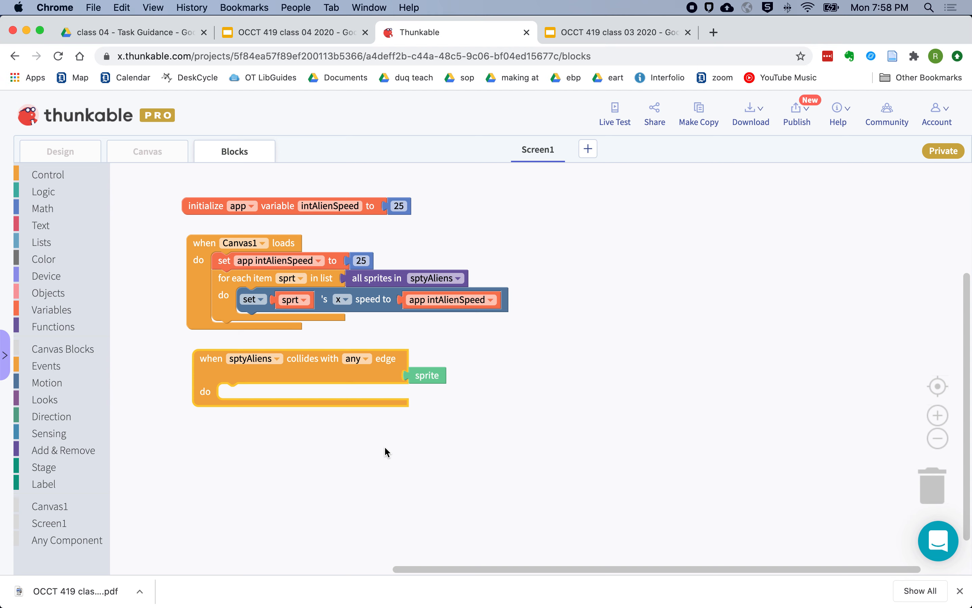
{"action": "mouse_move", "coordinate": [339, 451]}
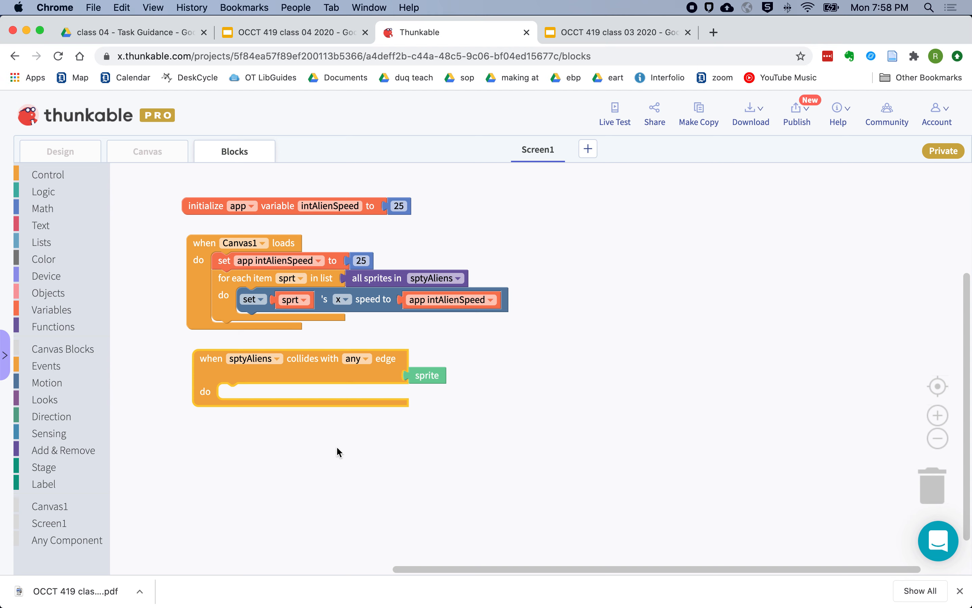
{"action": "mouse_move", "coordinate": [291, 452]}
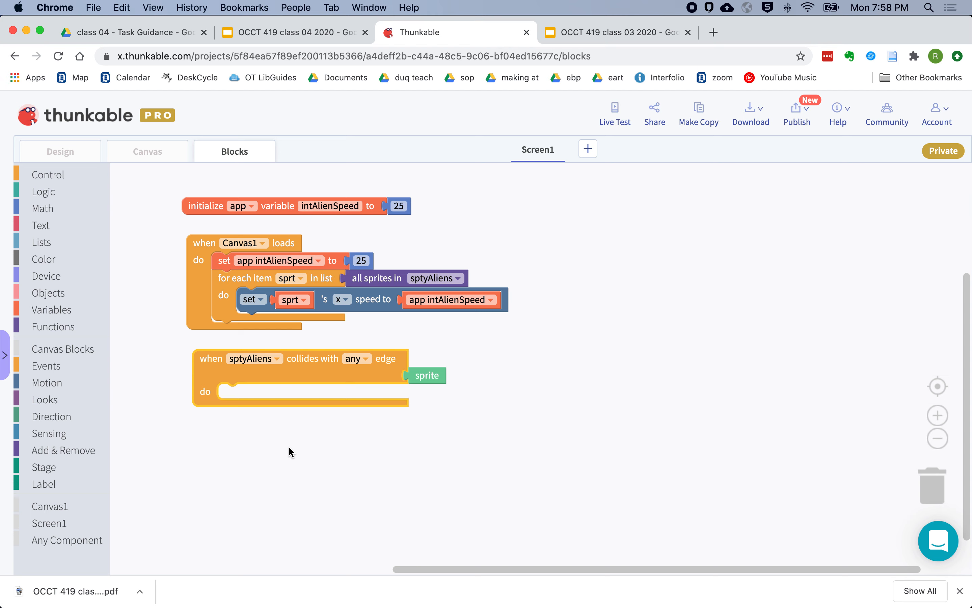
{"action": "mouse_move", "coordinate": [263, 451]}
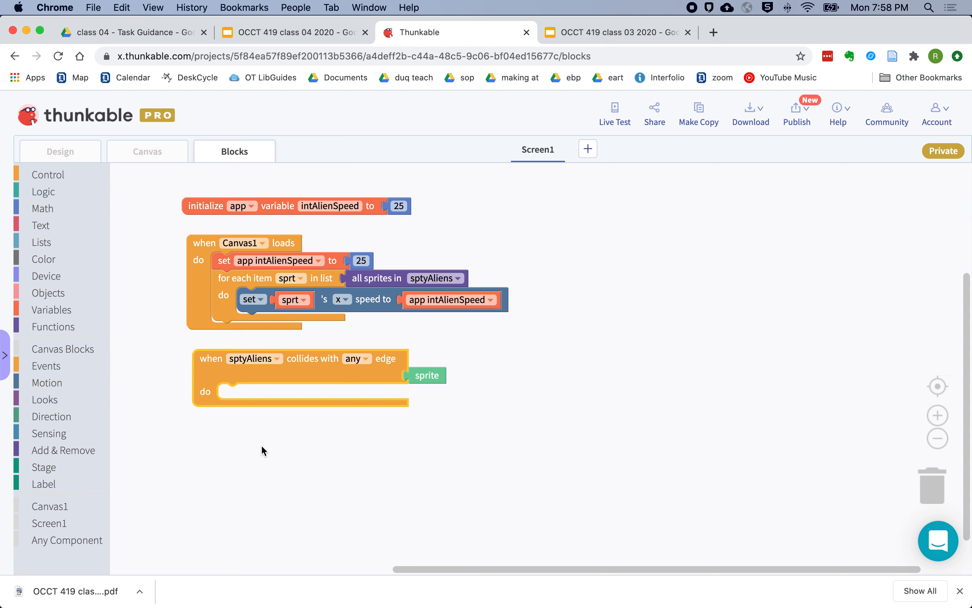
{"action": "mouse_move", "coordinate": [290, 453]}
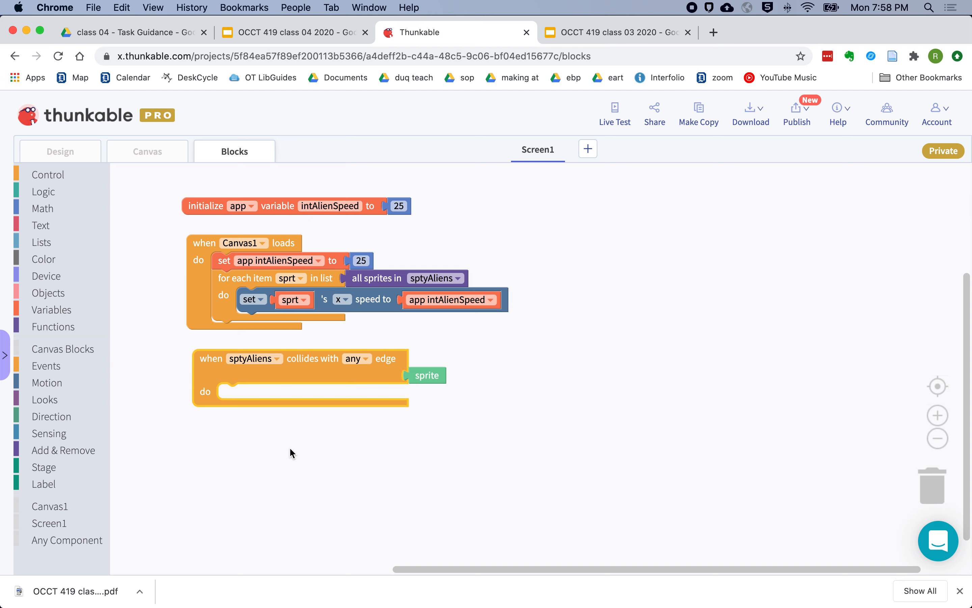
{"action": "mouse_move", "coordinate": [346, 451]}
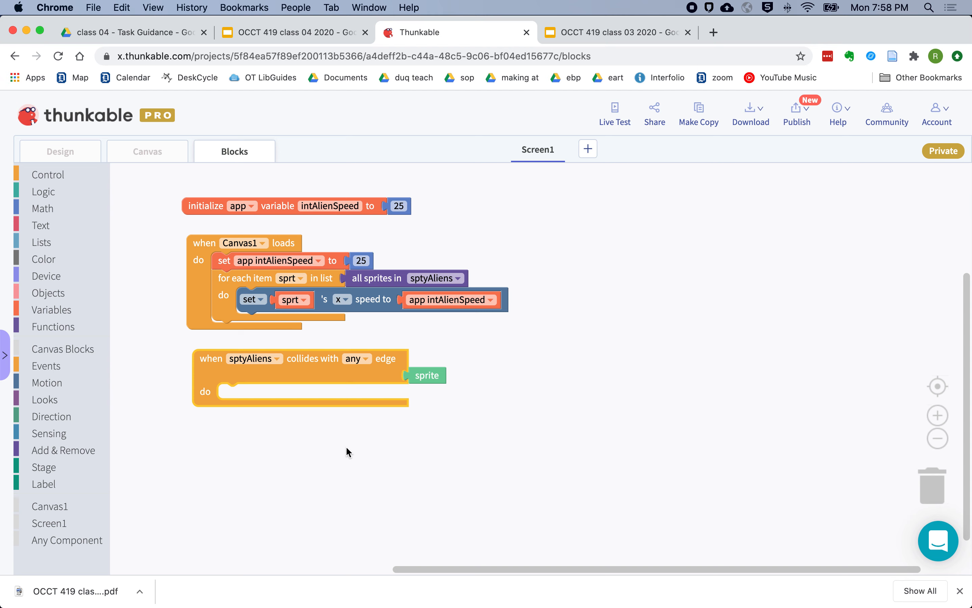
{"action": "mouse_move", "coordinate": [42, 209]}
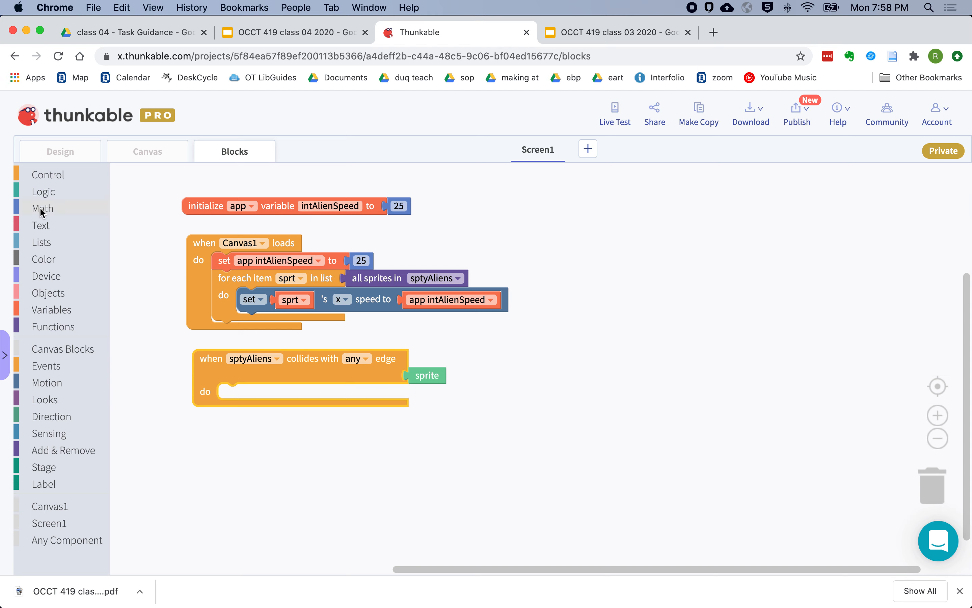
In the edge-collision handler, set app intAlienSpeed to app intAlienSpeed × -1
{"action": "left_click", "coordinate": [51, 309]}
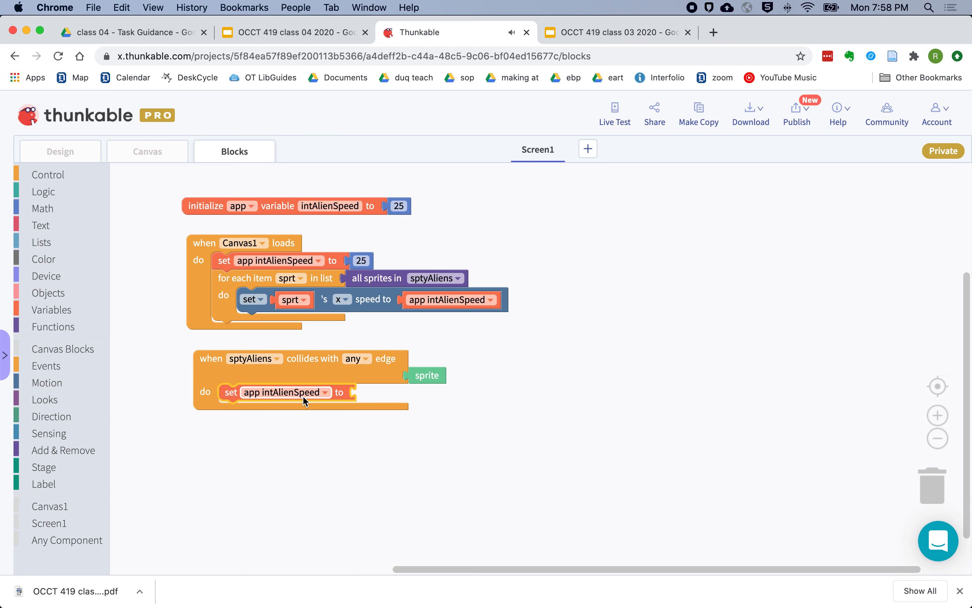
{"action": "left_click", "coordinate": [43, 207]}
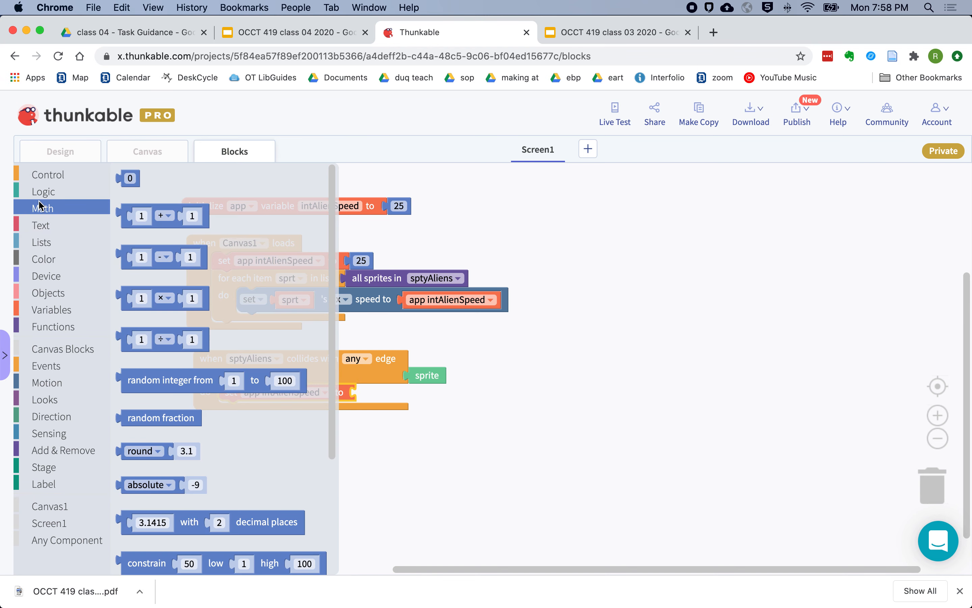
{"action": "mouse_move", "coordinate": [124, 292]}
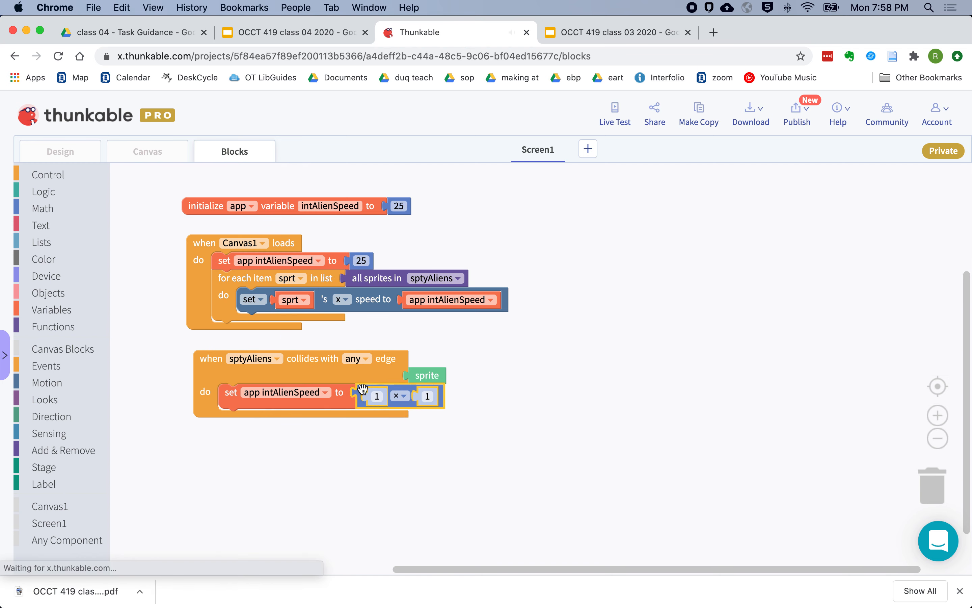
{"action": "left_click", "coordinate": [52, 309]}
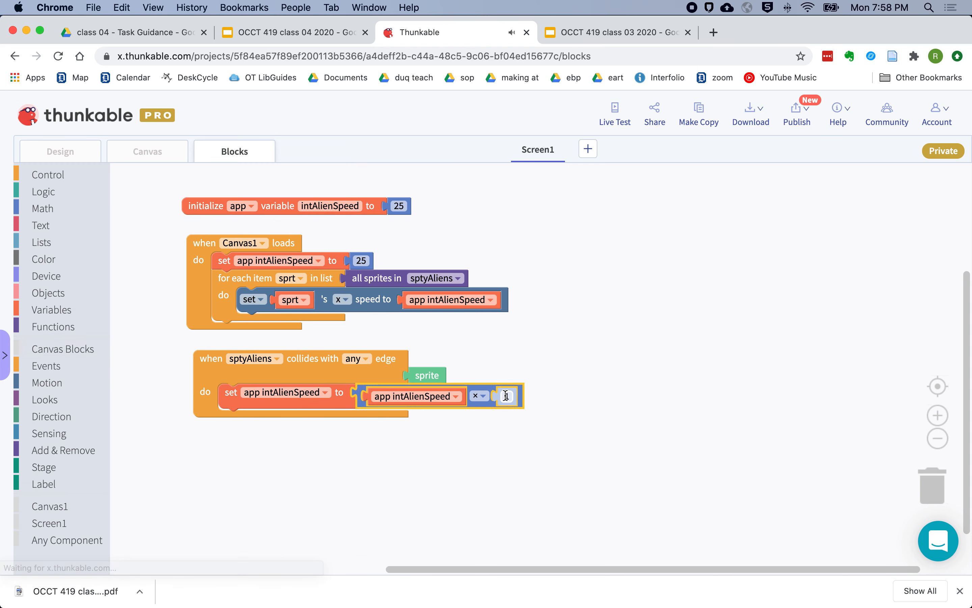
{"action": "type", "text": "-1"}
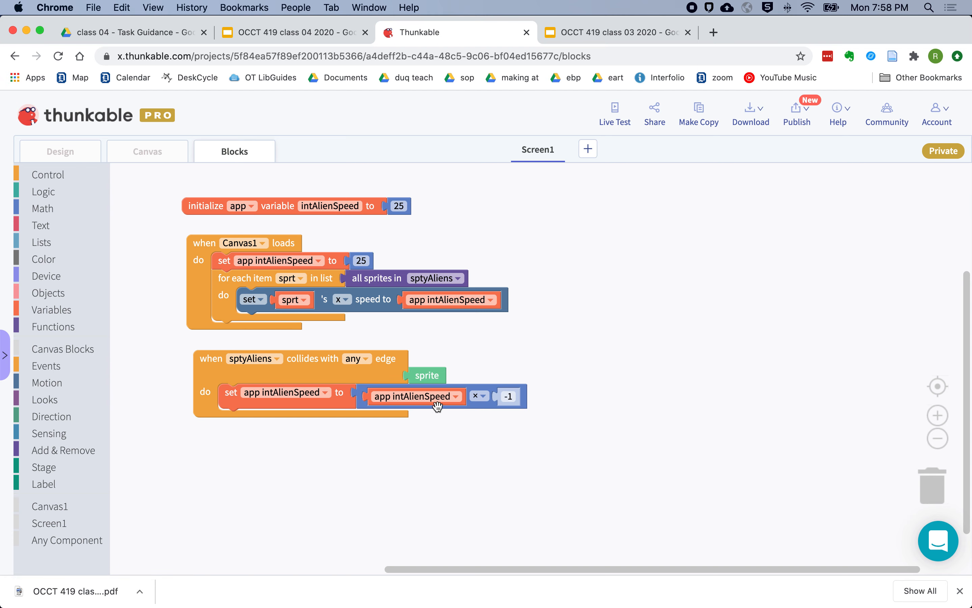
{"action": "mouse_move", "coordinate": [311, 441]}
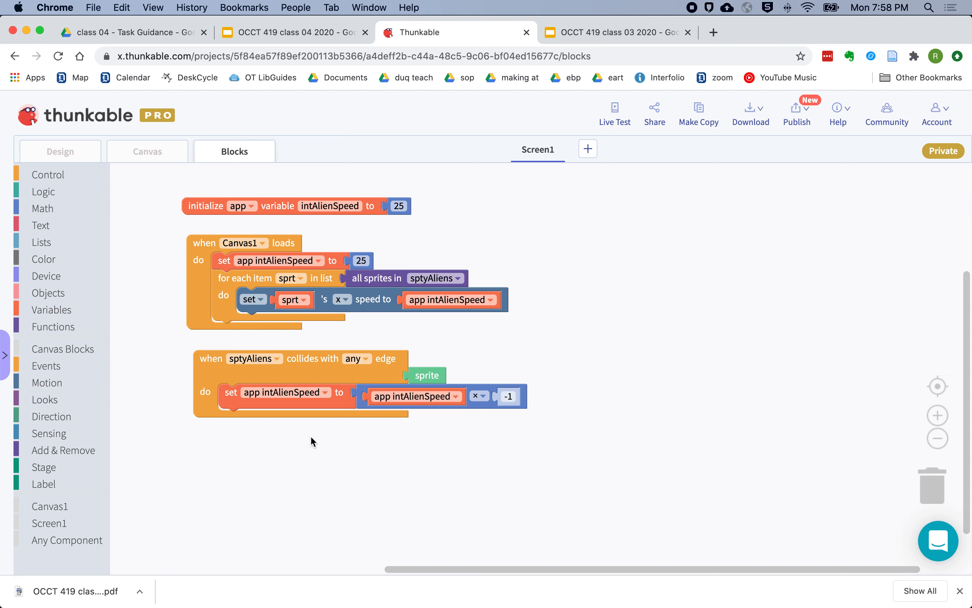
{"action": "mouse_move", "coordinate": [272, 443]}
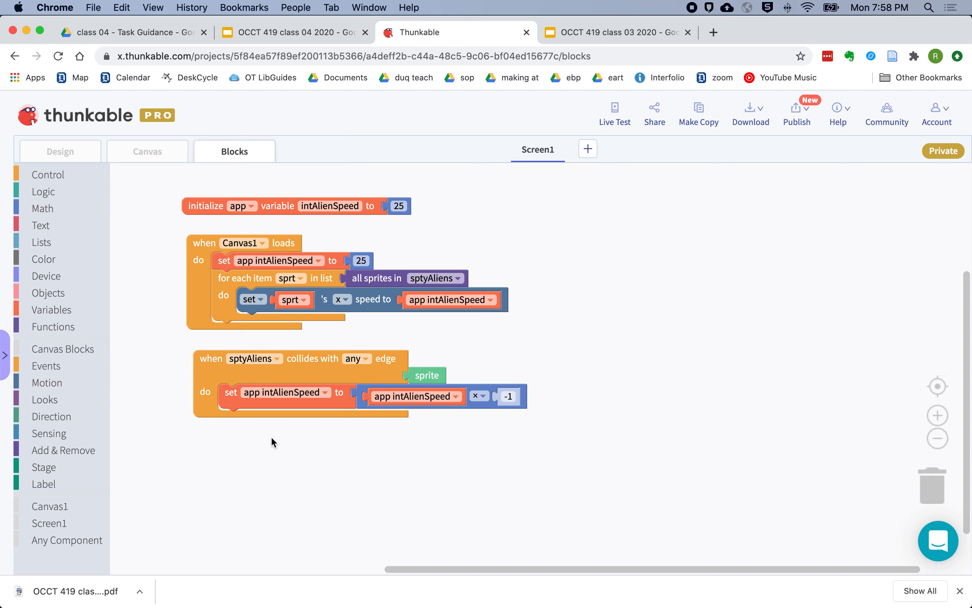
{"action": "mouse_move", "coordinate": [304, 445]}
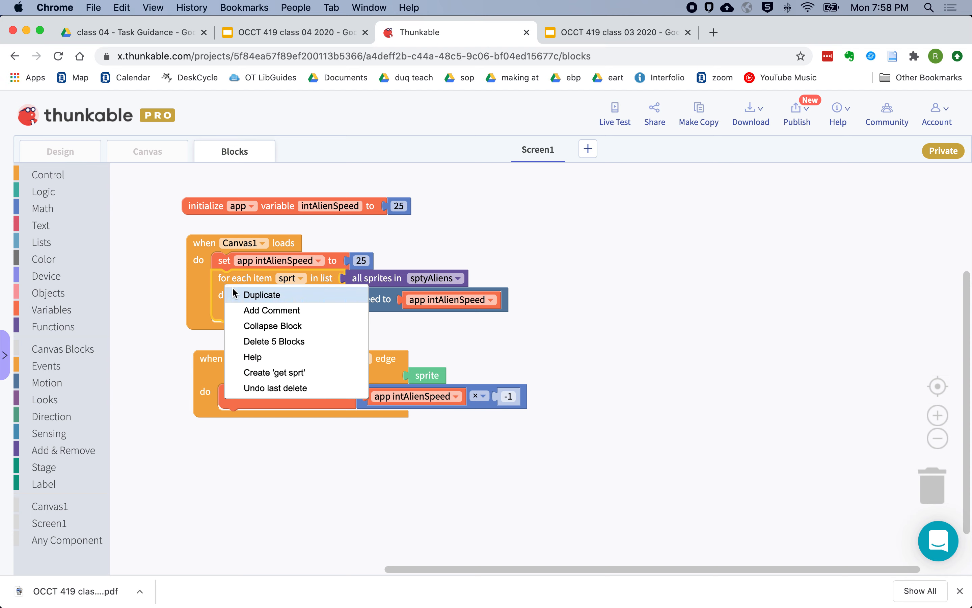
{"action": "left_click", "coordinate": [262, 294]}
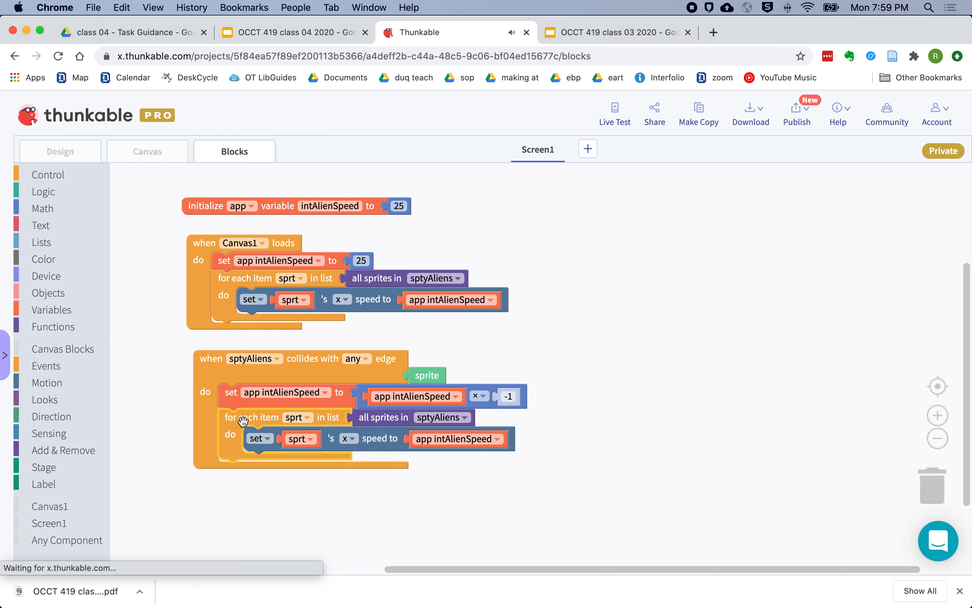
{"action": "mouse_move", "coordinate": [421, 428]}
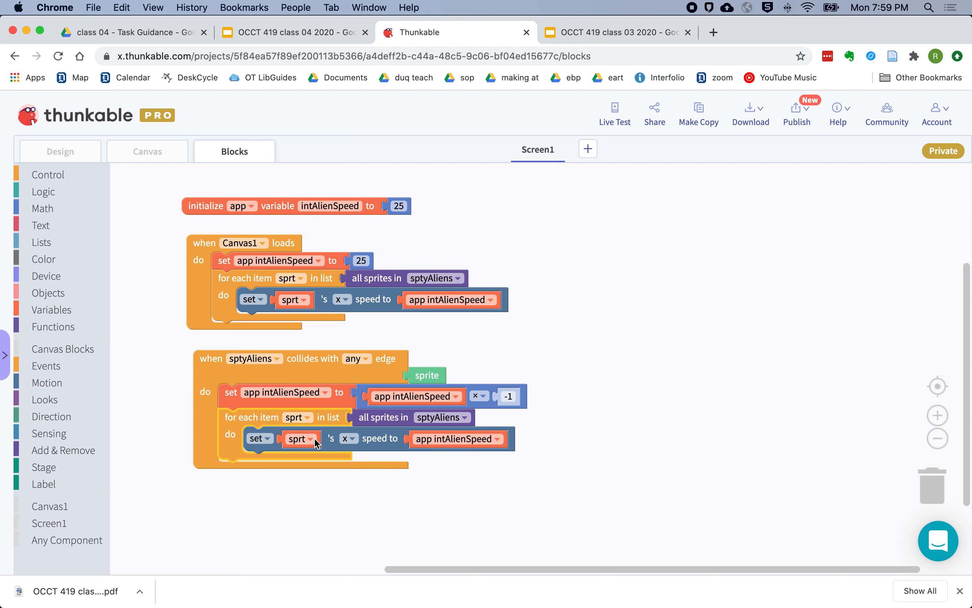
{"action": "mouse_move", "coordinate": [244, 427]}
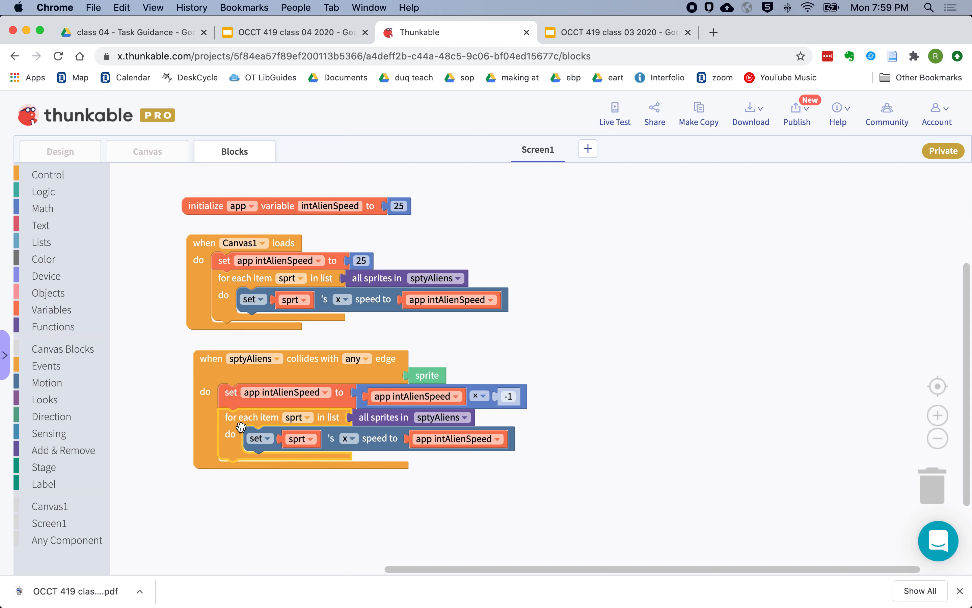
{"action": "mouse_move", "coordinate": [381, 441]}
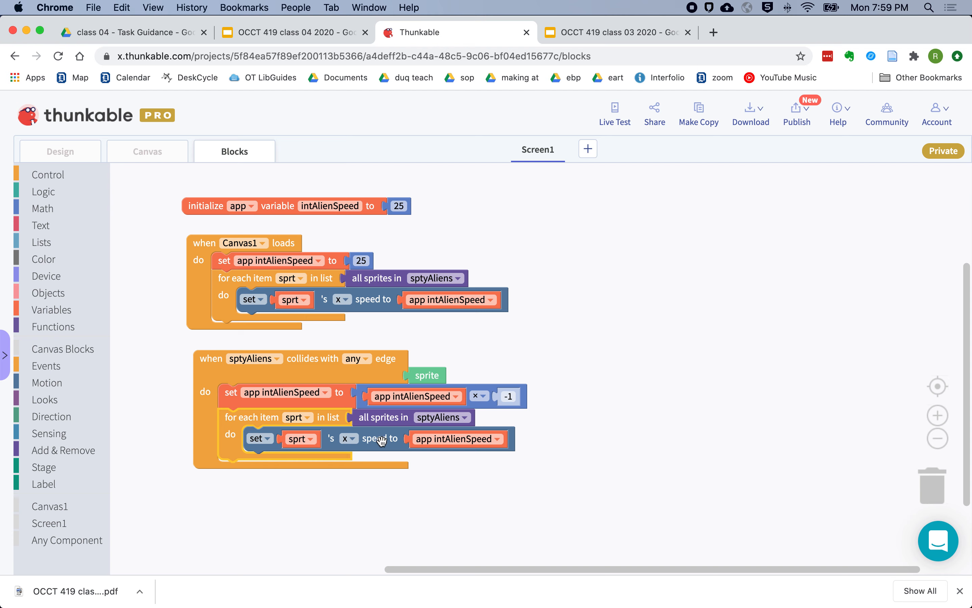
{"action": "mouse_move", "coordinate": [171, 338]}
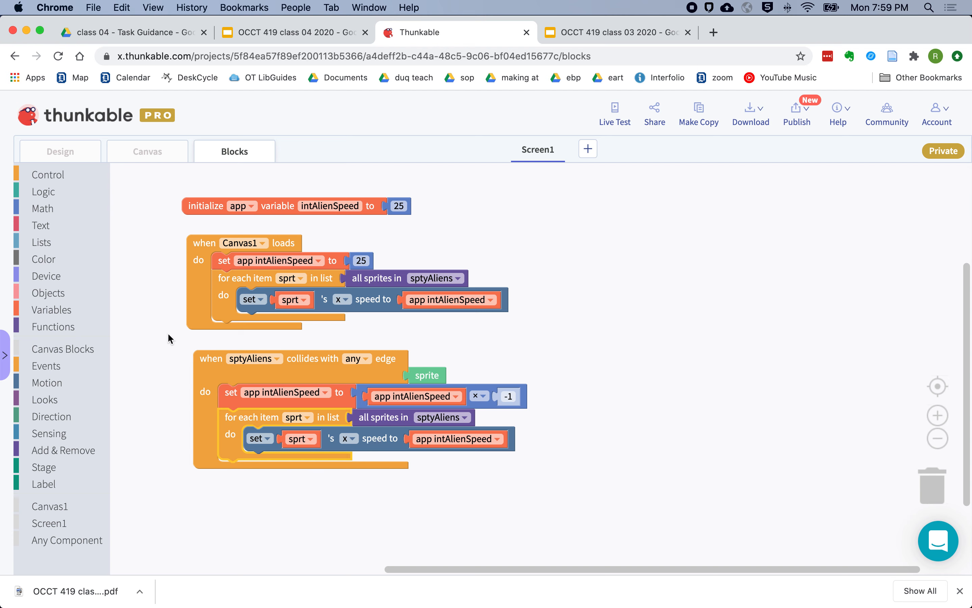
{"action": "mouse_move", "coordinate": [47, 383]}
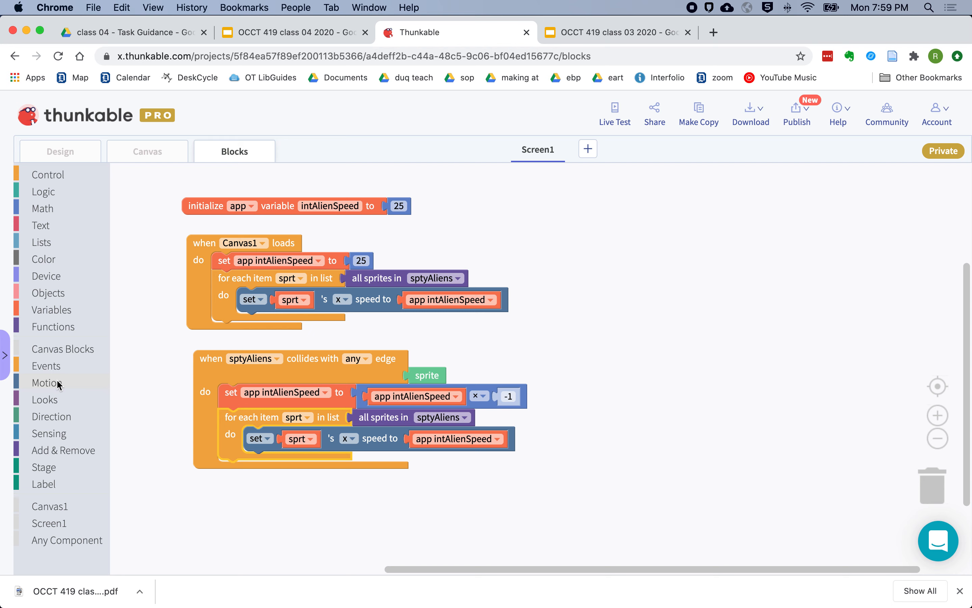
Browse the Motion, Direction, Sensing and Stage block categories looking for a position block
{"action": "left_click", "coordinate": [46, 383]}
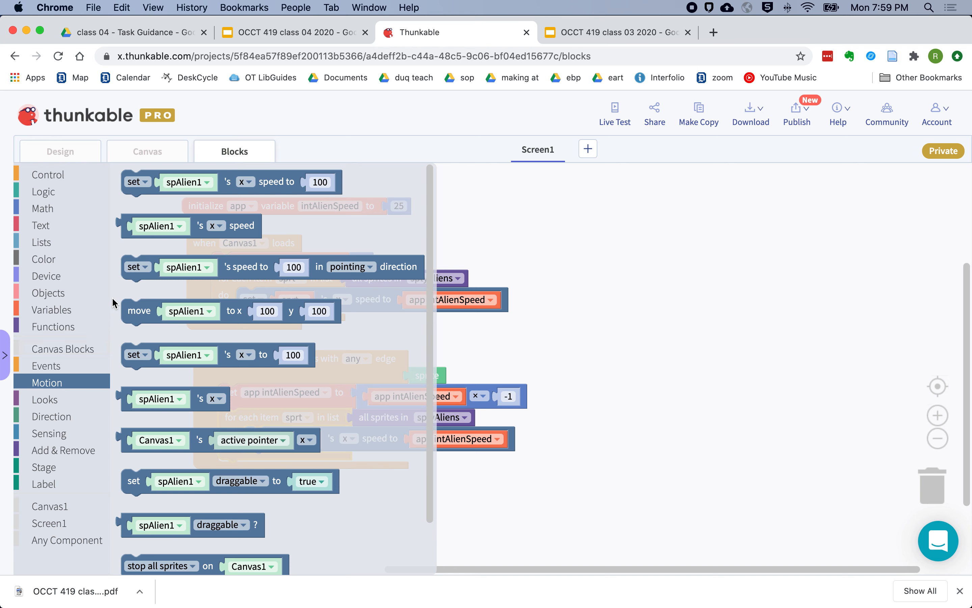
{"action": "scroll", "scroll_direction": "down", "scroll_amount": 3}
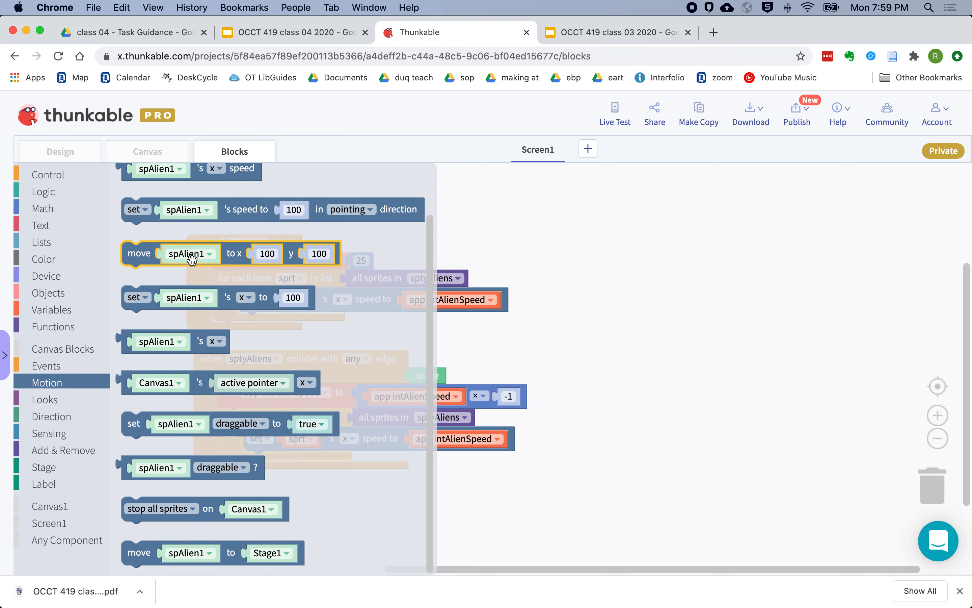
{"action": "mouse_move", "coordinate": [239, 373]}
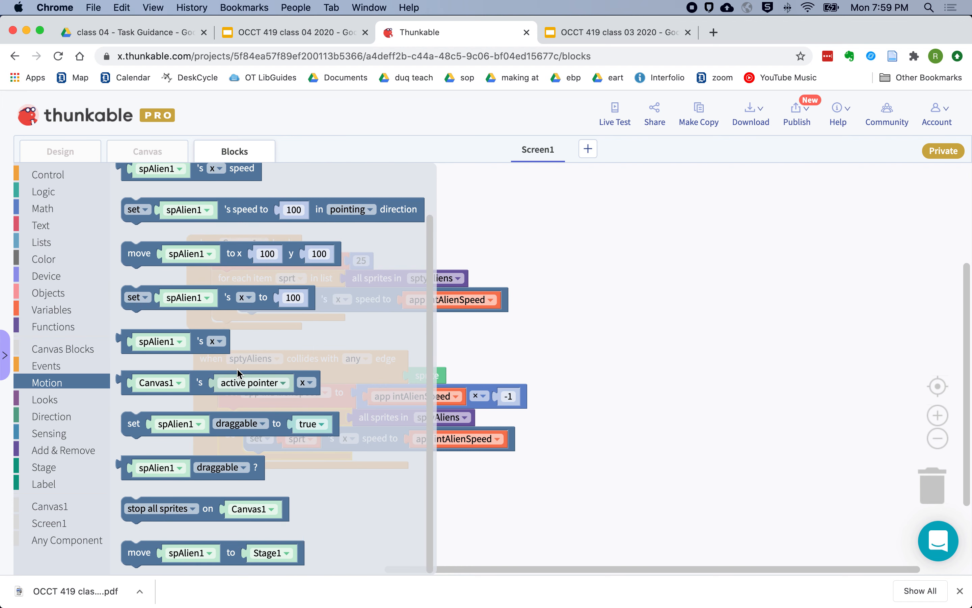
{"action": "mouse_move", "coordinate": [51, 416]}
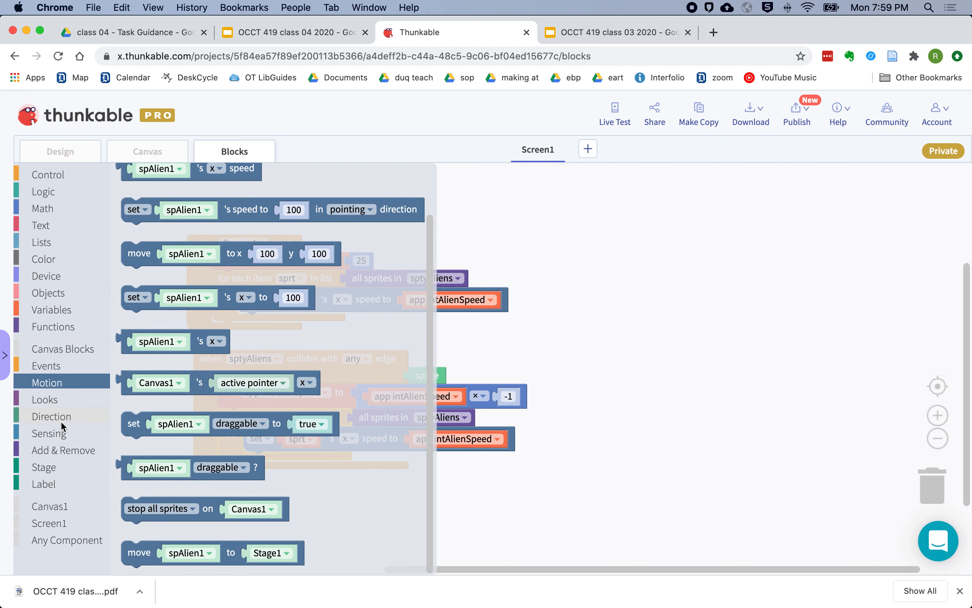
{"action": "left_click", "coordinate": [51, 416]}
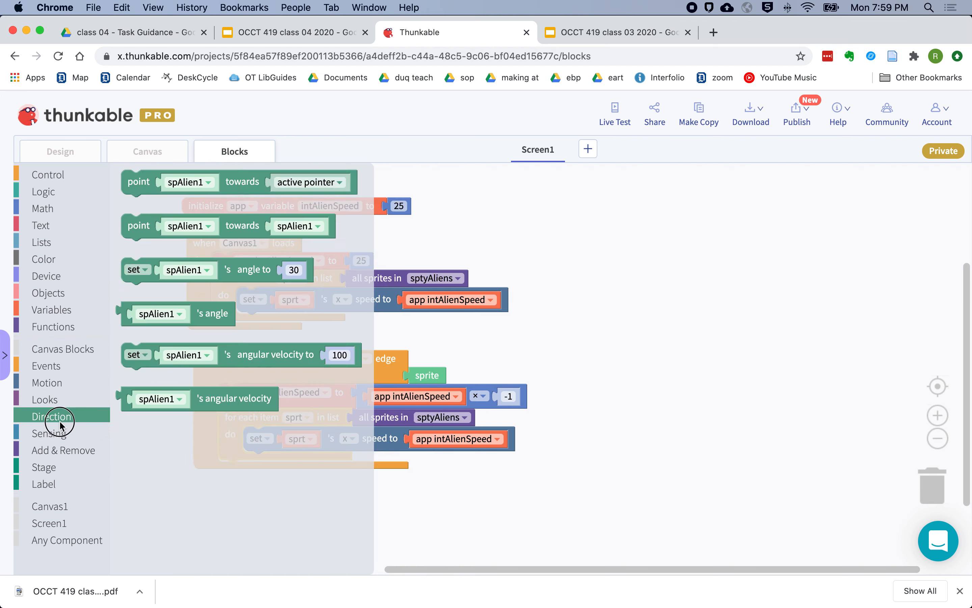
{"action": "left_click", "coordinate": [48, 432]}
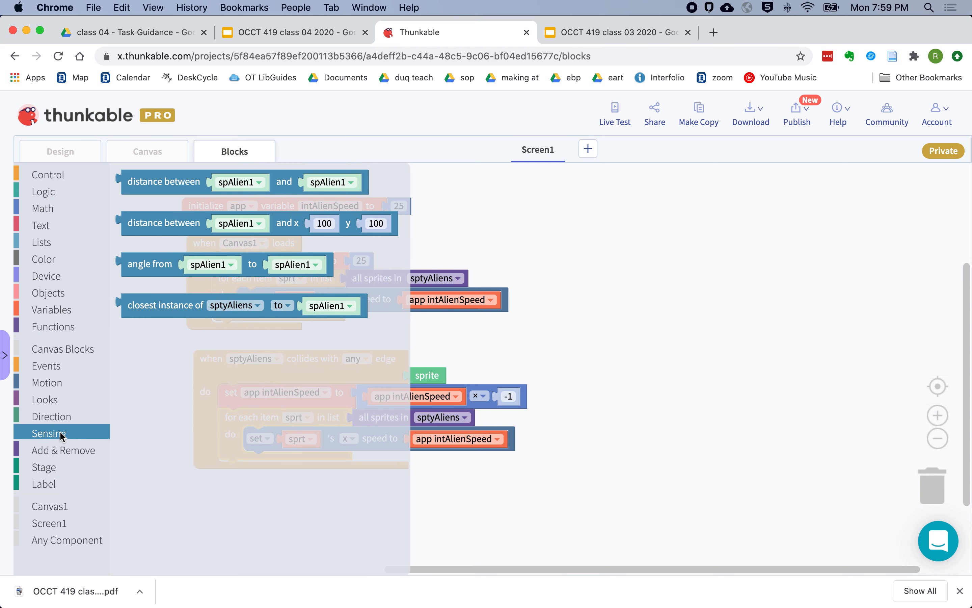
{"action": "mouse_move", "coordinate": [62, 442]}
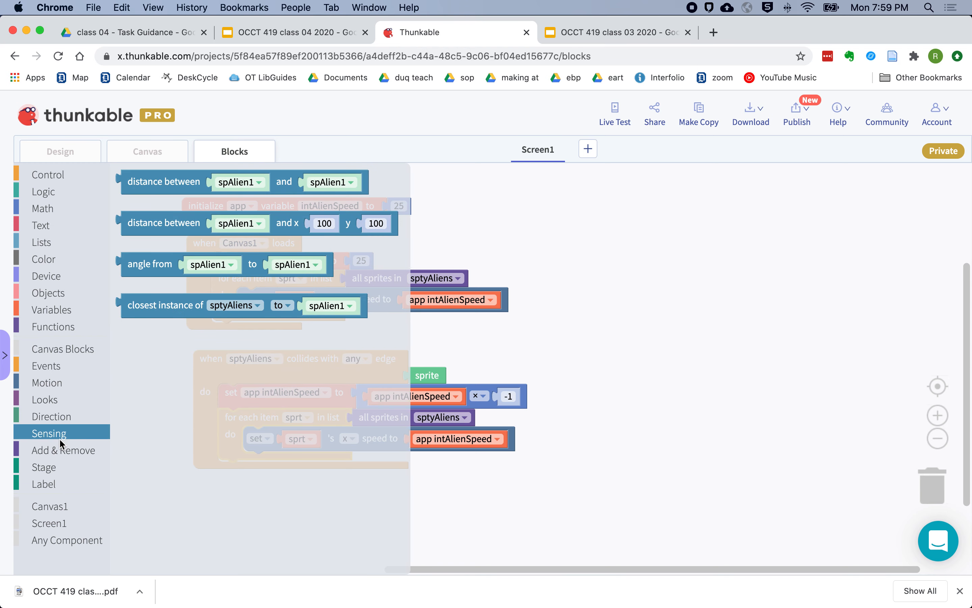
{"action": "mouse_move", "coordinate": [62, 450]}
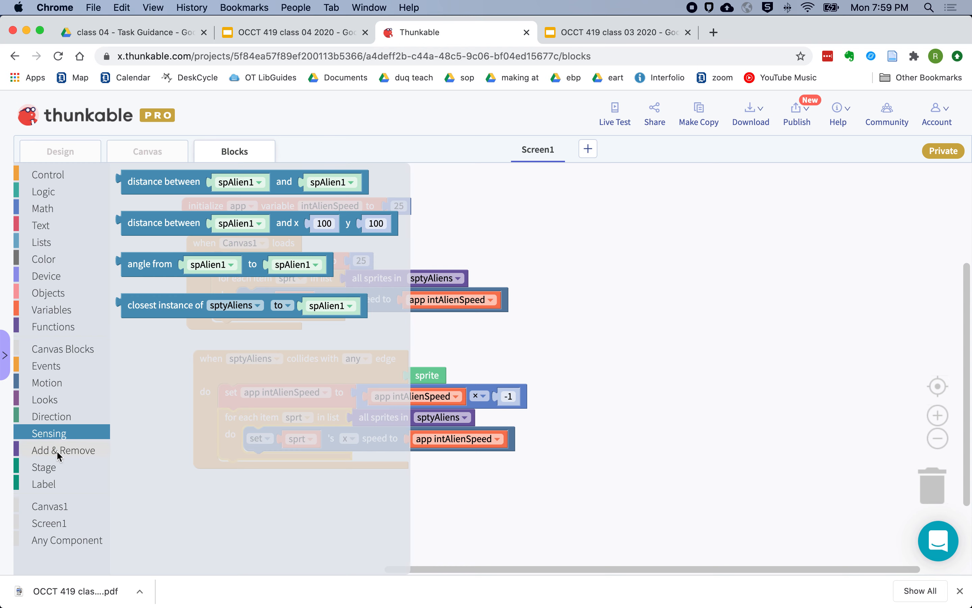
{"action": "left_click", "coordinate": [43, 467]}
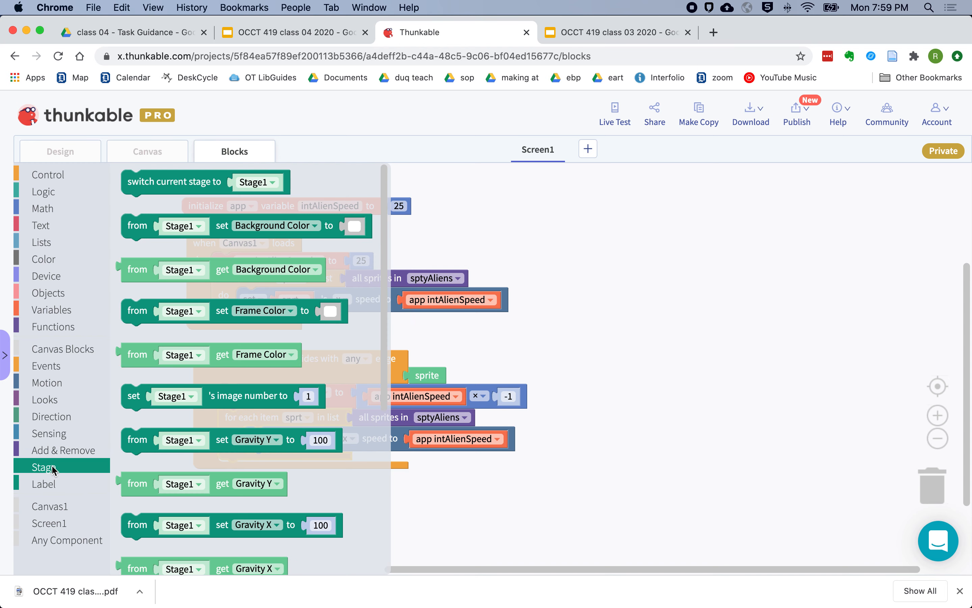
{"action": "mouse_move", "coordinate": [44, 399]}
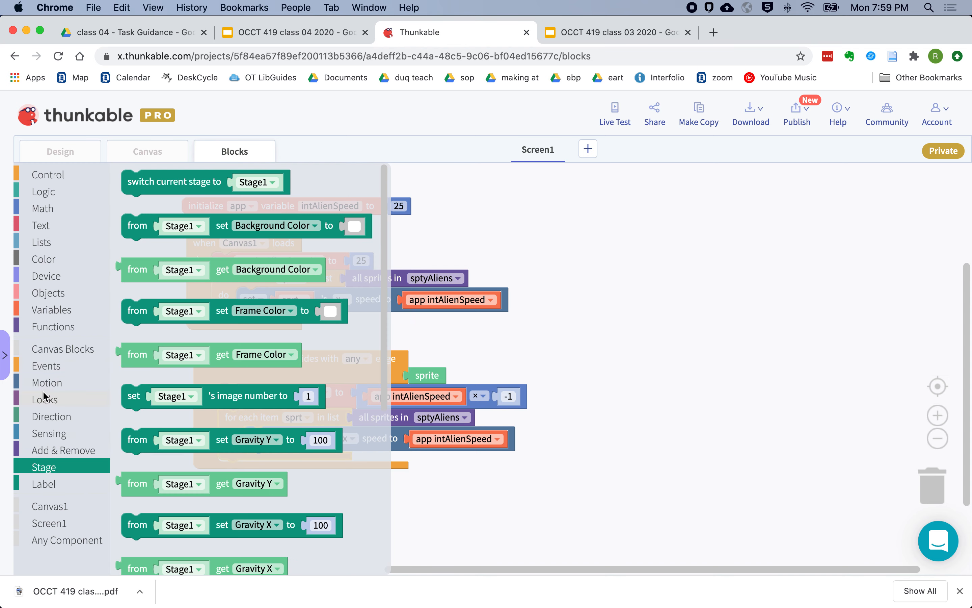
{"action": "left_click", "coordinate": [46, 383]}
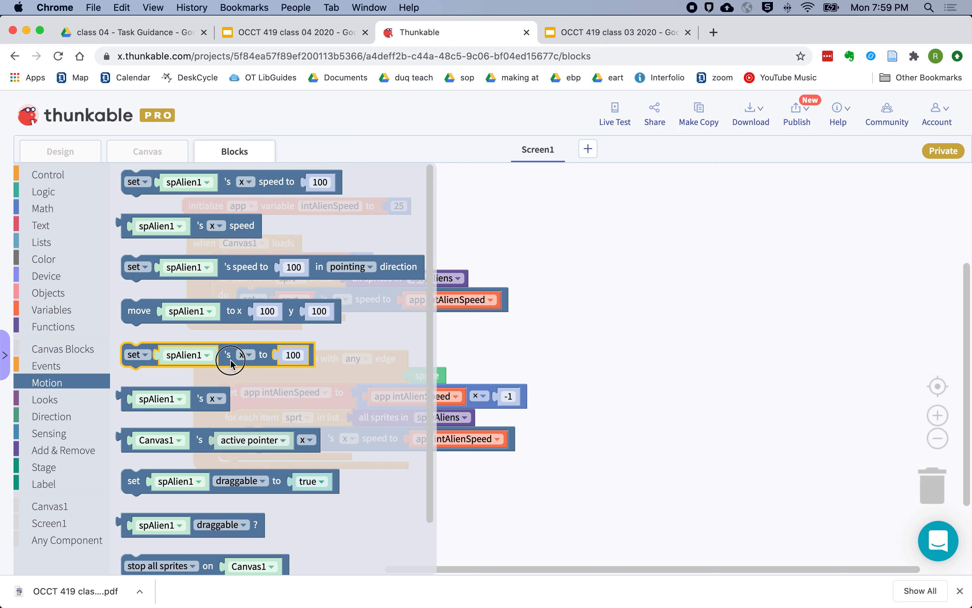
Make each sprt in the collision loop change its y by 10, then live-test the app
{"action": "left_click", "coordinate": [481, 346]}
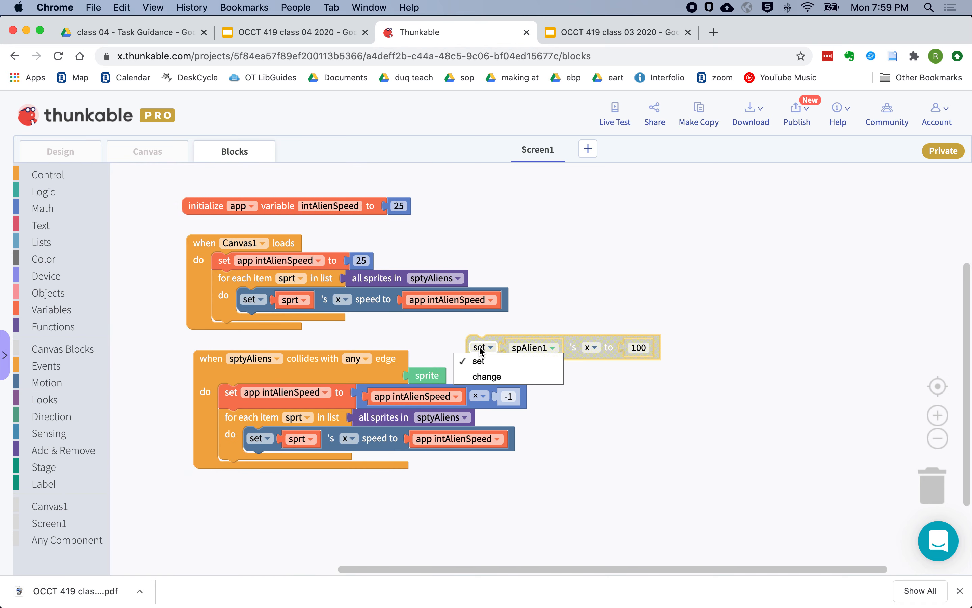
{"action": "left_click", "coordinate": [488, 376]}
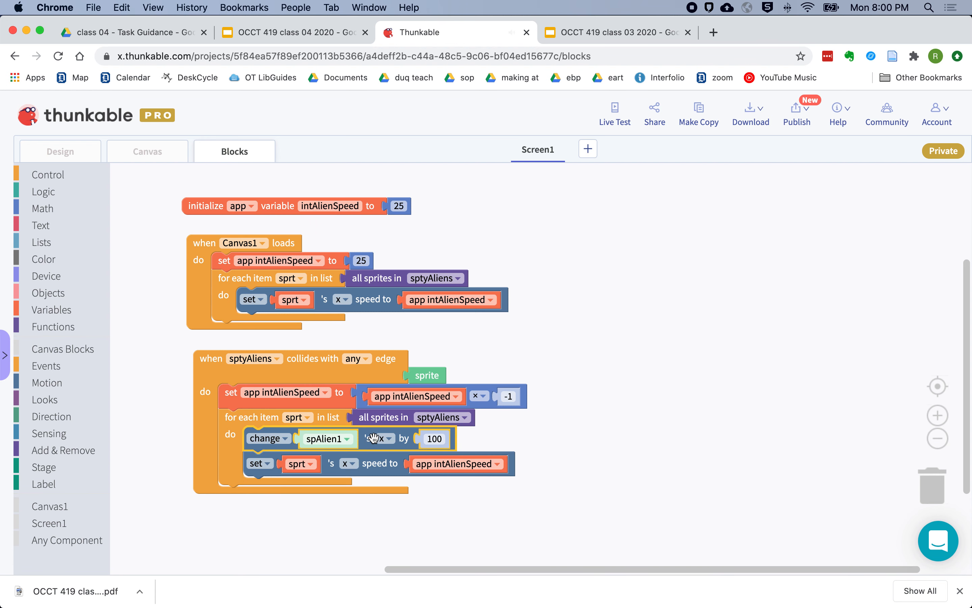
{"action": "right_click", "coordinate": [276, 417]}
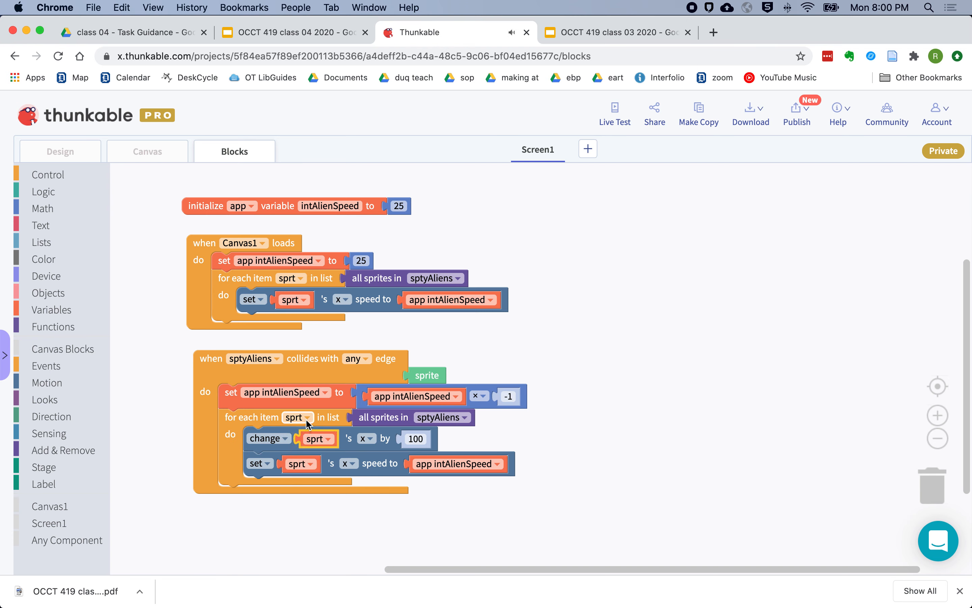
{"action": "mouse_move", "coordinate": [394, 425]}
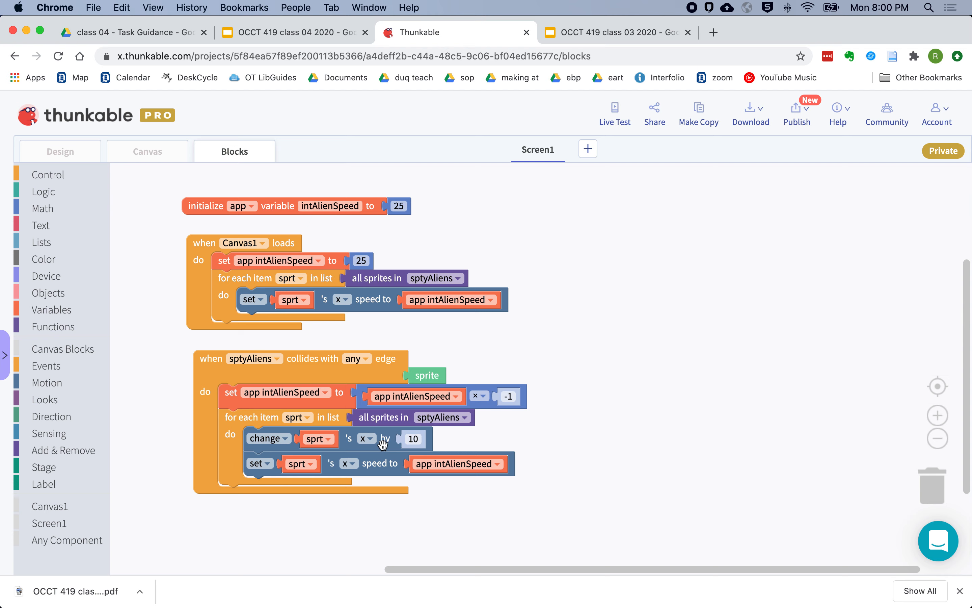
{"action": "left_click", "coordinate": [364, 438]}
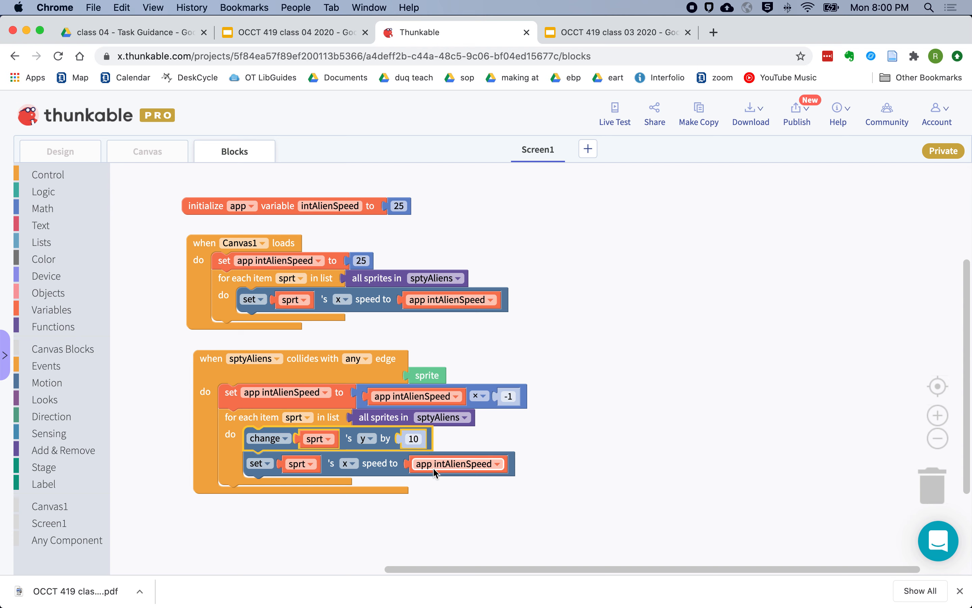
{"action": "mouse_move", "coordinate": [355, 478]}
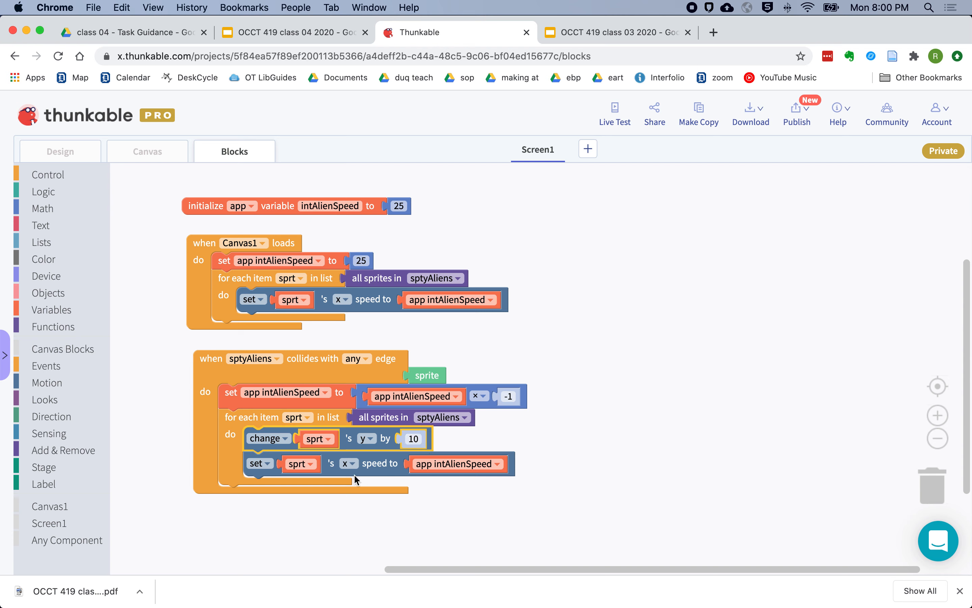
{"action": "mouse_move", "coordinate": [391, 463]}
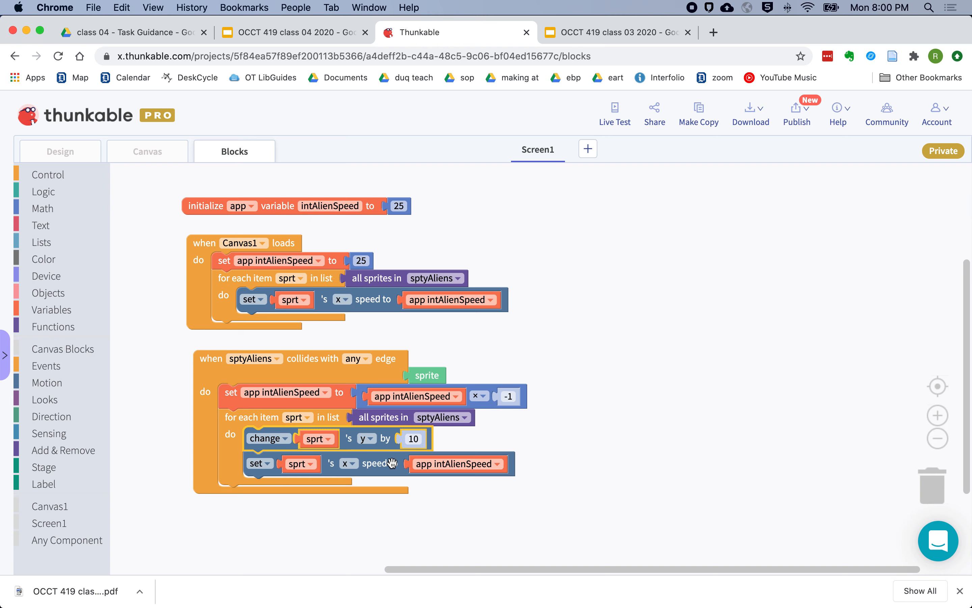
{"action": "mouse_move", "coordinate": [397, 466]}
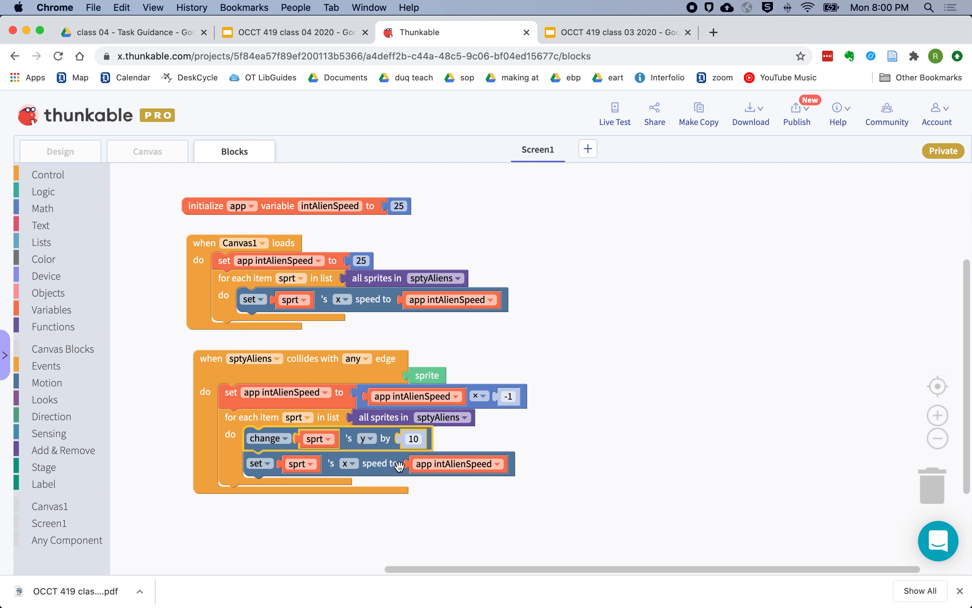
{"action": "mouse_move", "coordinate": [436, 408]}
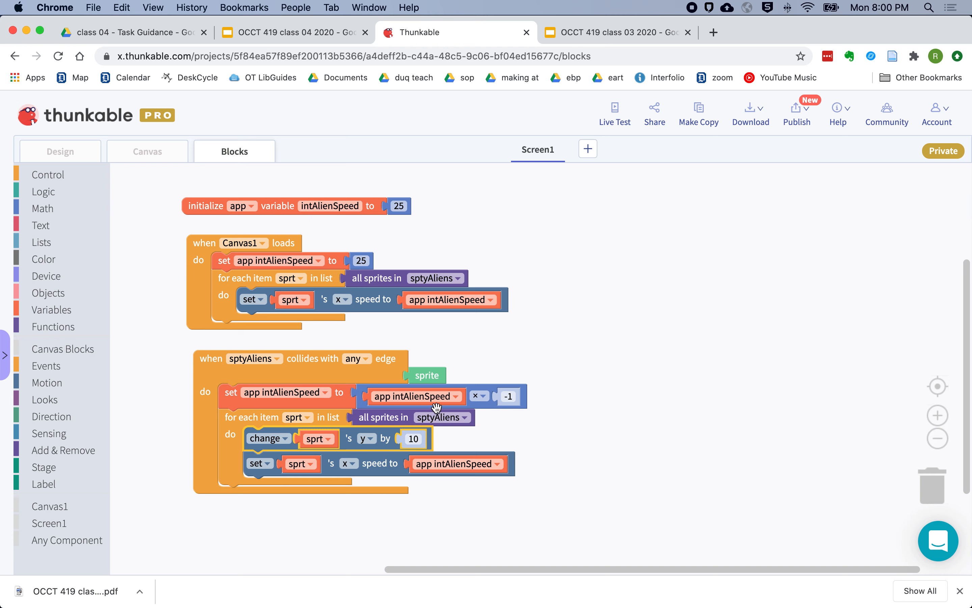
{"action": "mouse_move", "coordinate": [476, 430]}
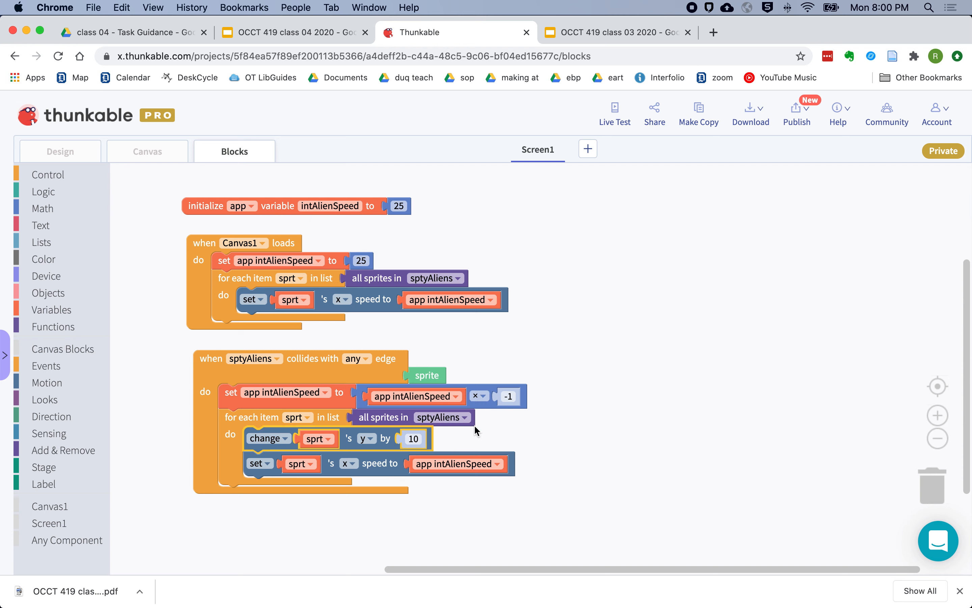
{"action": "mouse_move", "coordinate": [614, 115]}
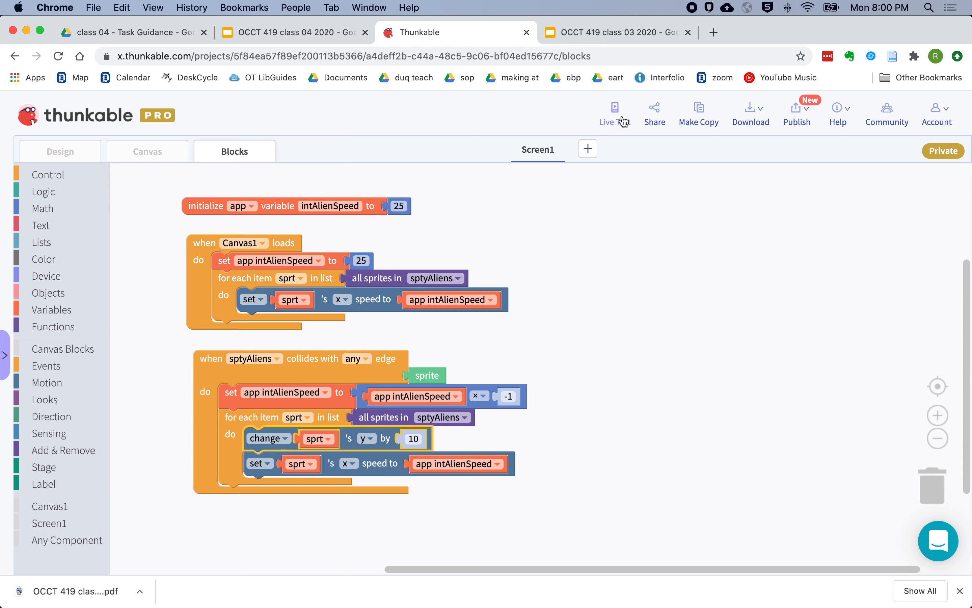
{"action": "mouse_move", "coordinate": [615, 113]}
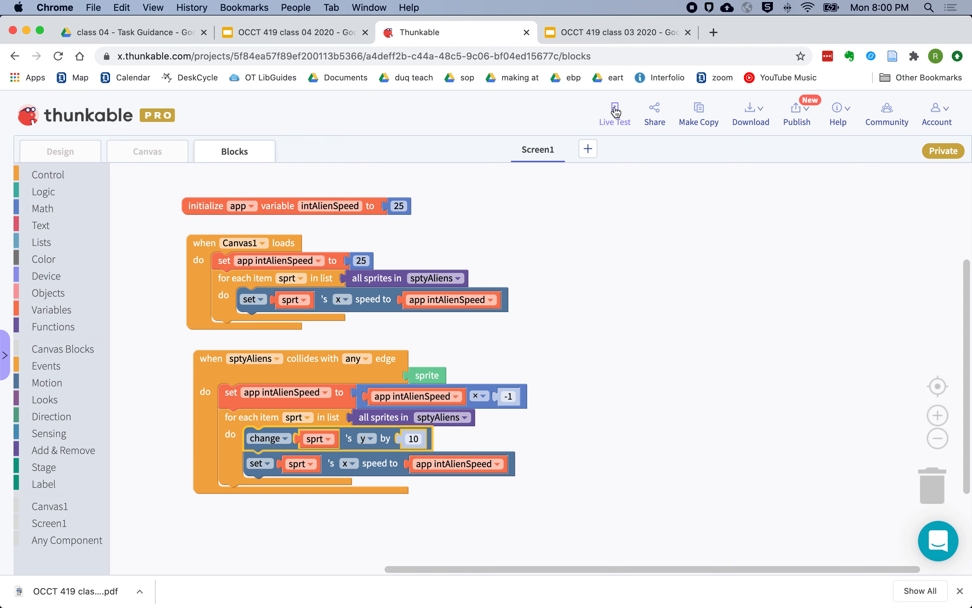
{"action": "left_click", "coordinate": [614, 111]}
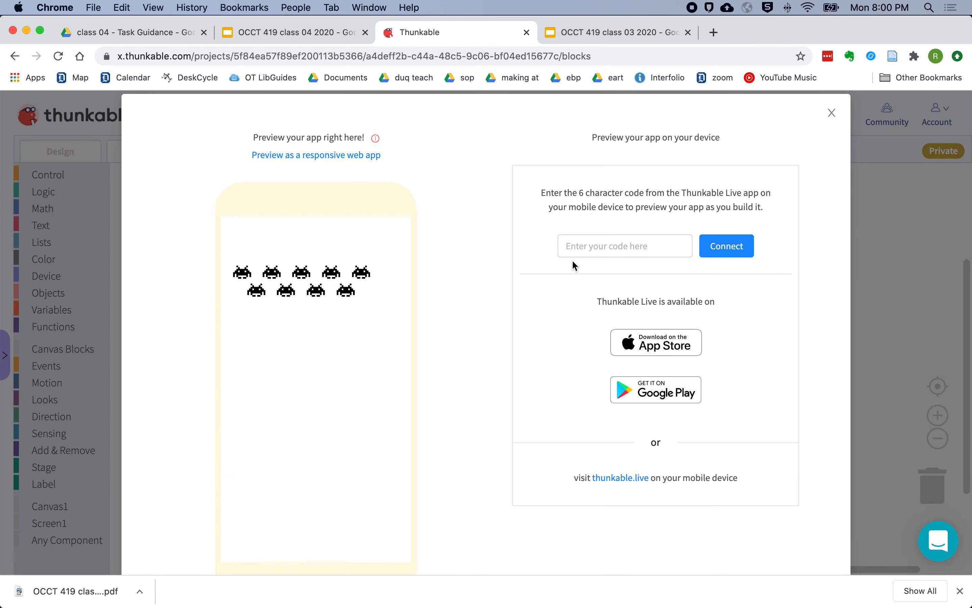